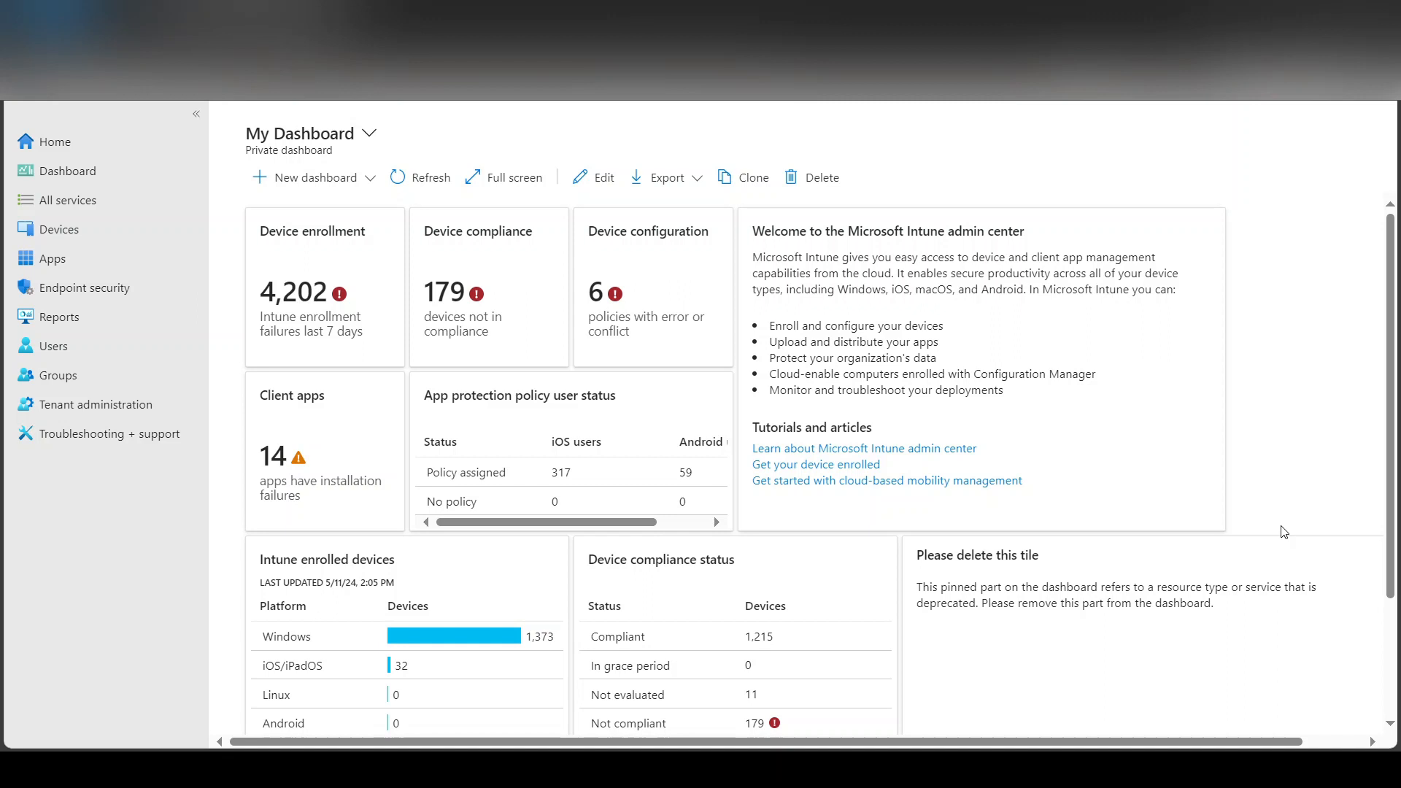
{"action": "mouse_move", "coordinate": [333, 270]}
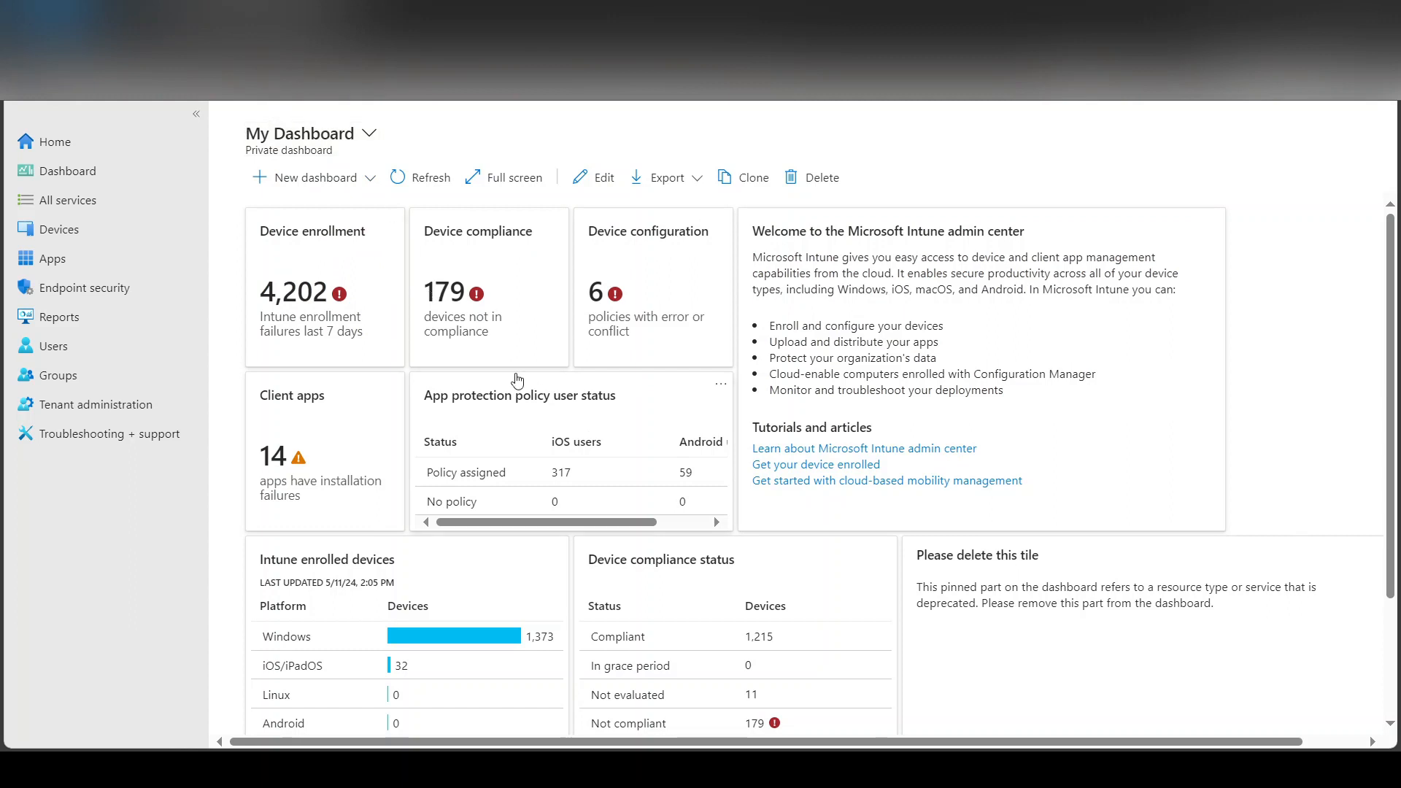
{"action": "mouse_move", "coordinate": [188, 242]}
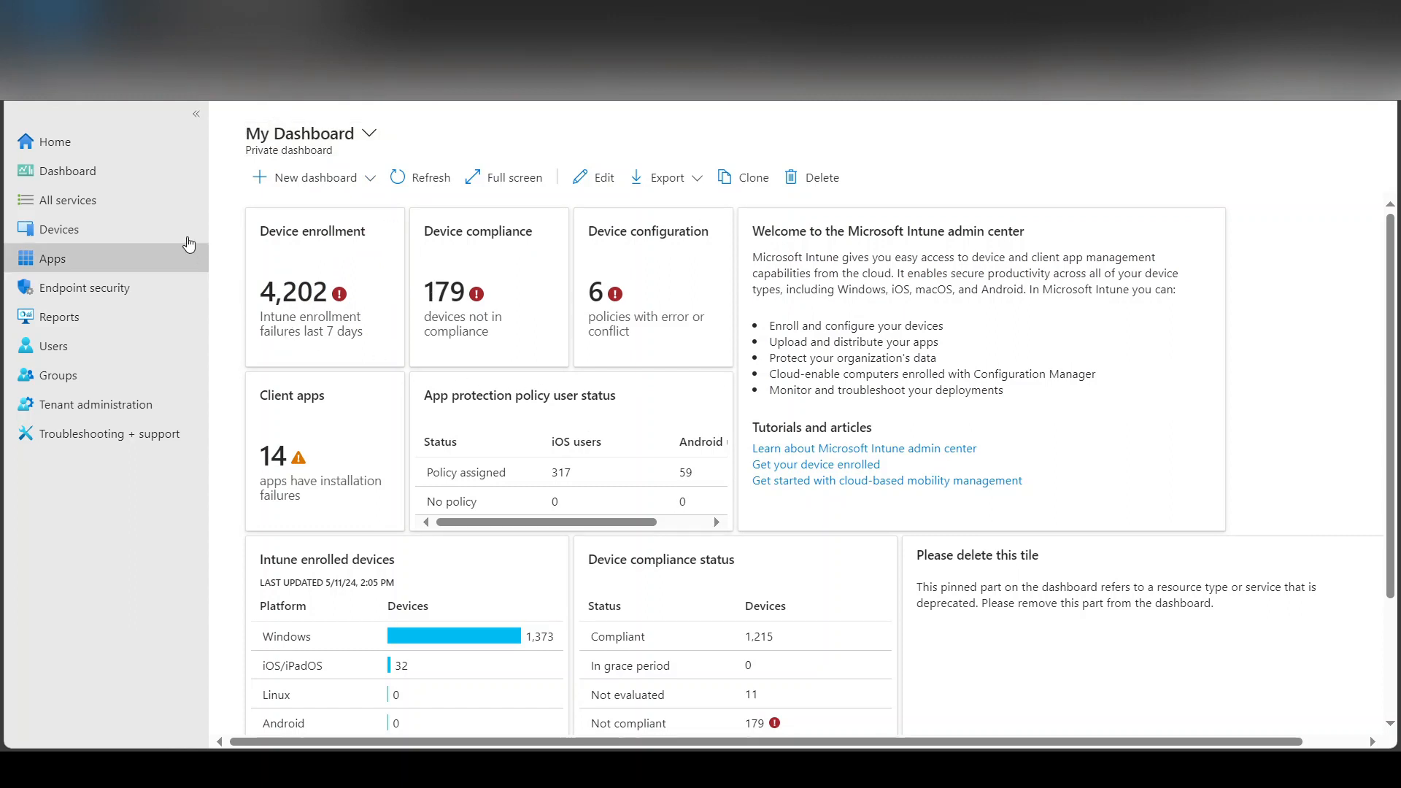
{"action": "mouse_move", "coordinate": [55, 230]}
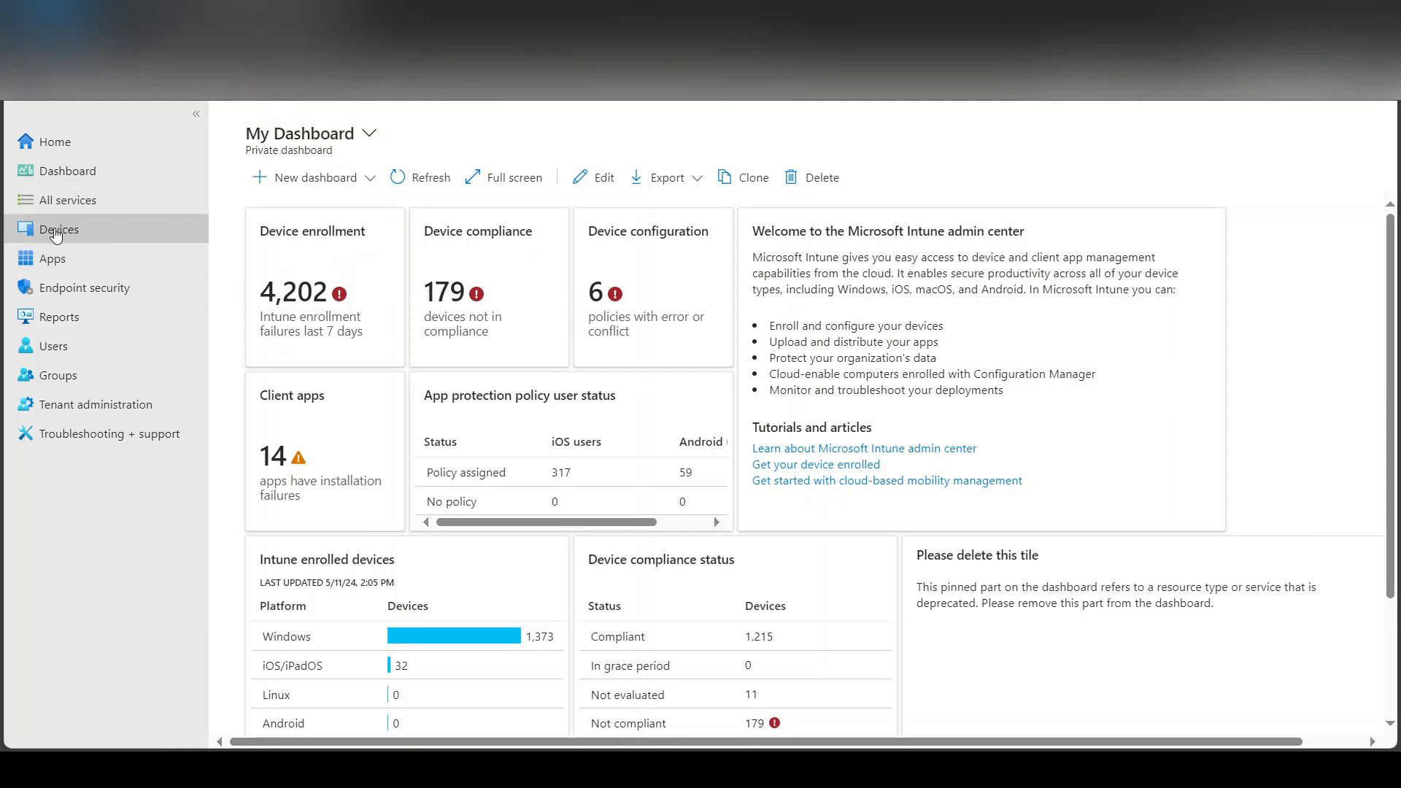
Go to Devices > Configuration and show the options for creating a new policy.
{"action": "left_click", "coordinate": [59, 229]}
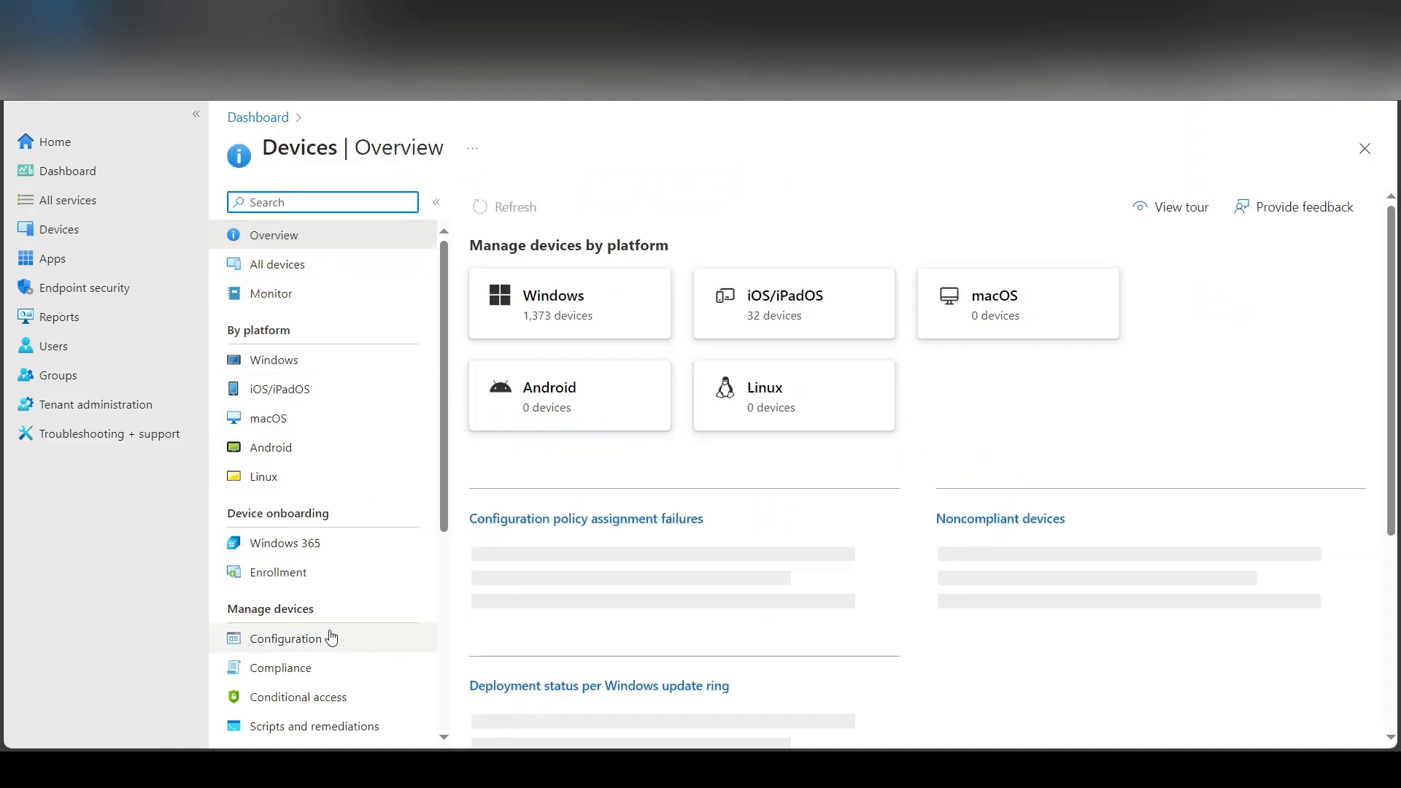
{"action": "left_click", "coordinate": [286, 639]}
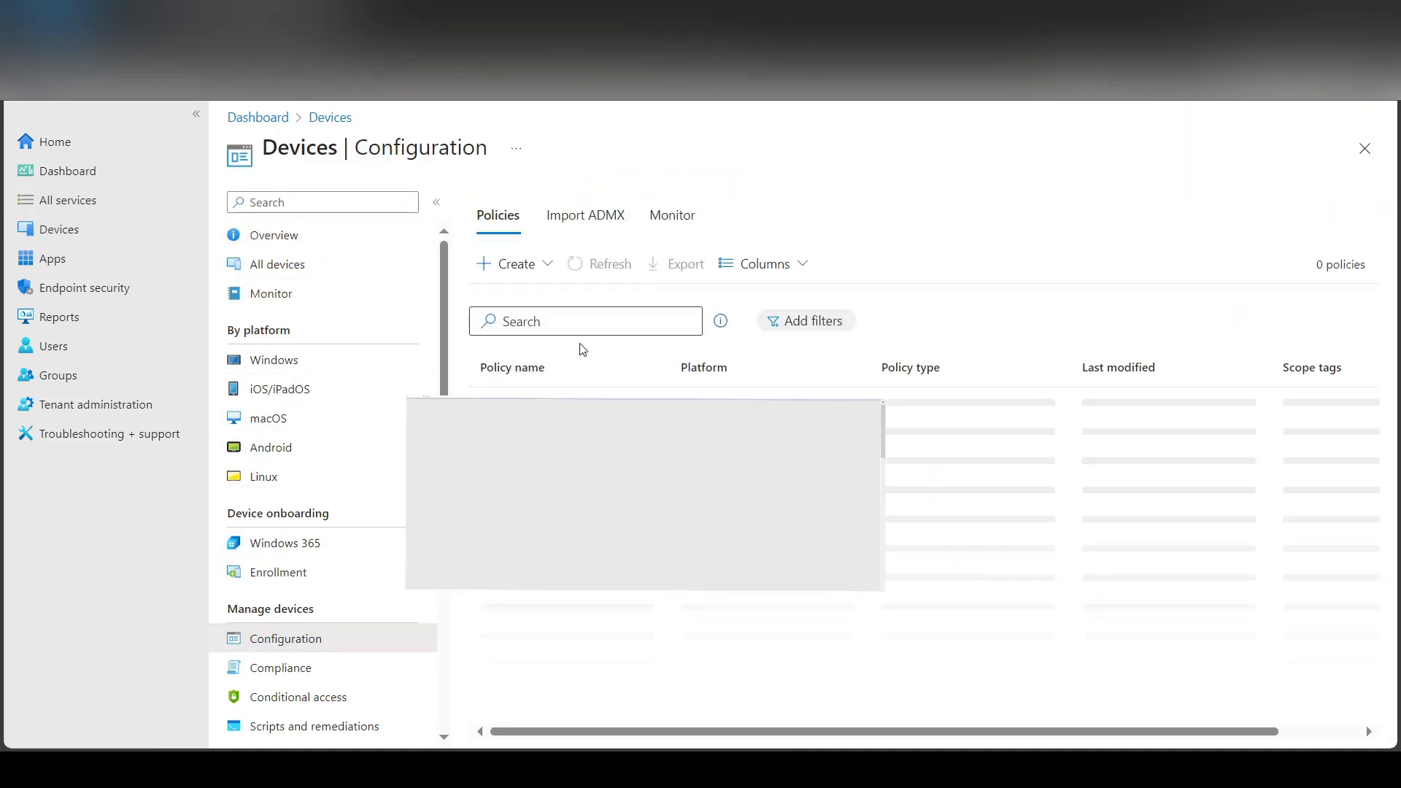
{"action": "left_click", "coordinate": [514, 263]}
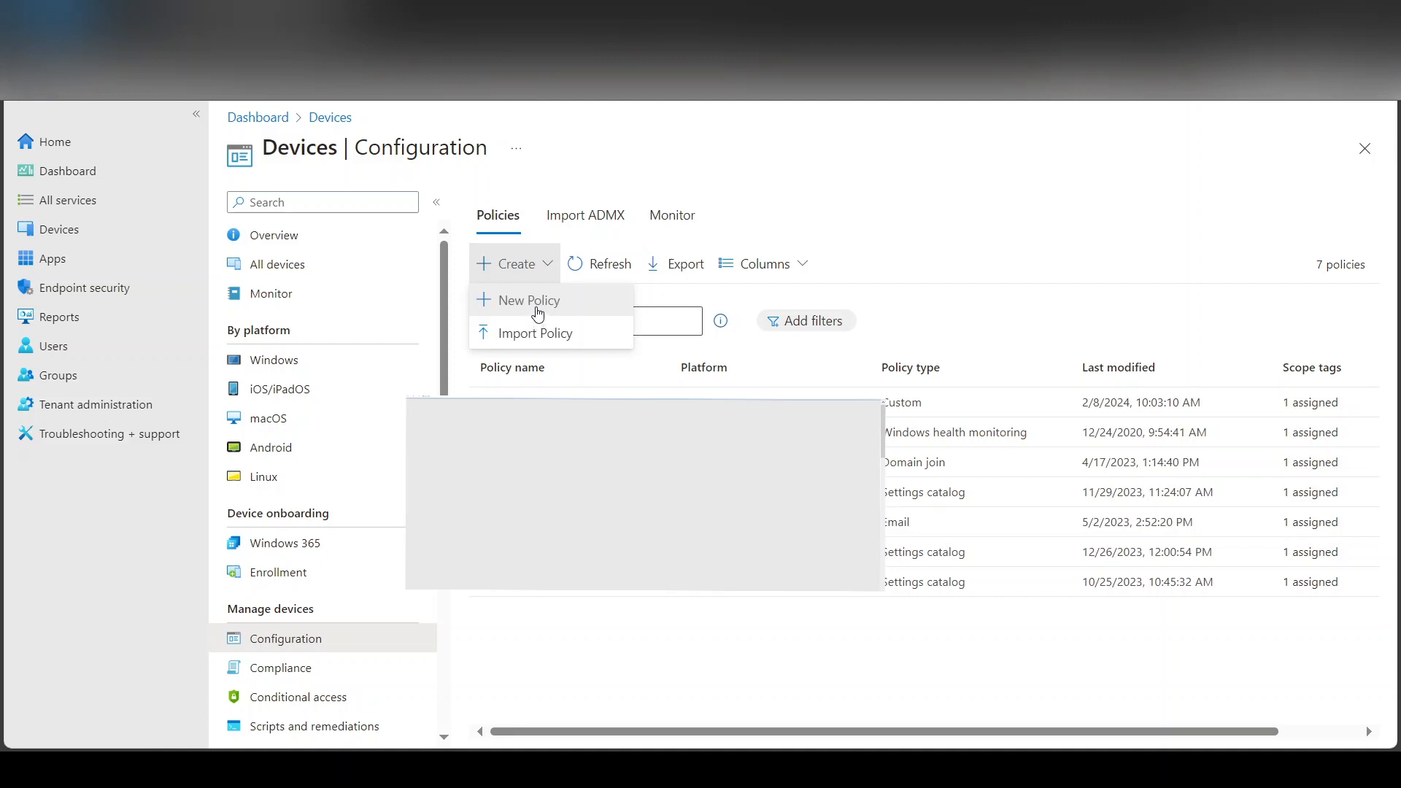
Start a new policy for Windows 10 and later using the Wi-Fi template.
{"action": "left_click", "coordinate": [527, 301]}
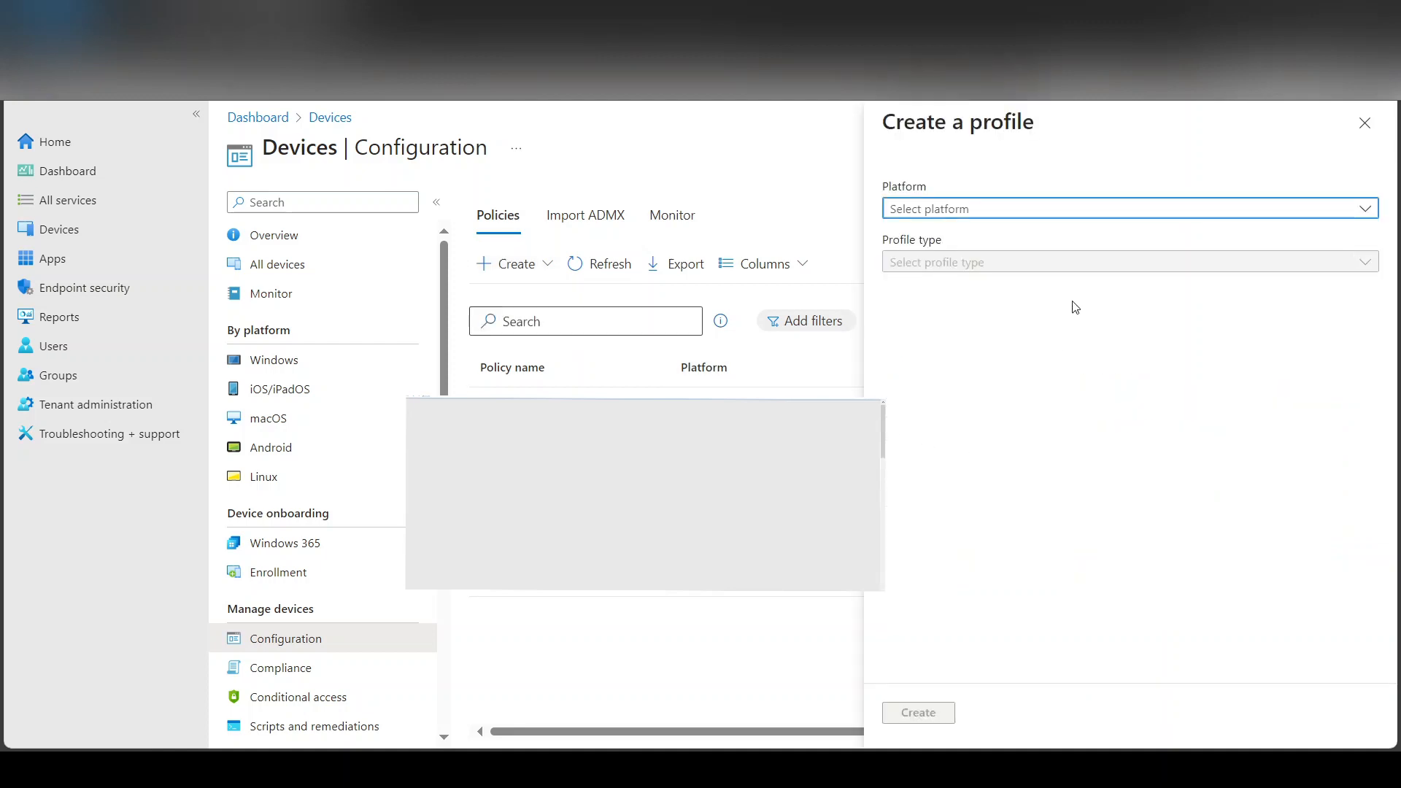
{"action": "left_click", "coordinate": [1130, 209]}
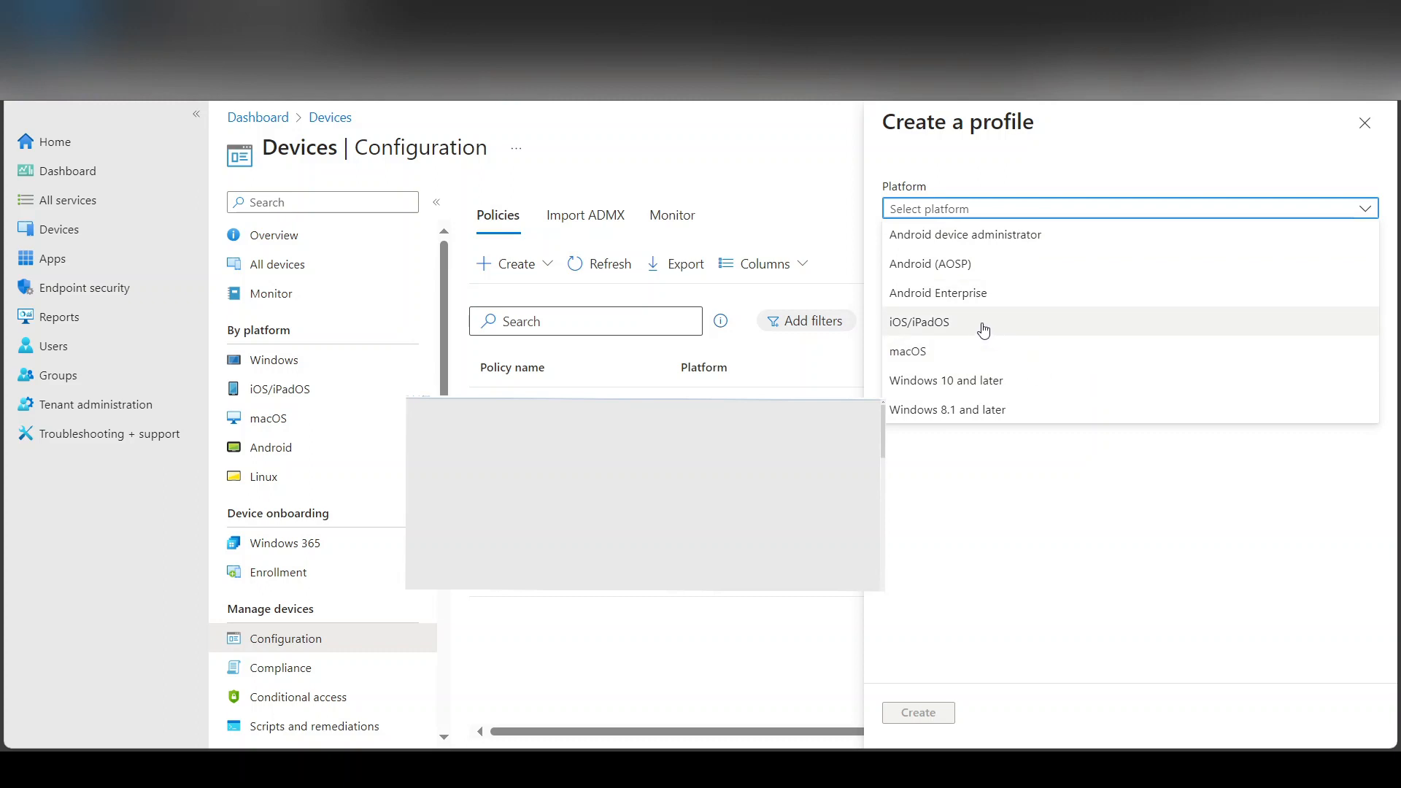
{"action": "mouse_move", "coordinate": [1003, 365]}
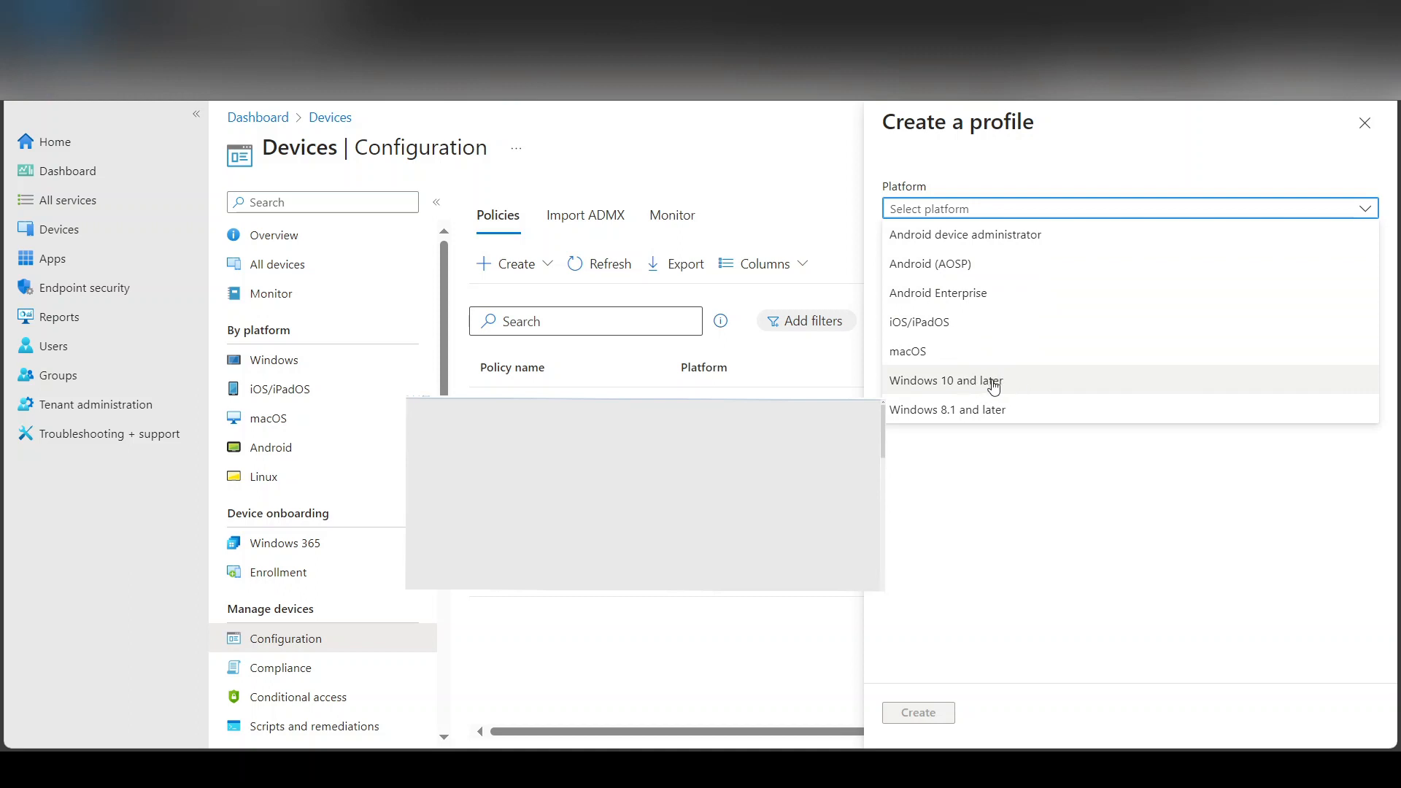
{"action": "left_click", "coordinate": [946, 380]}
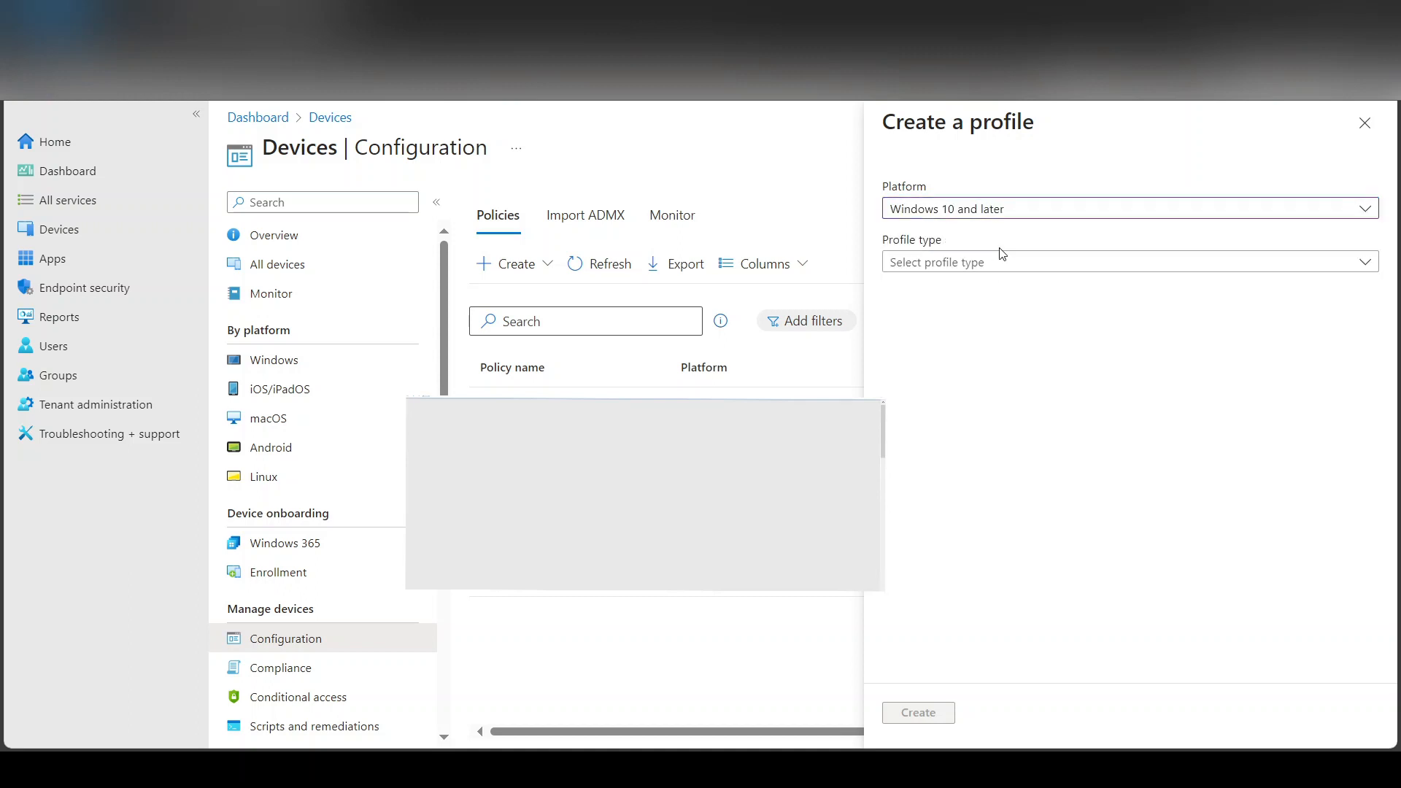
{"action": "left_click", "coordinate": [1130, 261]}
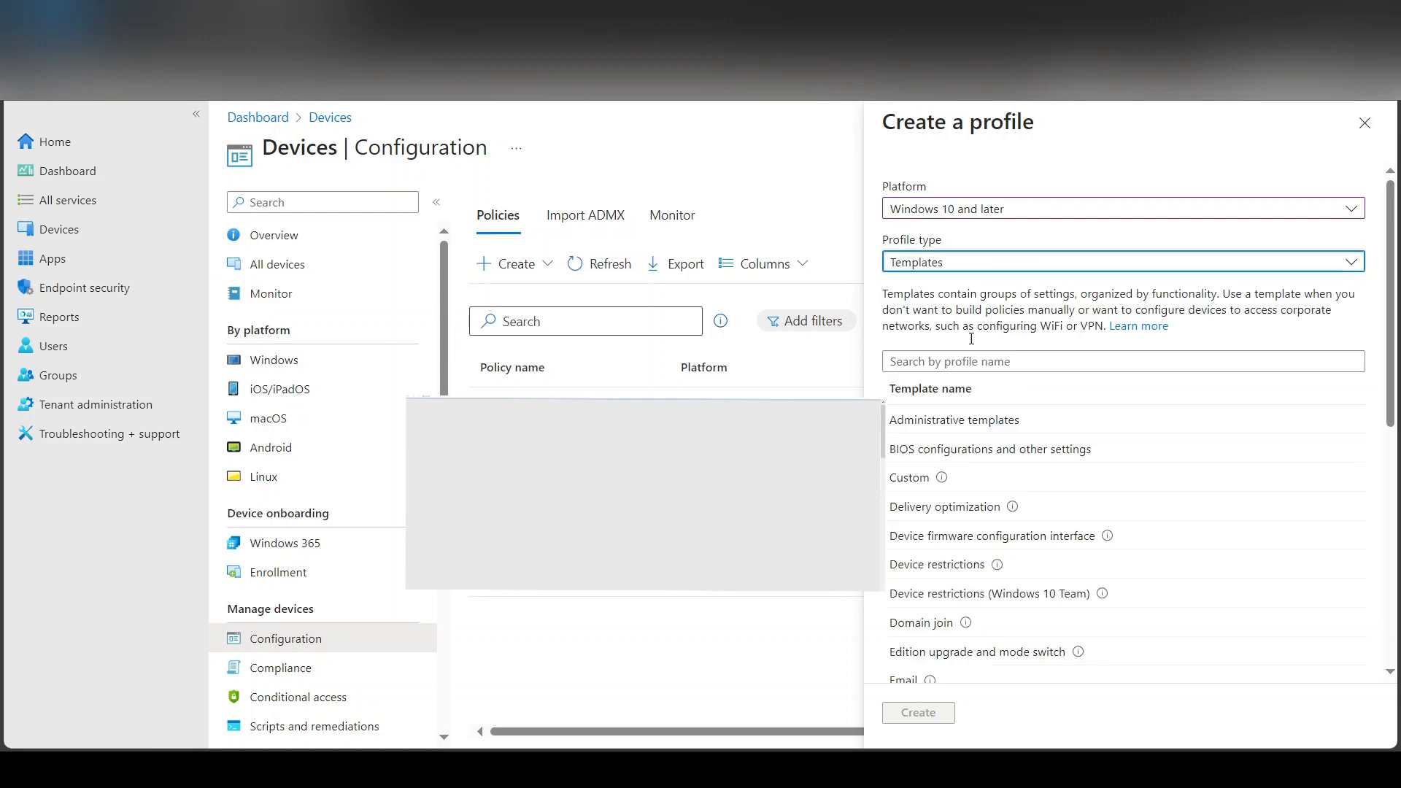
{"action": "scroll", "scroll_direction": "down", "scroll_amount": 3}
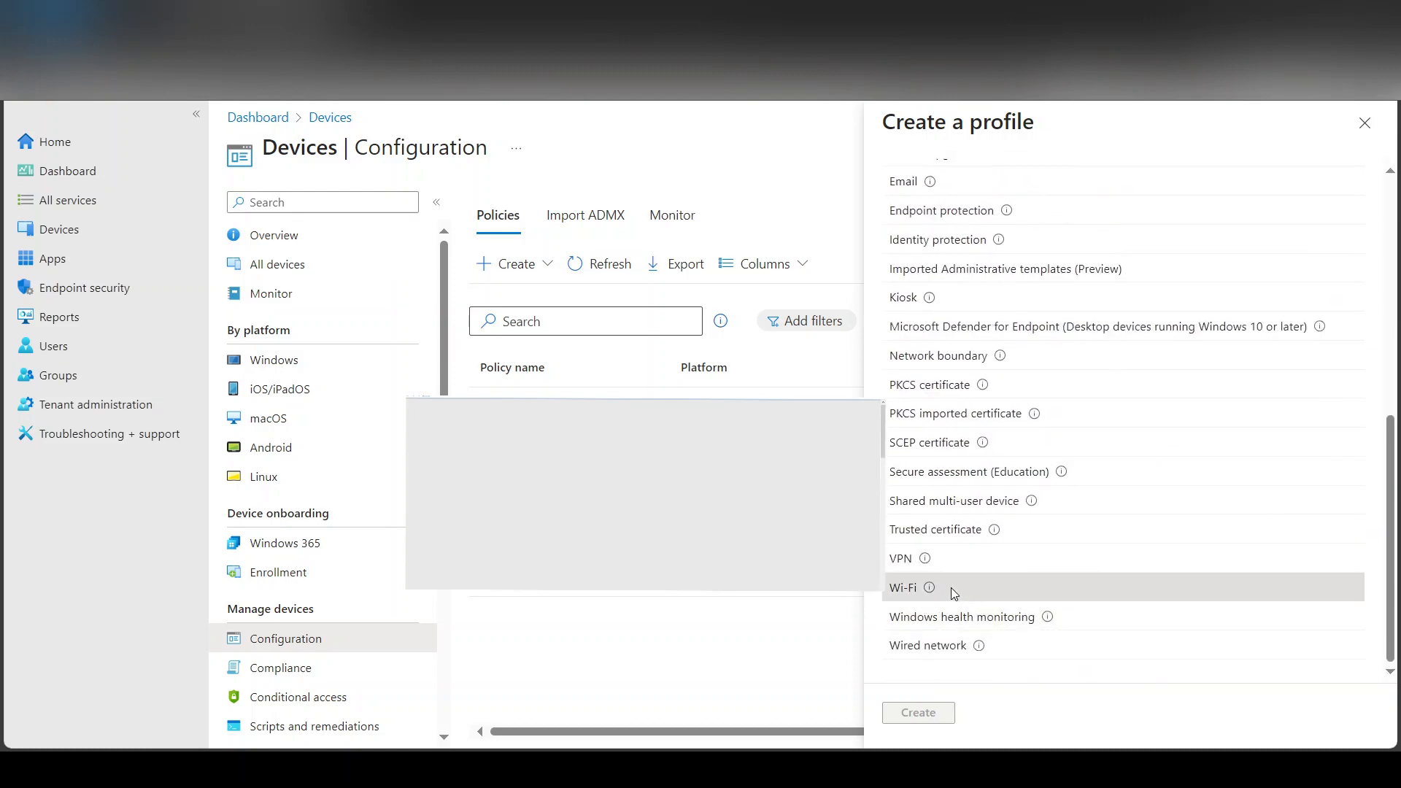
{"action": "left_click", "coordinate": [903, 587]}
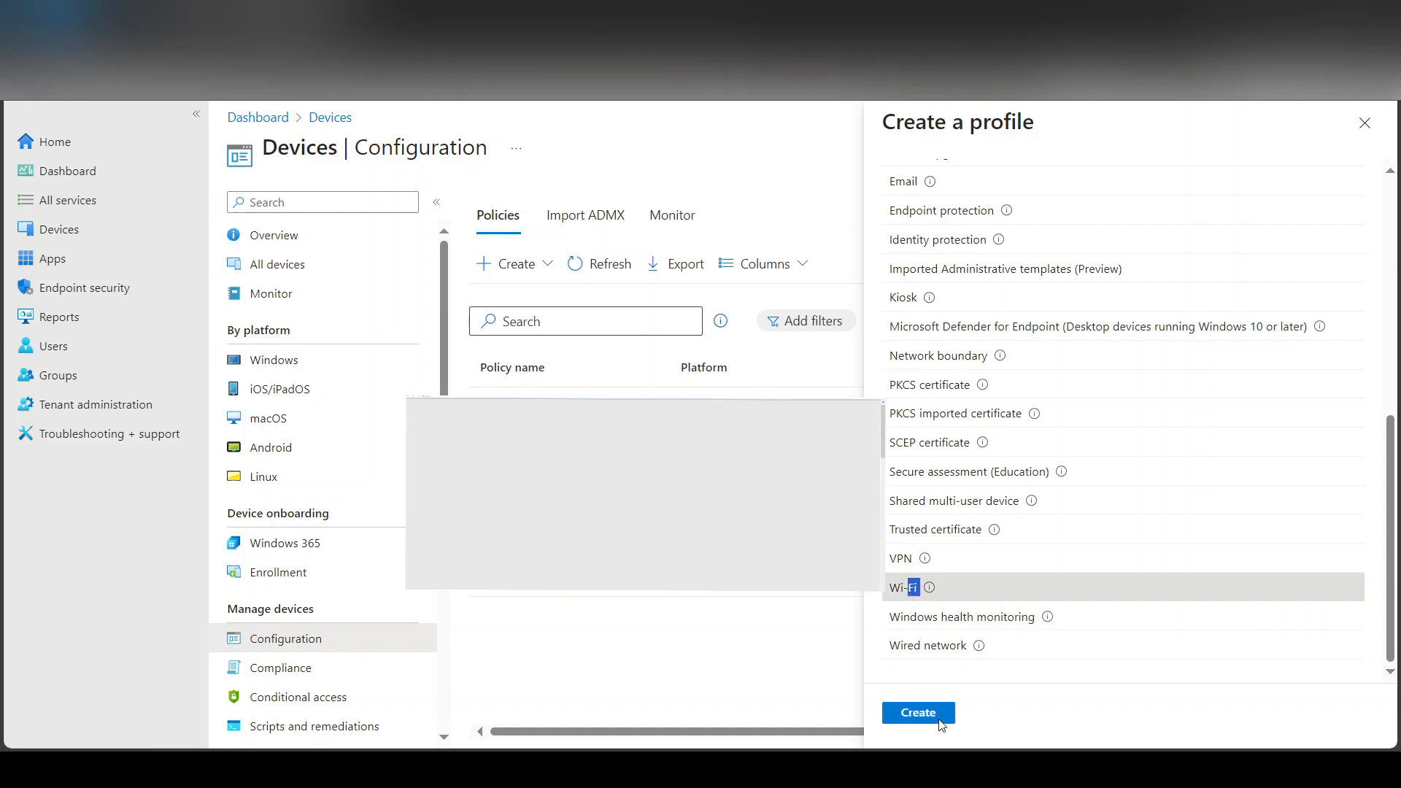
Create the Wi-Fi profile, name it dd-wifi and continue to Configuration settings.
{"action": "left_click", "coordinate": [918, 712]}
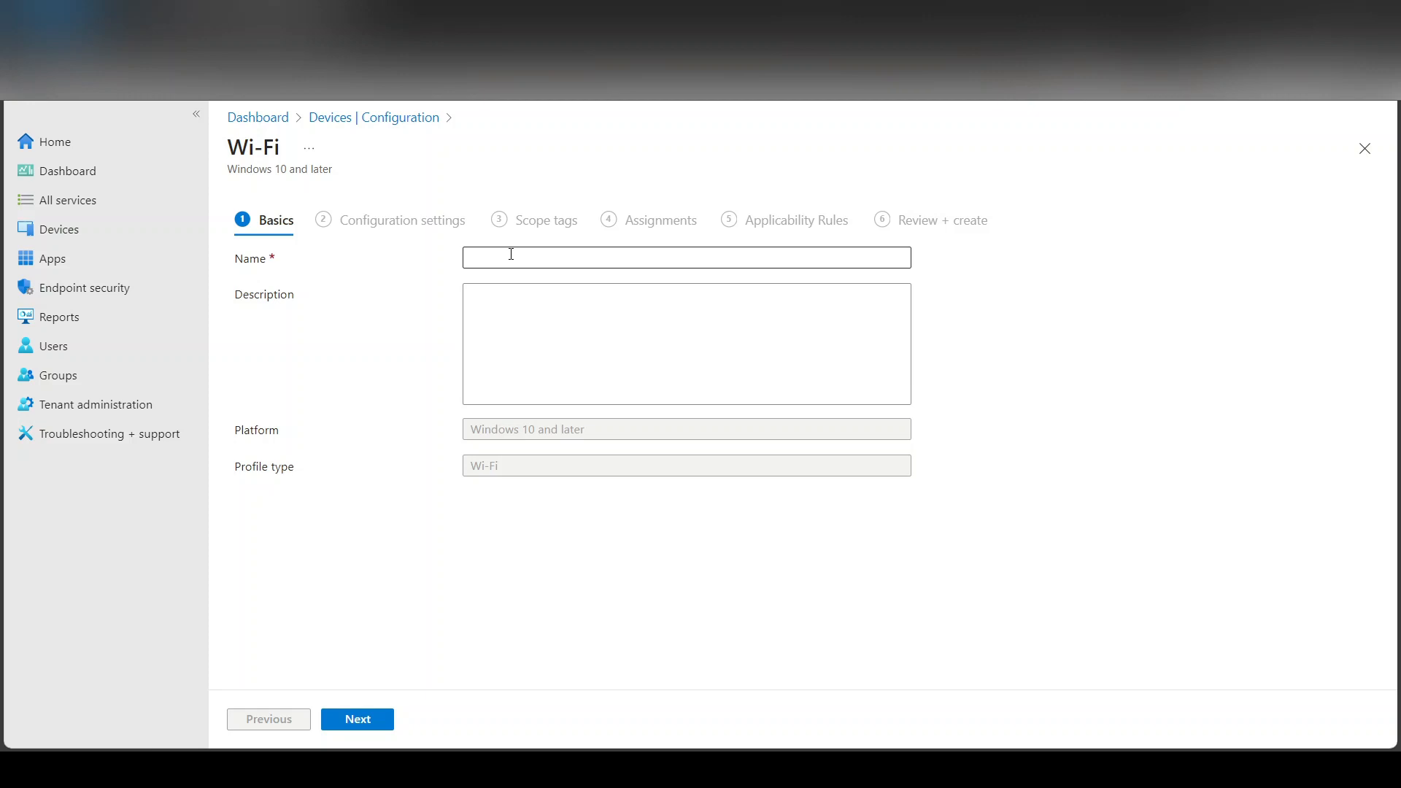
{"action": "type", "text": "dd"}
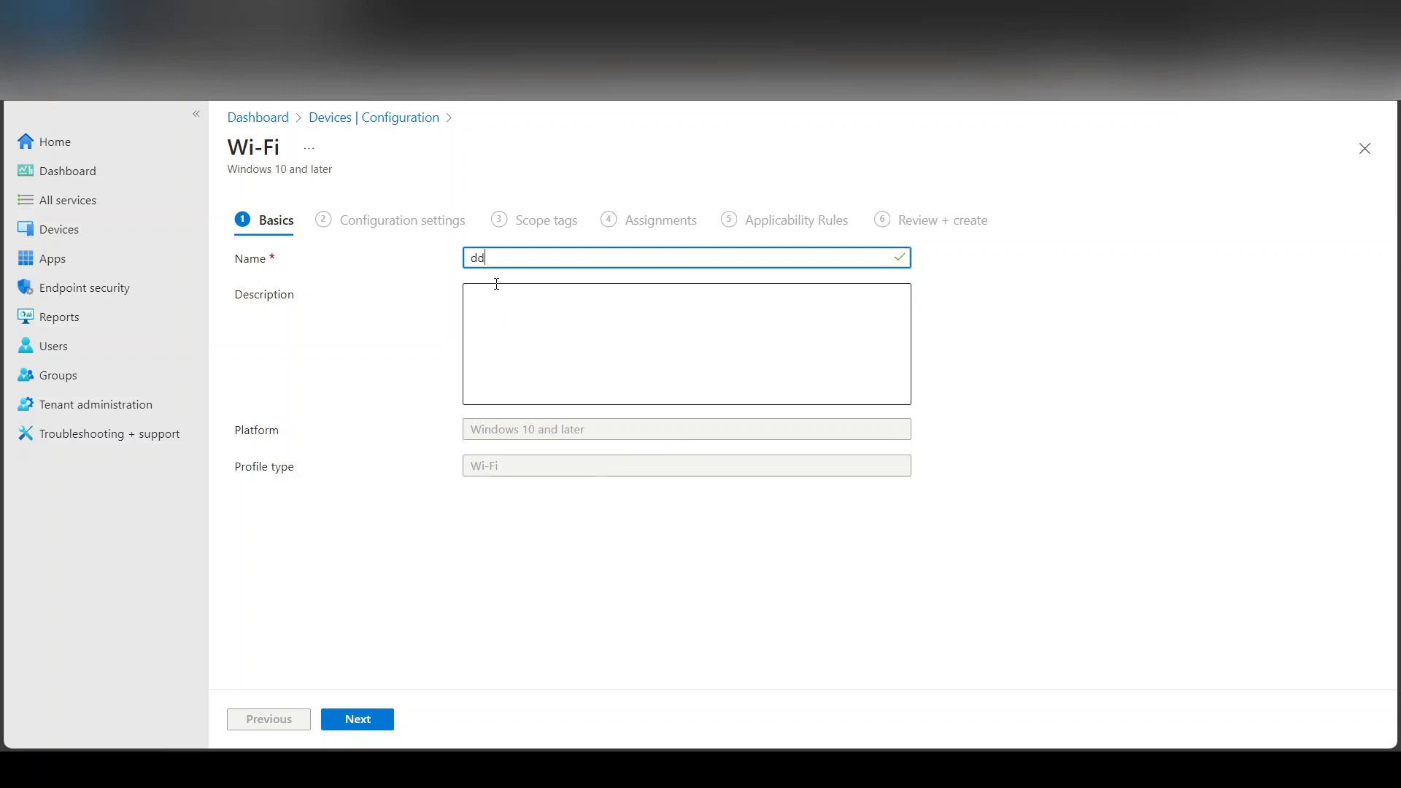
{"action": "type", "text": "-wifi"}
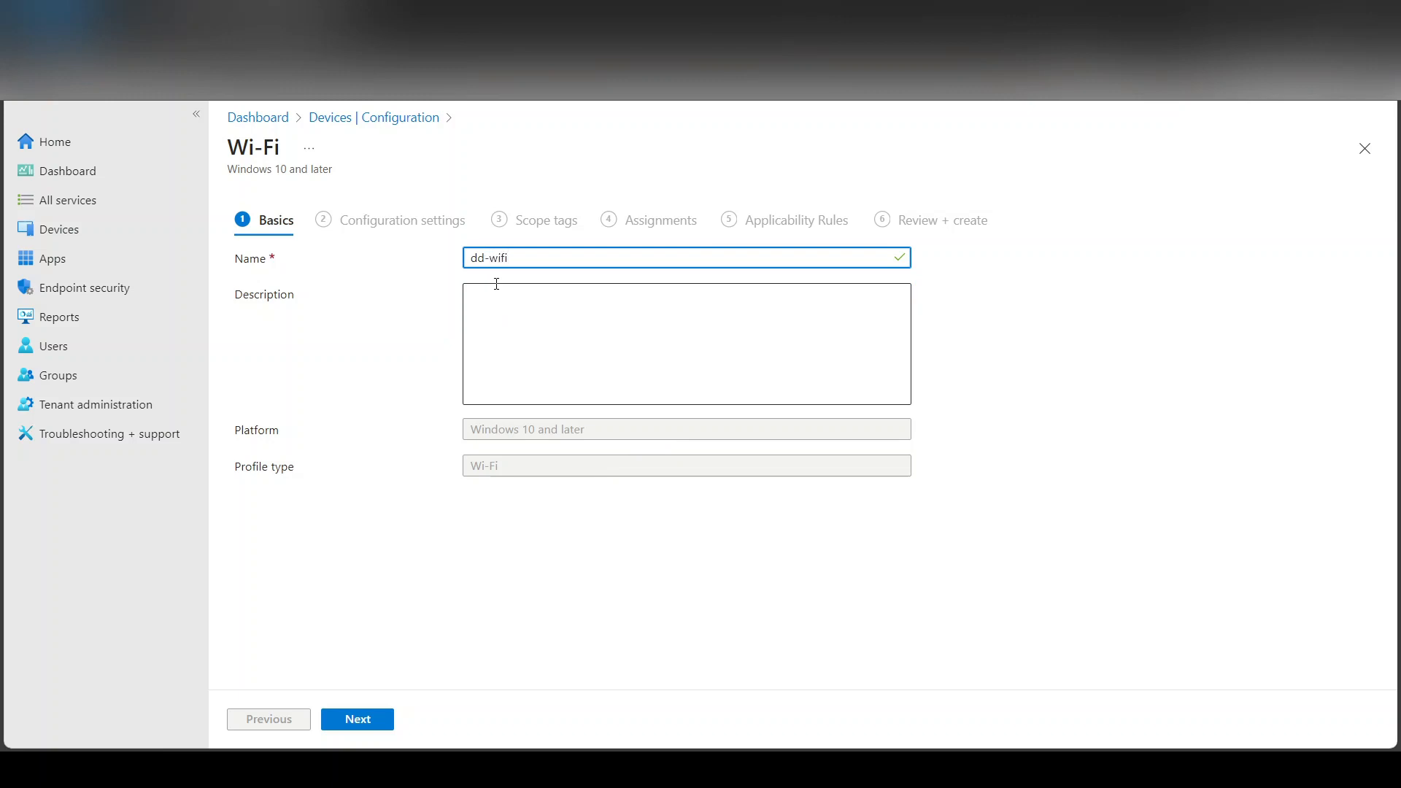
{"action": "left_click", "coordinate": [357, 718]}
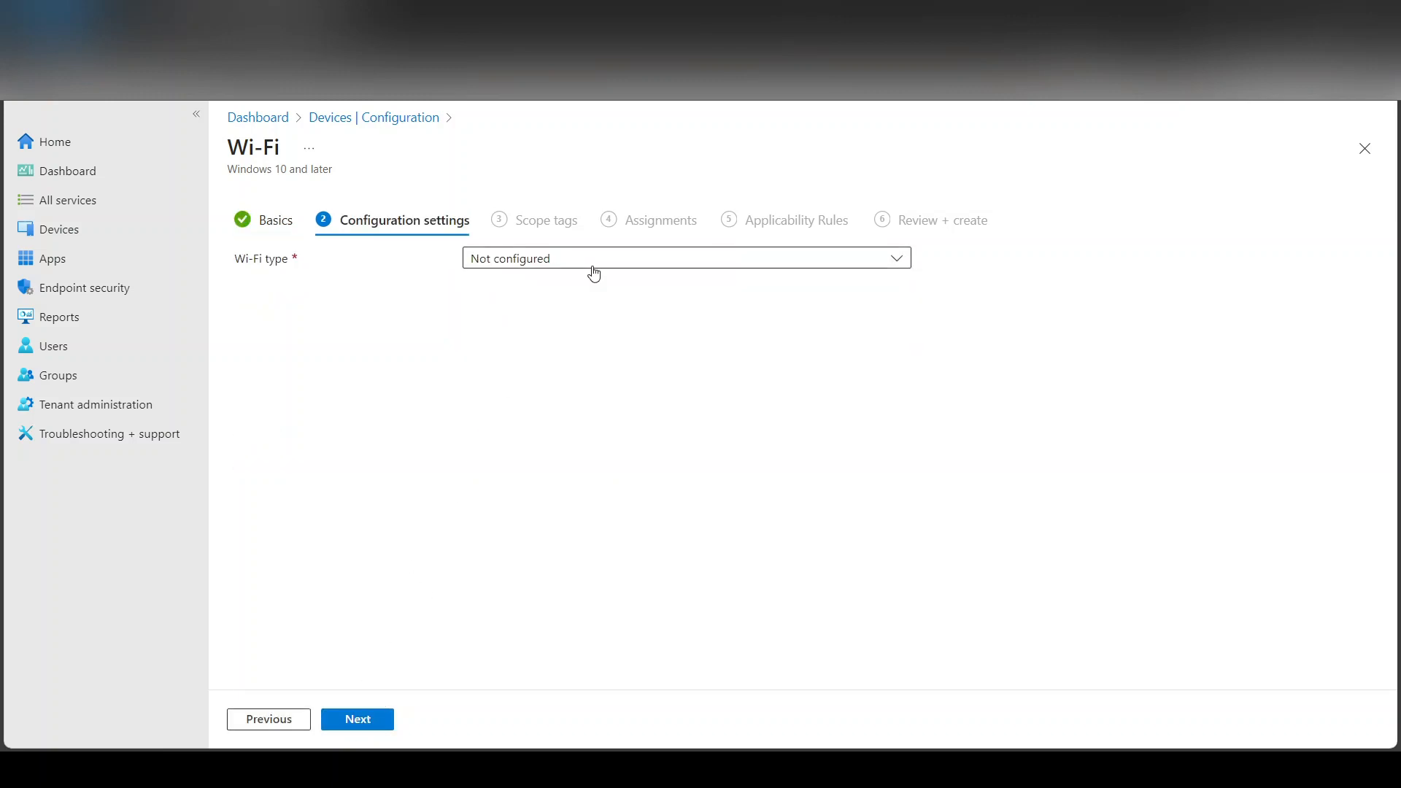
Set the Wi-Fi type to Basic after briefly trying Enterprise.
{"action": "left_click", "coordinate": [686, 256]}
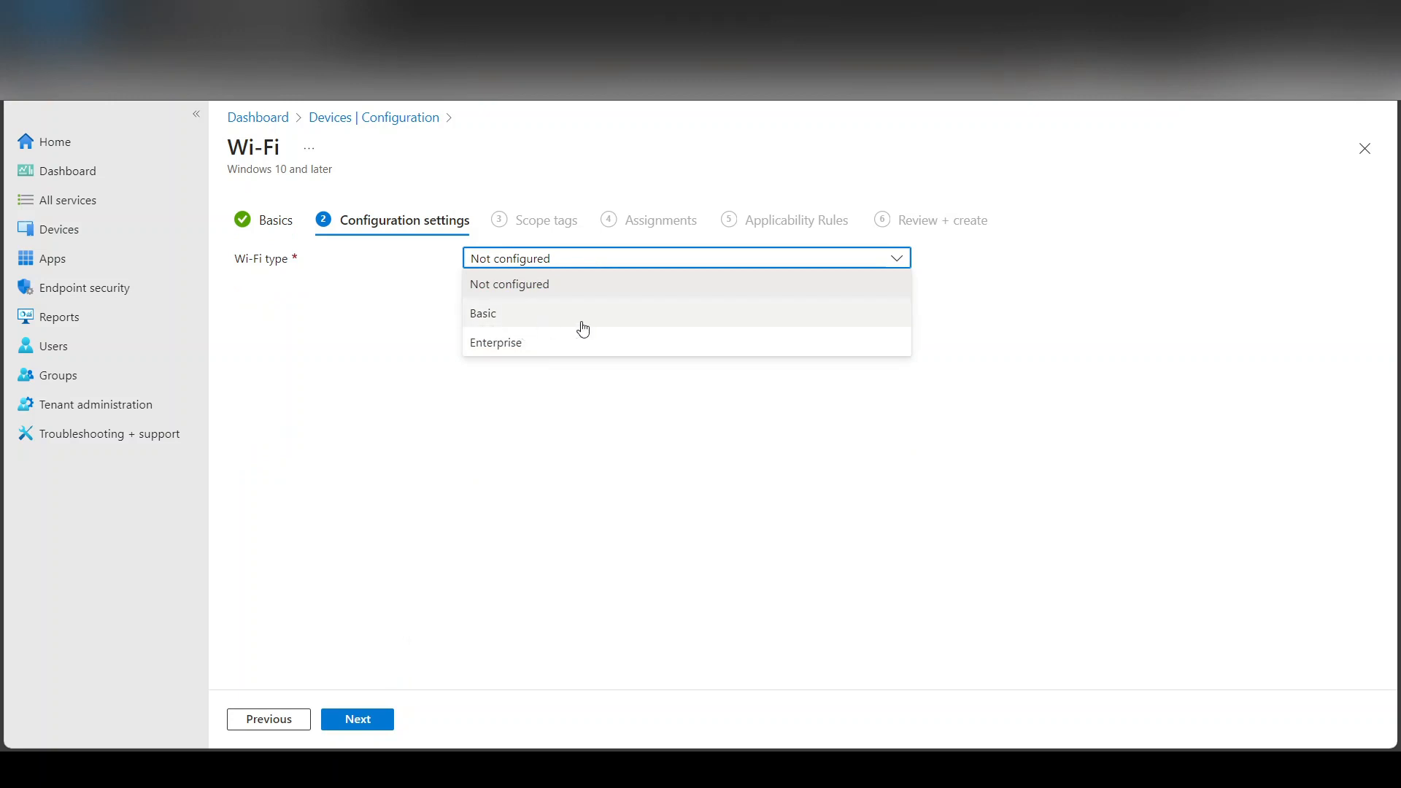
{"action": "left_click", "coordinate": [484, 312]}
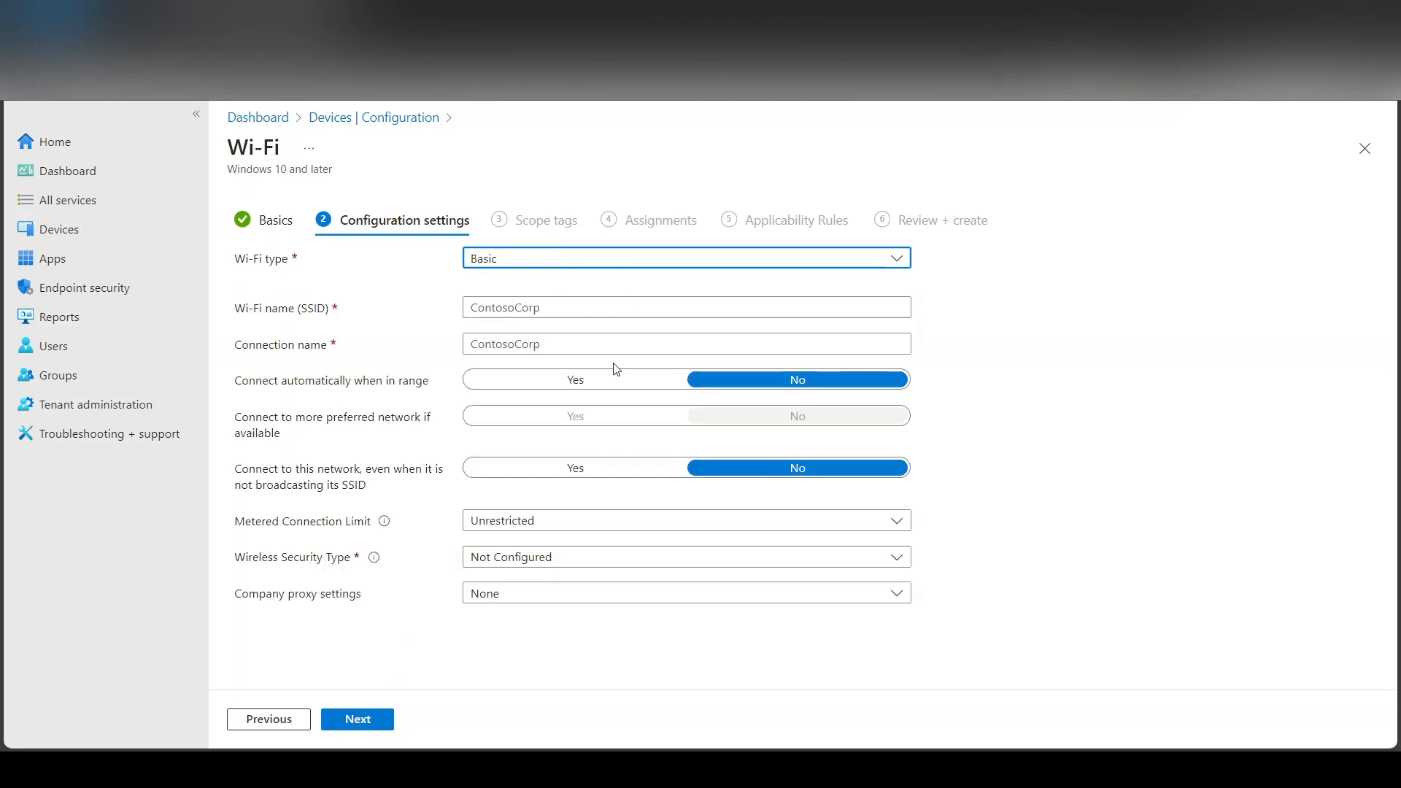
{"action": "mouse_move", "coordinate": [531, 529]}
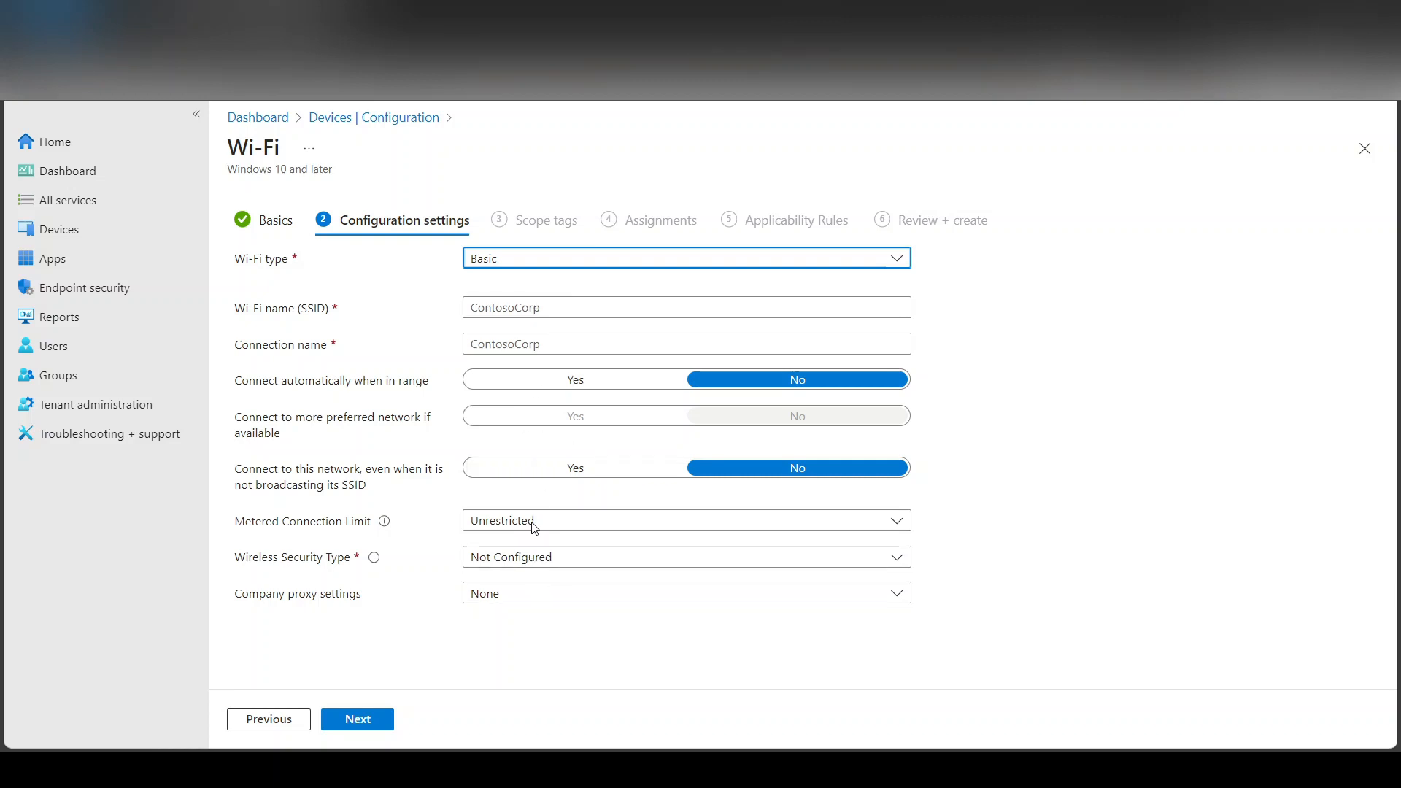
{"action": "left_click", "coordinate": [686, 257]}
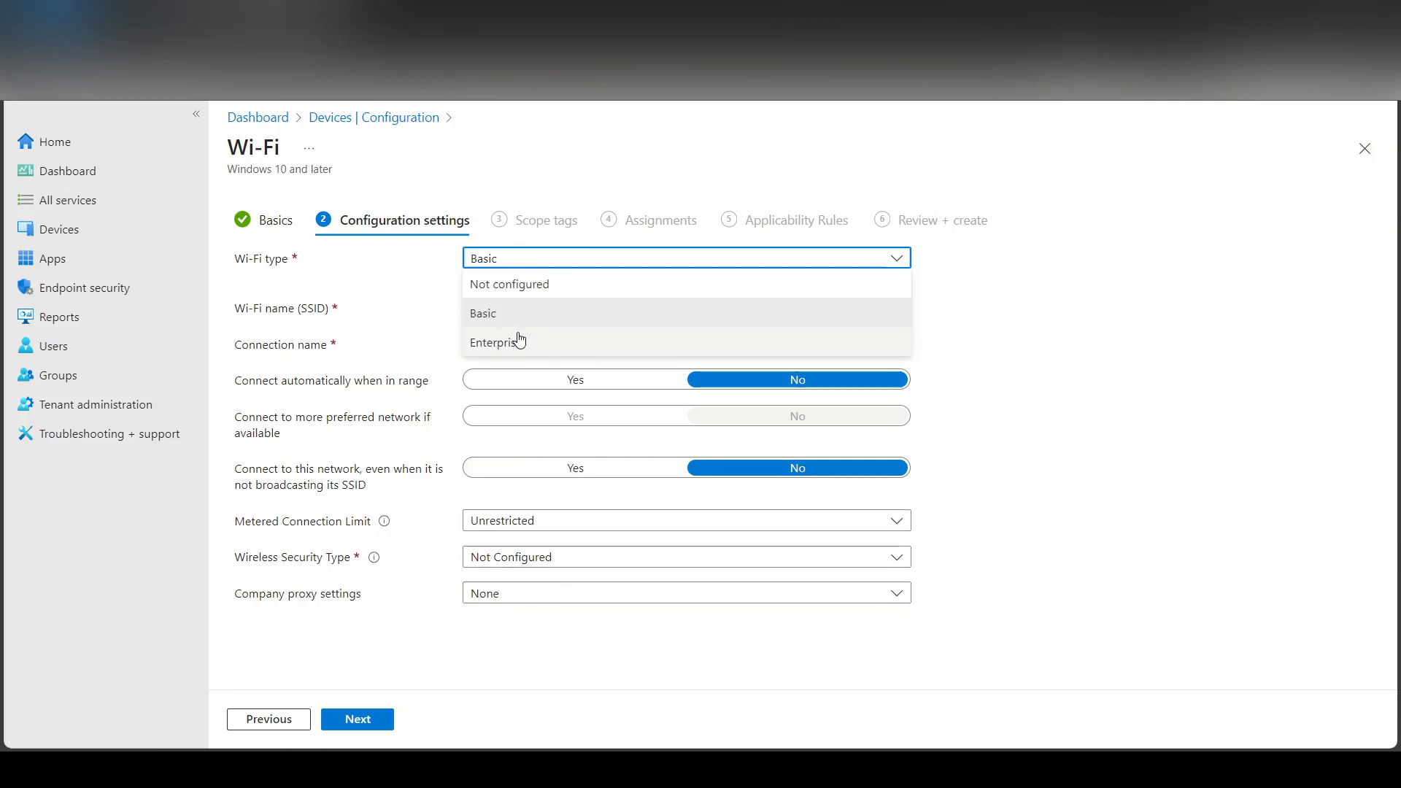
{"action": "left_click", "coordinate": [493, 342]}
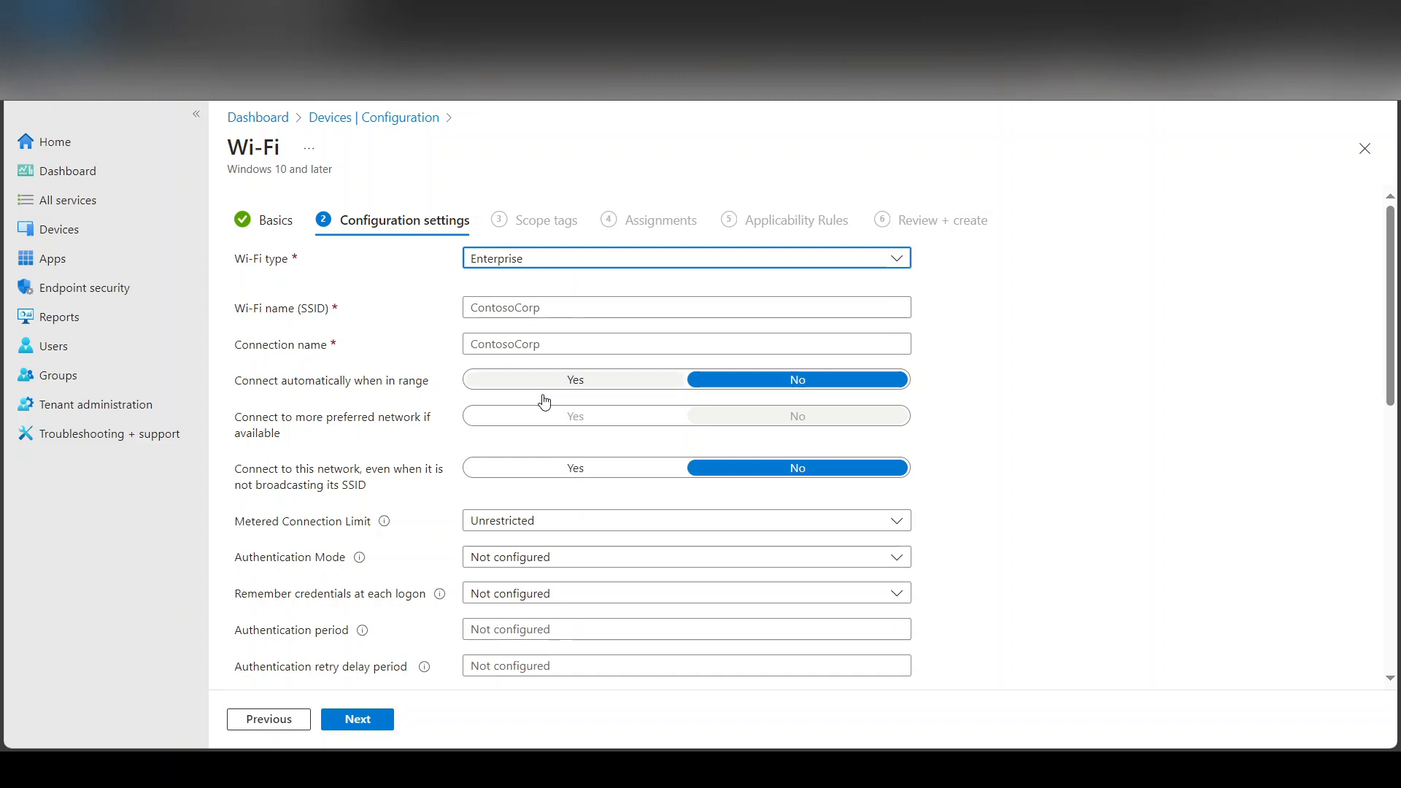
{"action": "left_click", "coordinate": [686, 258]}
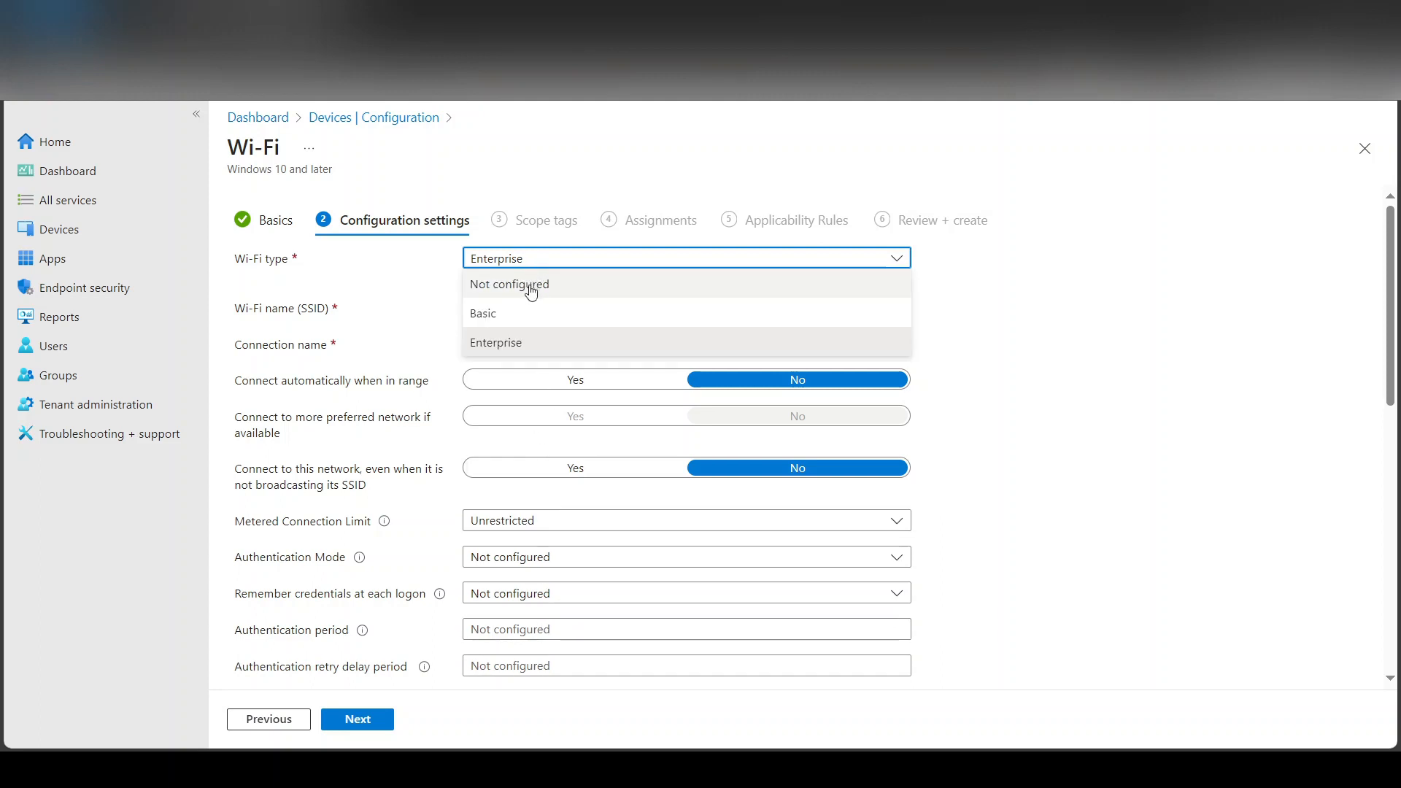
{"action": "left_click", "coordinate": [481, 313]}
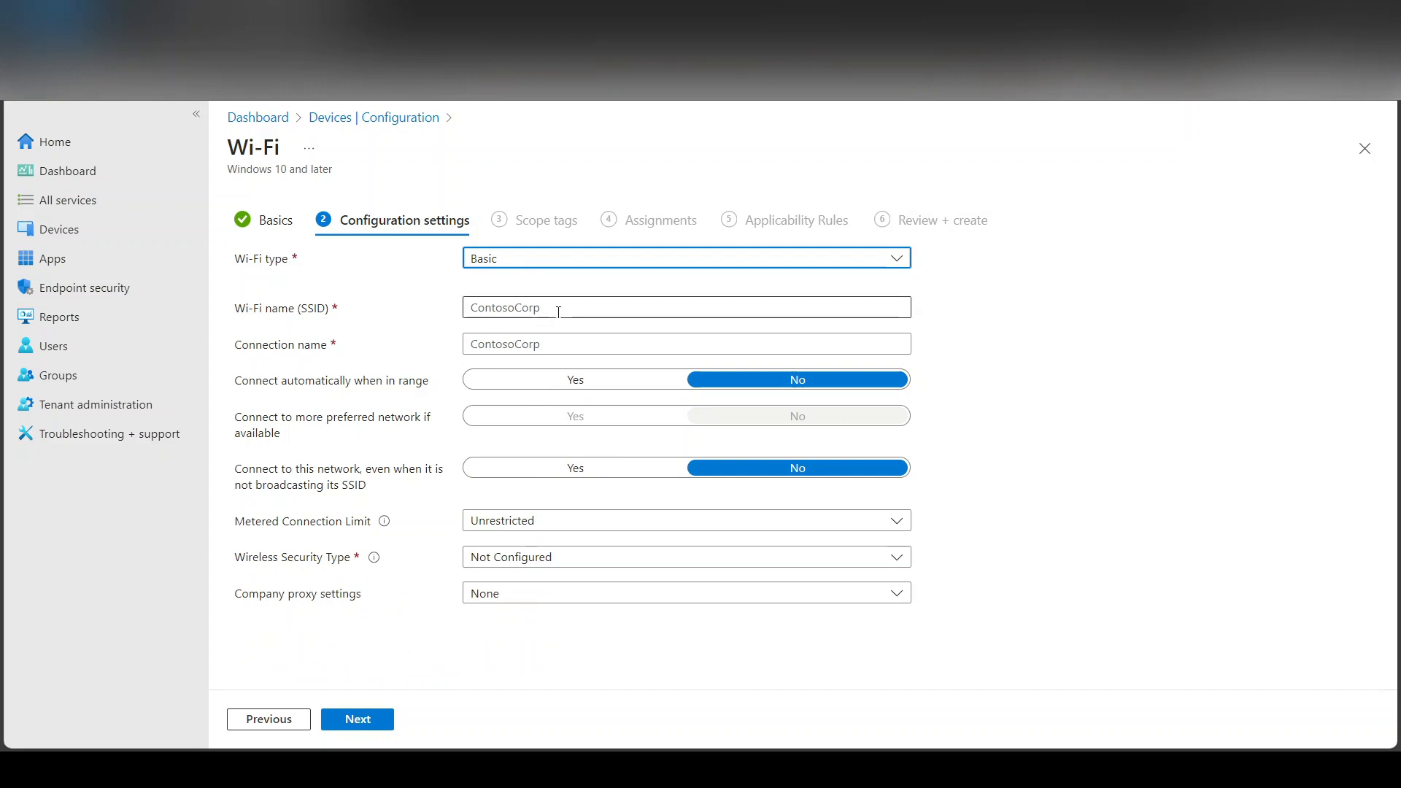
Enter wificompany as the SSID and start the connection name with wi.
{"action": "type", "text": "wifi"}
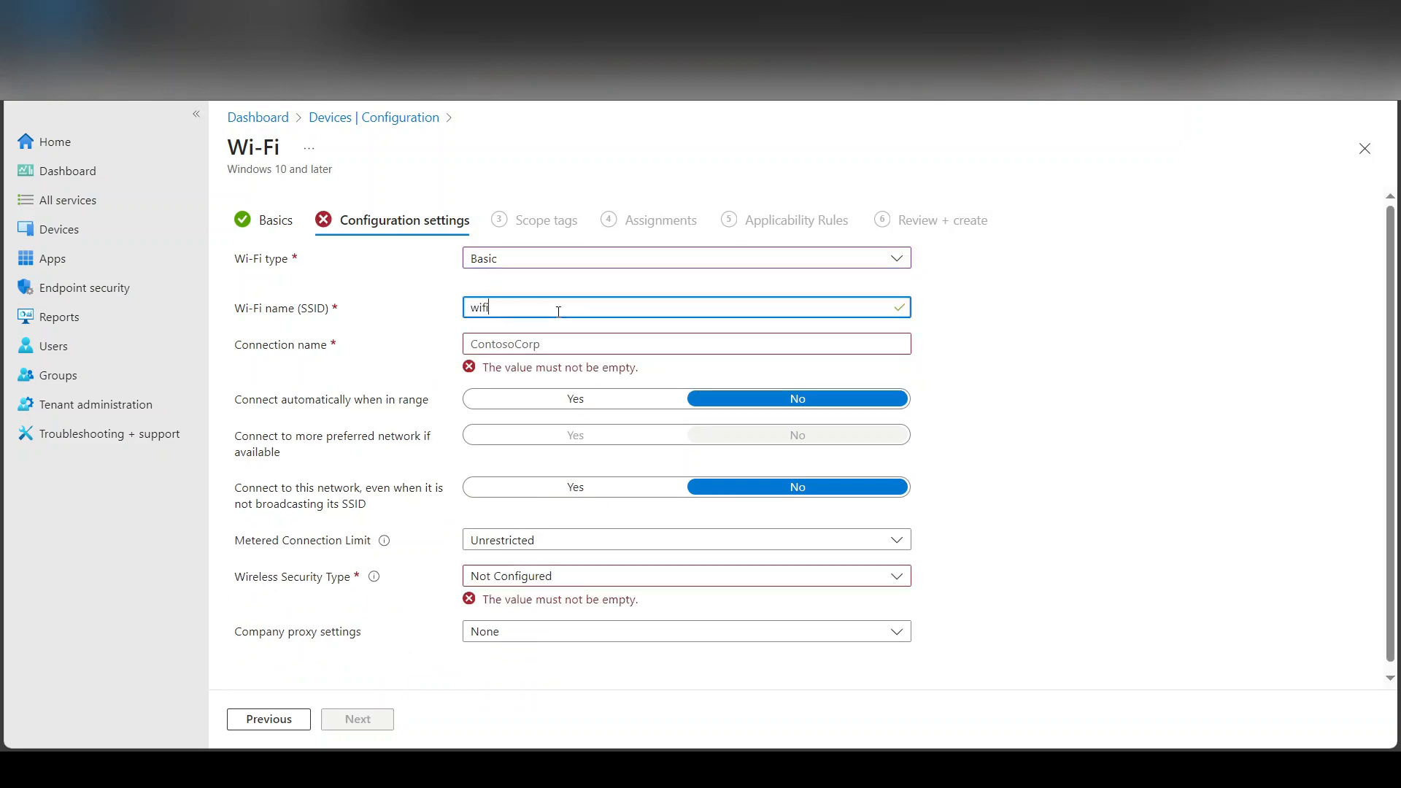
{"action": "type", "text": "company"}
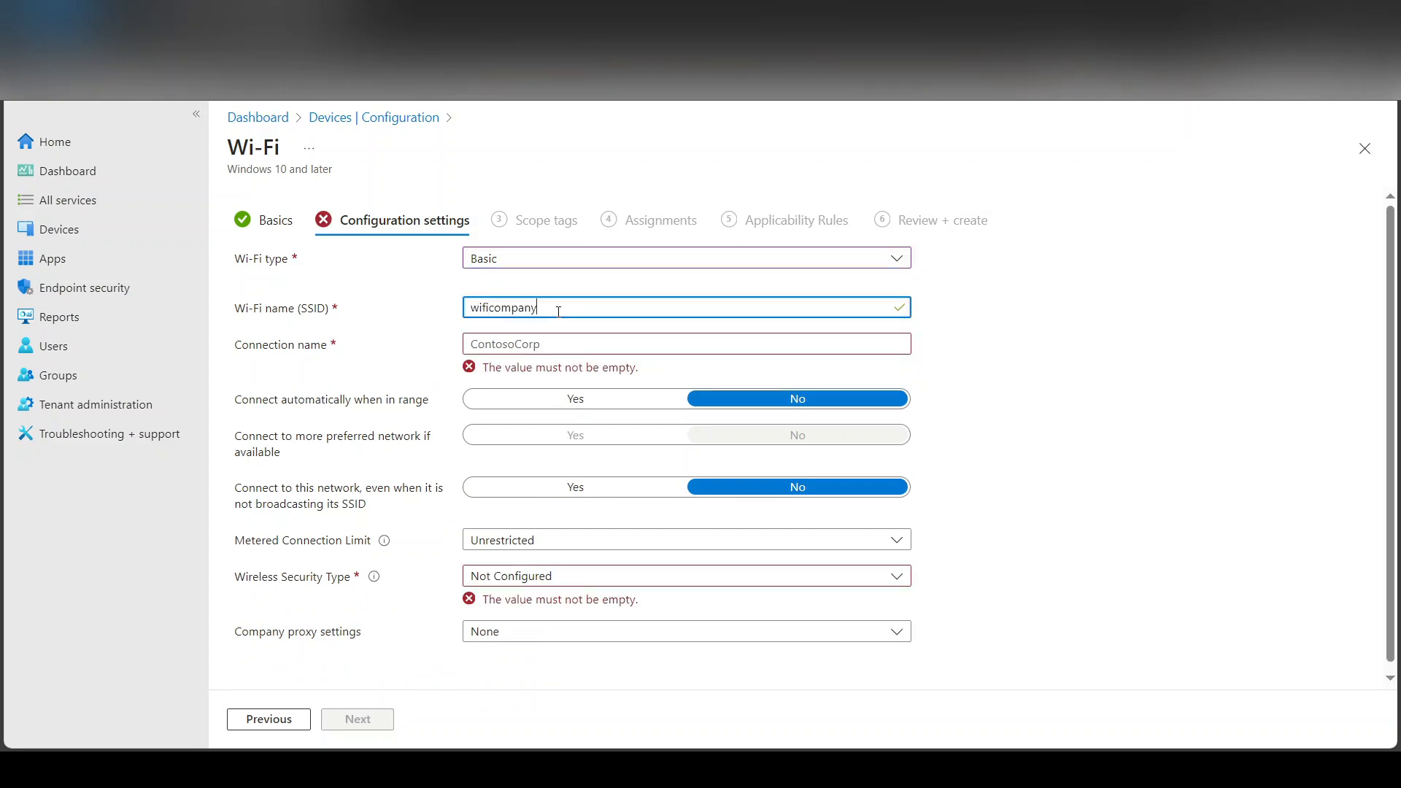
{"action": "left_click", "coordinate": [686, 343]}
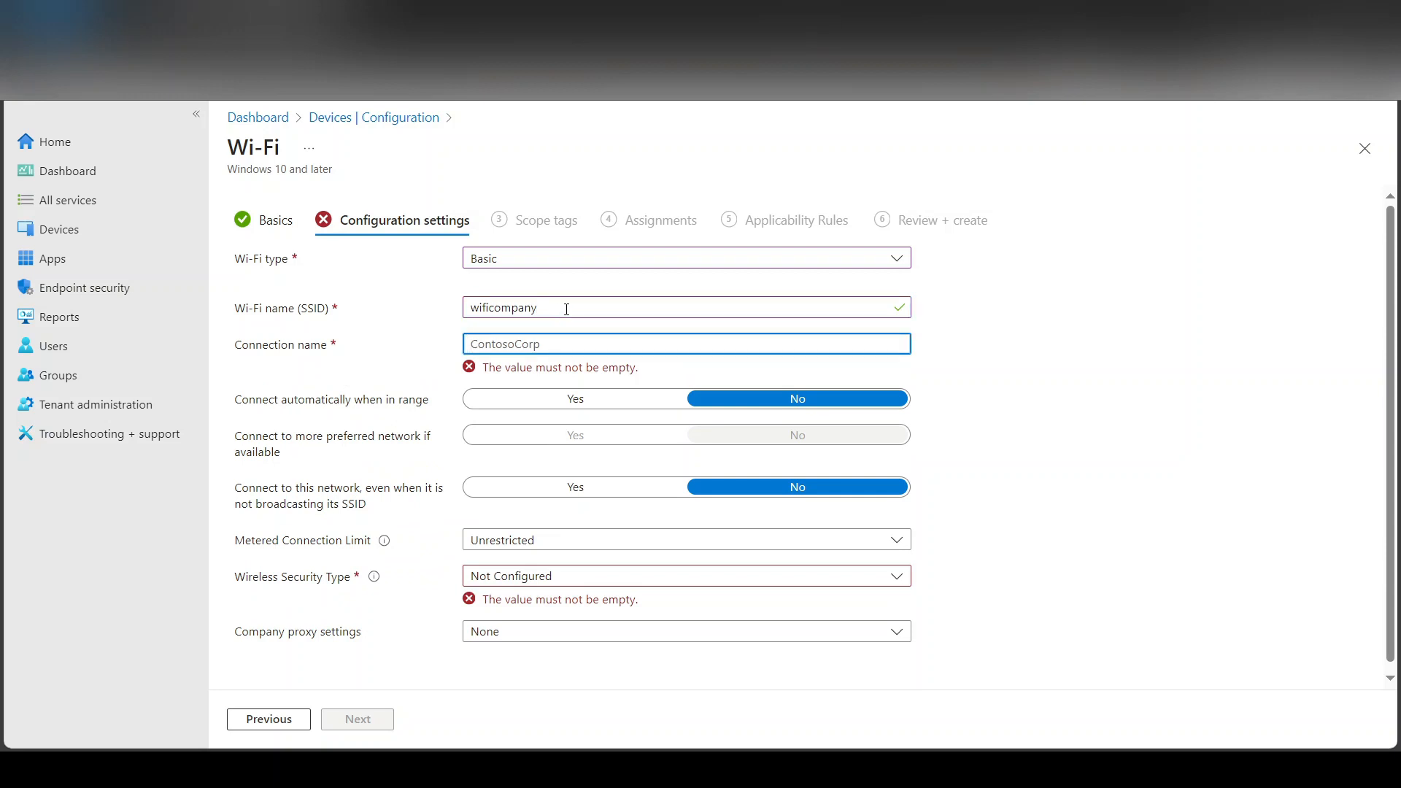
{"action": "type", "text": "wificompnay"}
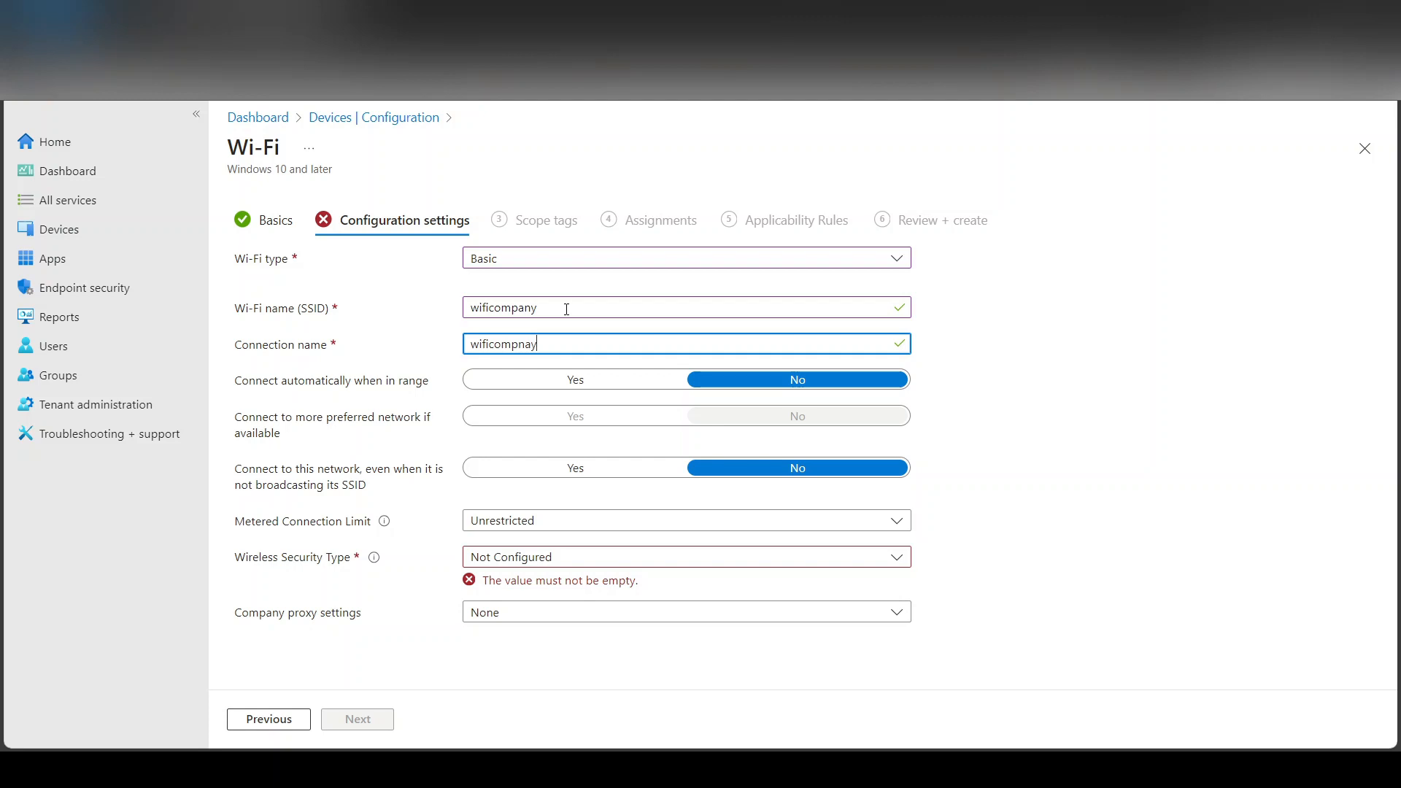
{"action": "mouse_move", "coordinate": [303, 418]}
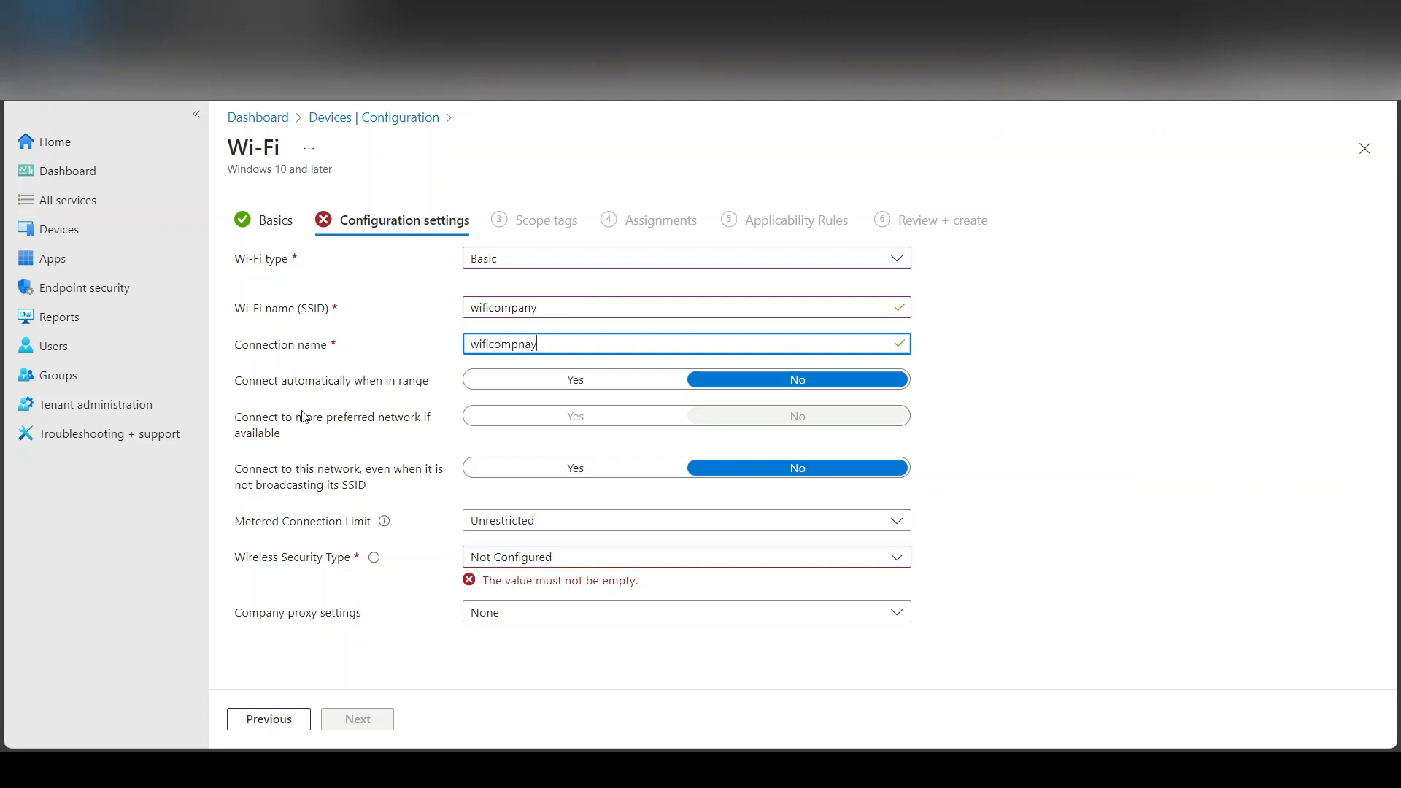
{"action": "mouse_move", "coordinate": [514, 396]}
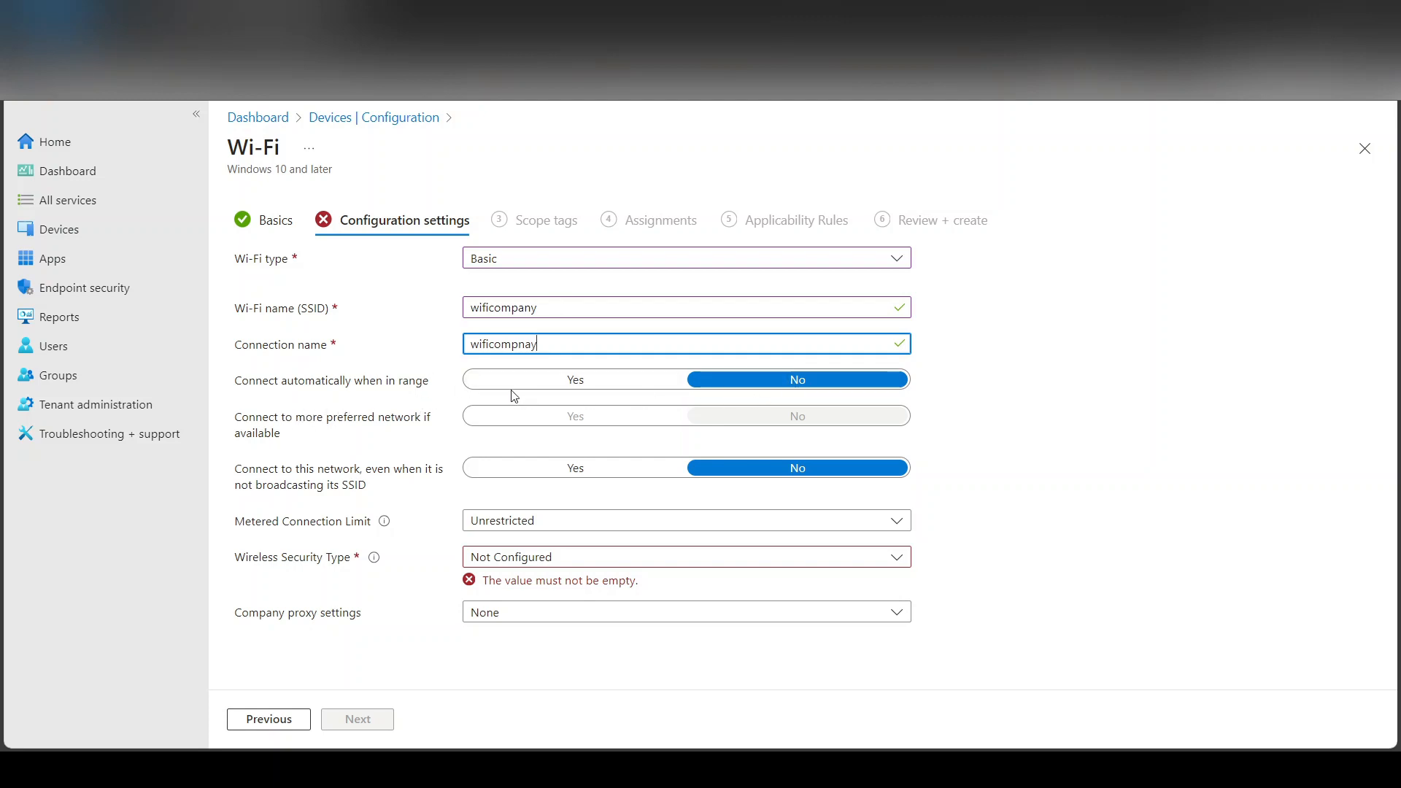
Connect automatically when in range and choose WPA/WPA2-Personal security.
{"action": "left_click", "coordinate": [575, 380]}
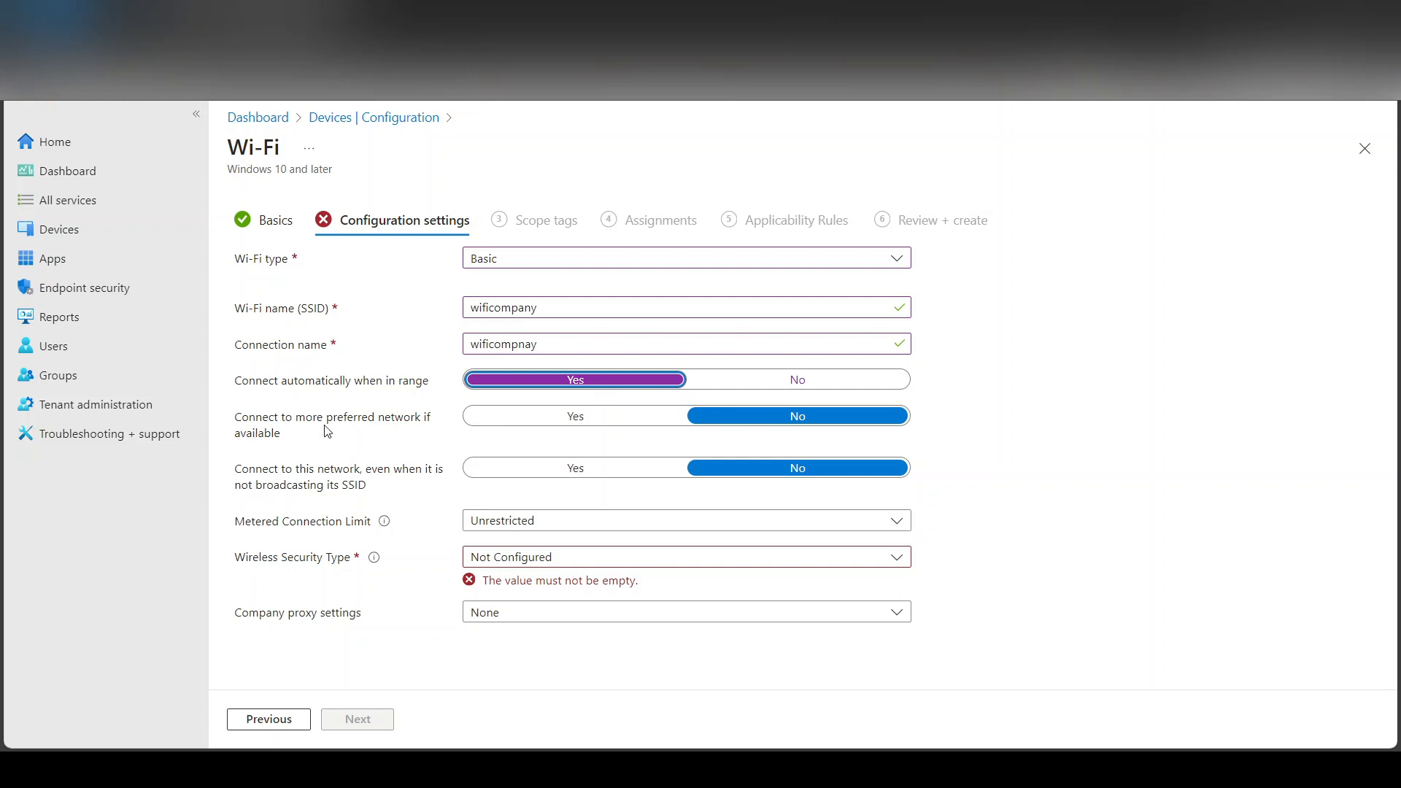
{"action": "mouse_move", "coordinate": [710, 435]}
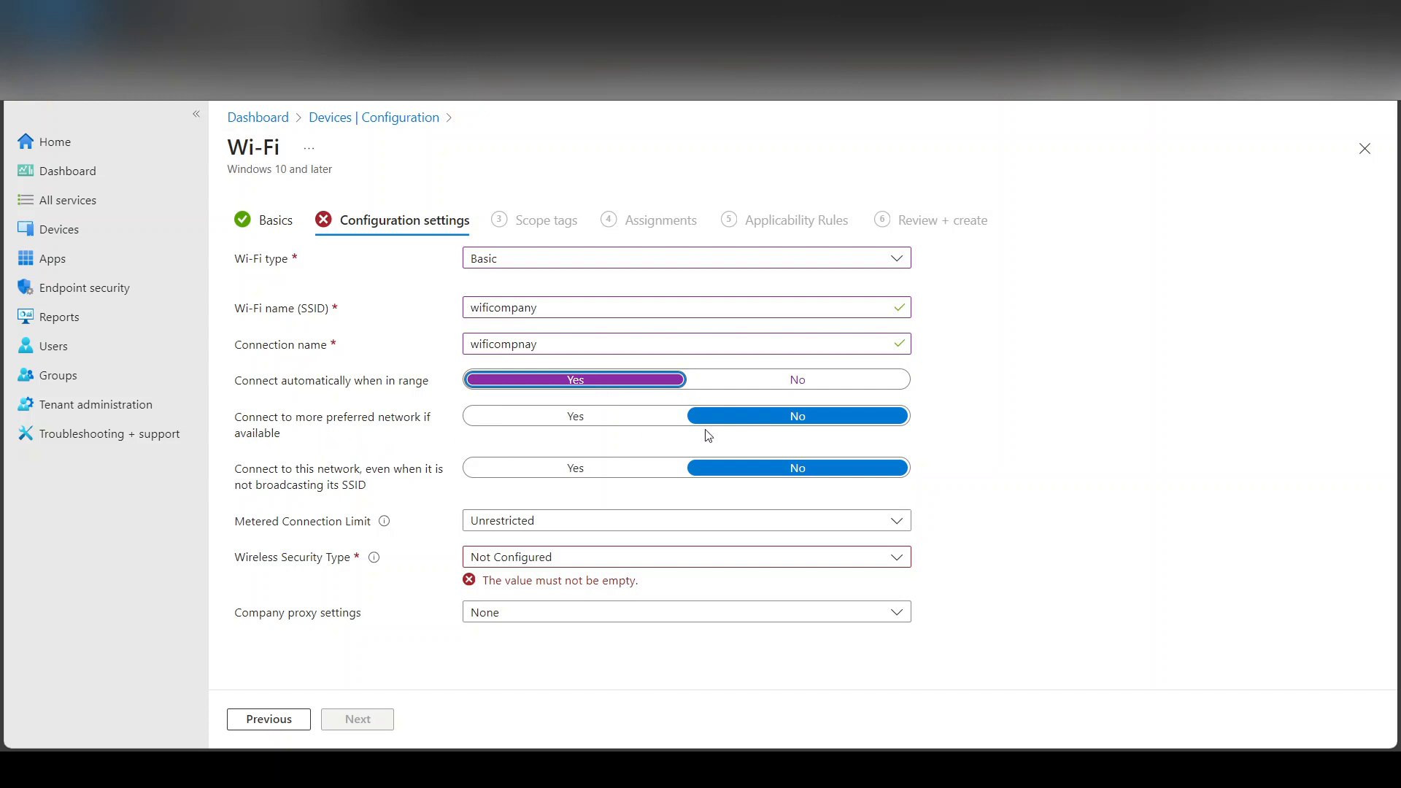
{"action": "mouse_move", "coordinate": [265, 489]}
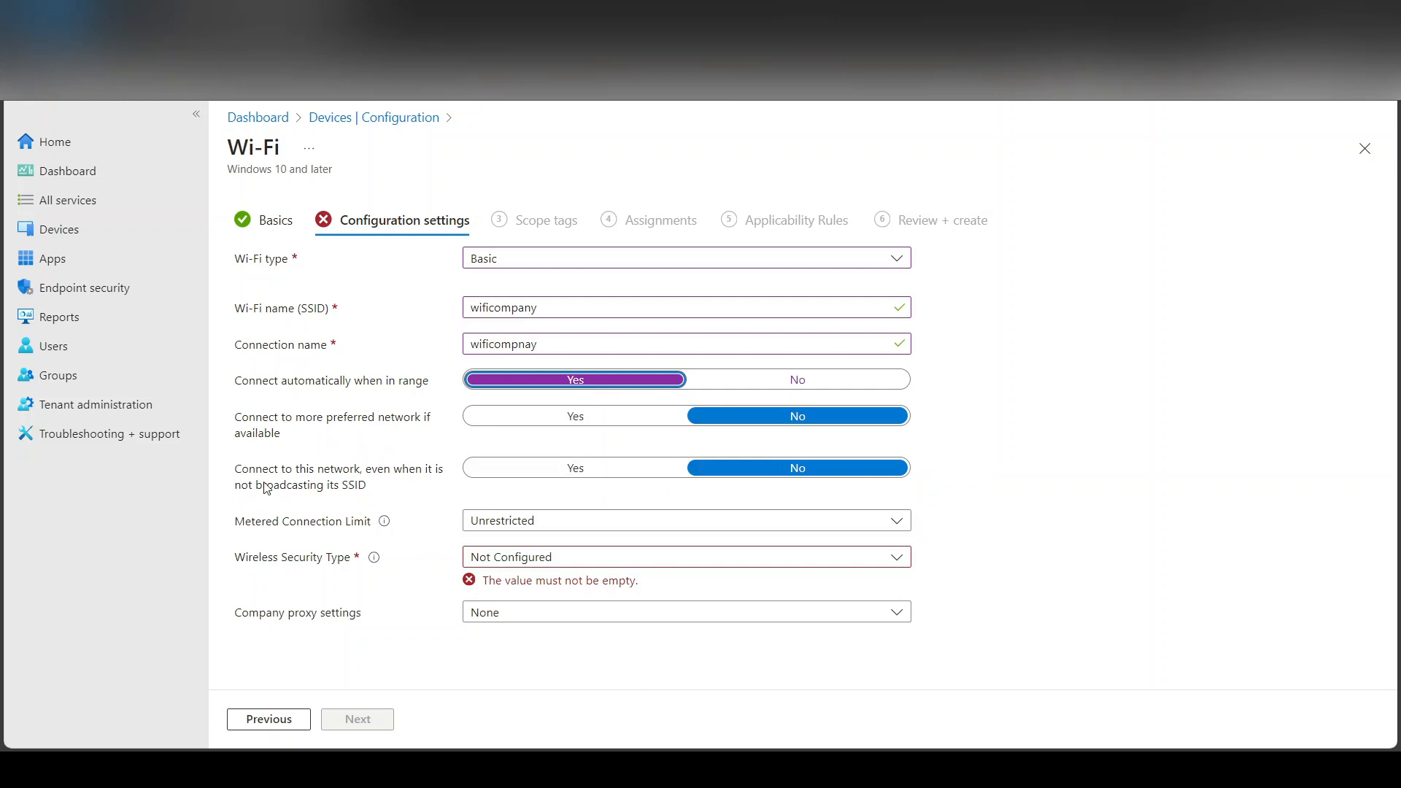
{"action": "mouse_move", "coordinate": [362, 478]}
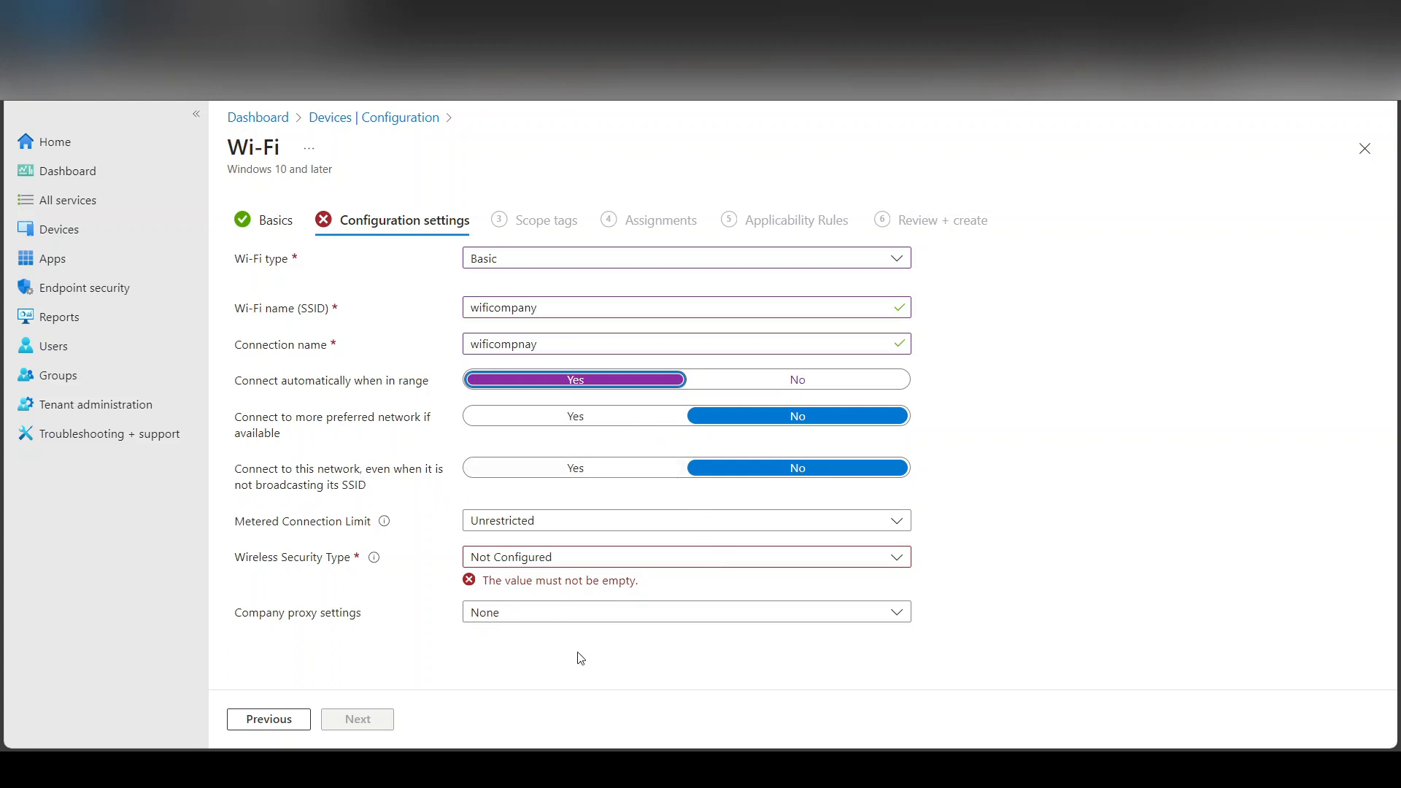
{"action": "mouse_move", "coordinate": [519, 566]}
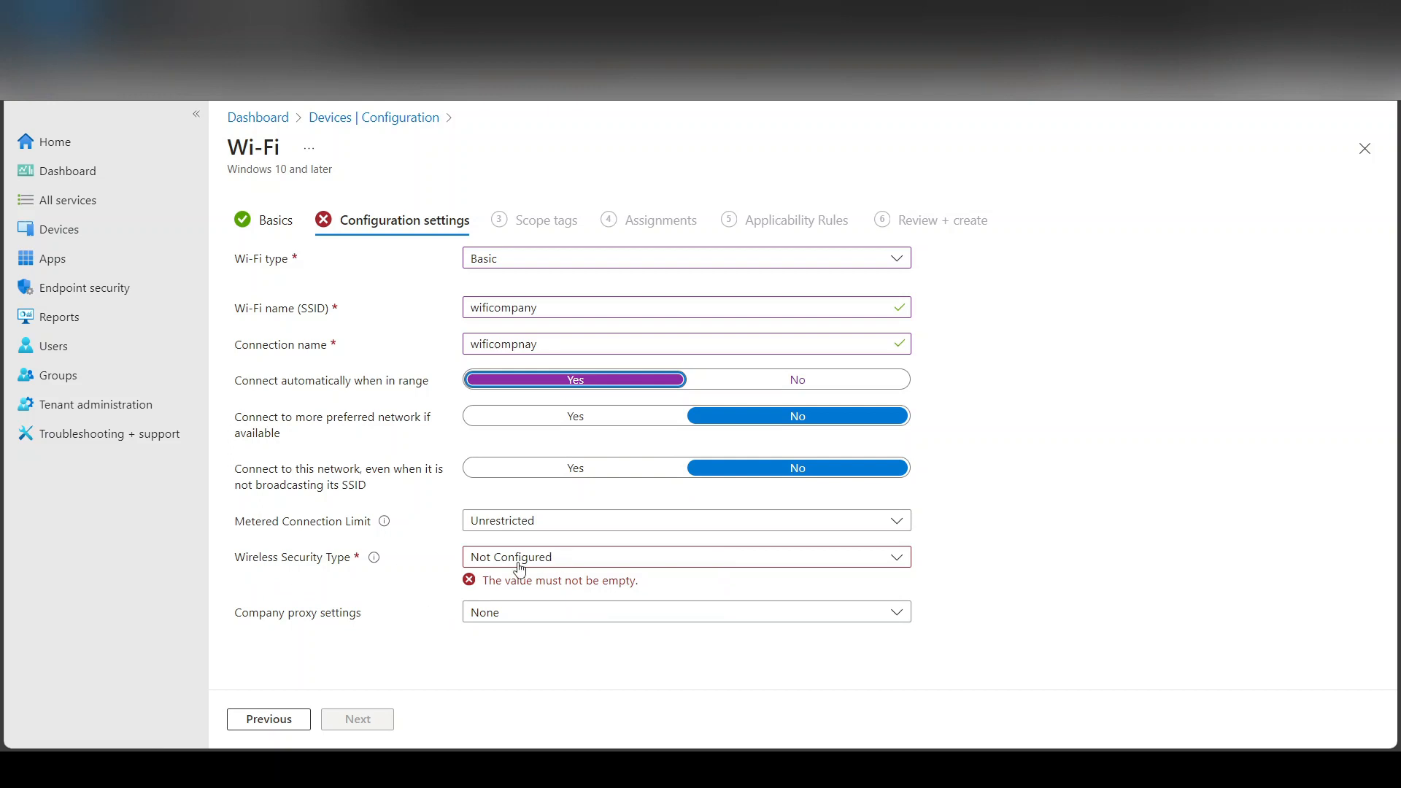
{"action": "left_click", "coordinate": [686, 557]}
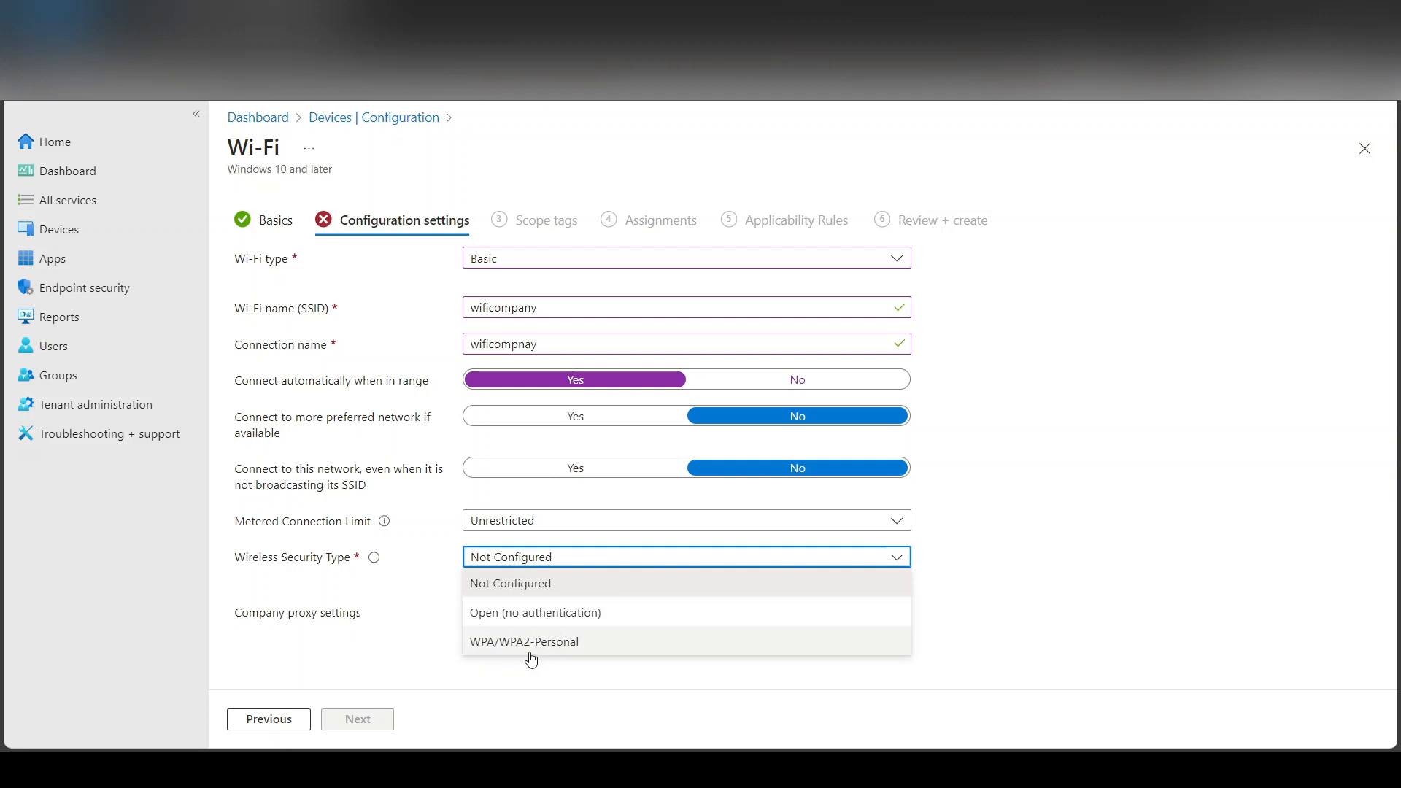
{"action": "left_click", "coordinate": [524, 642]}
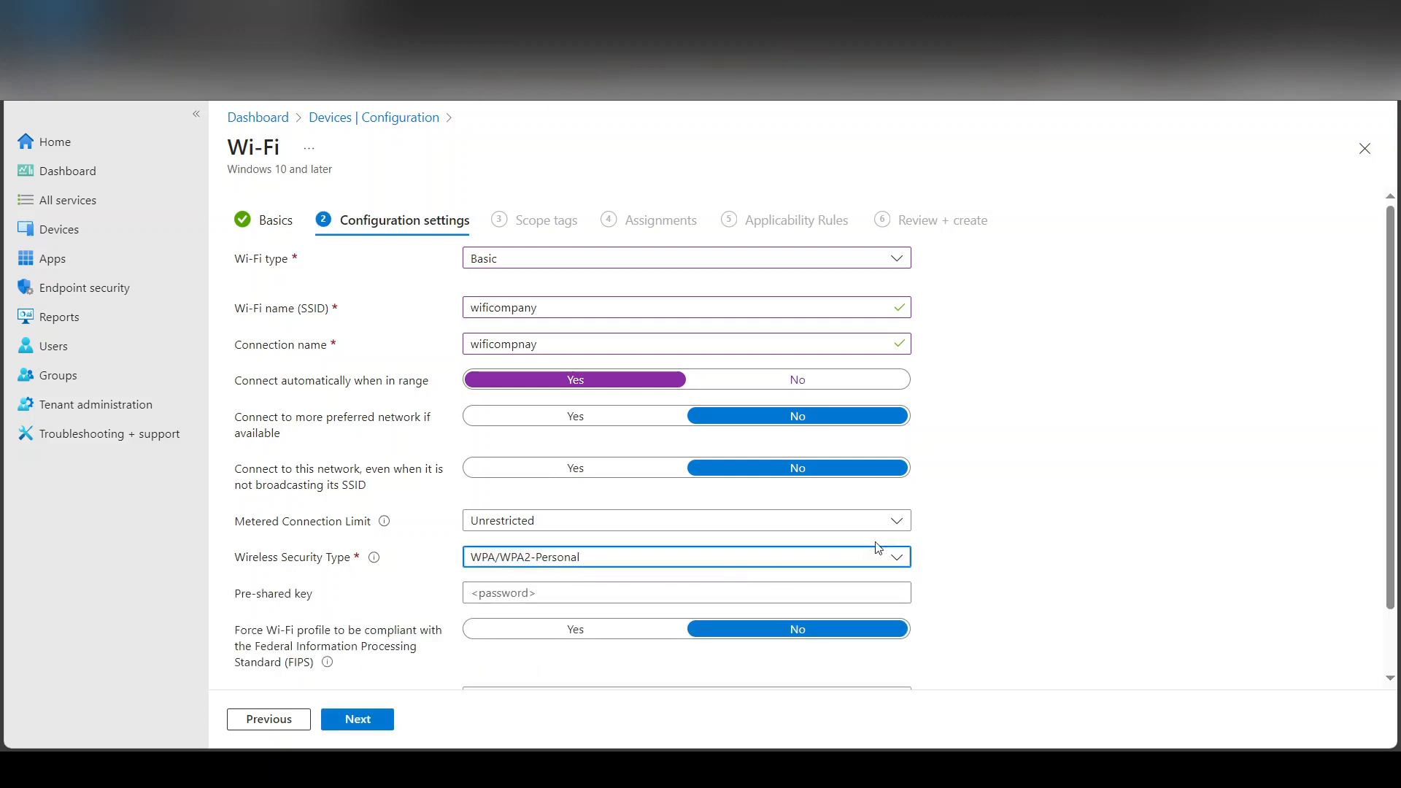
{"action": "left_click", "coordinate": [686, 520]}
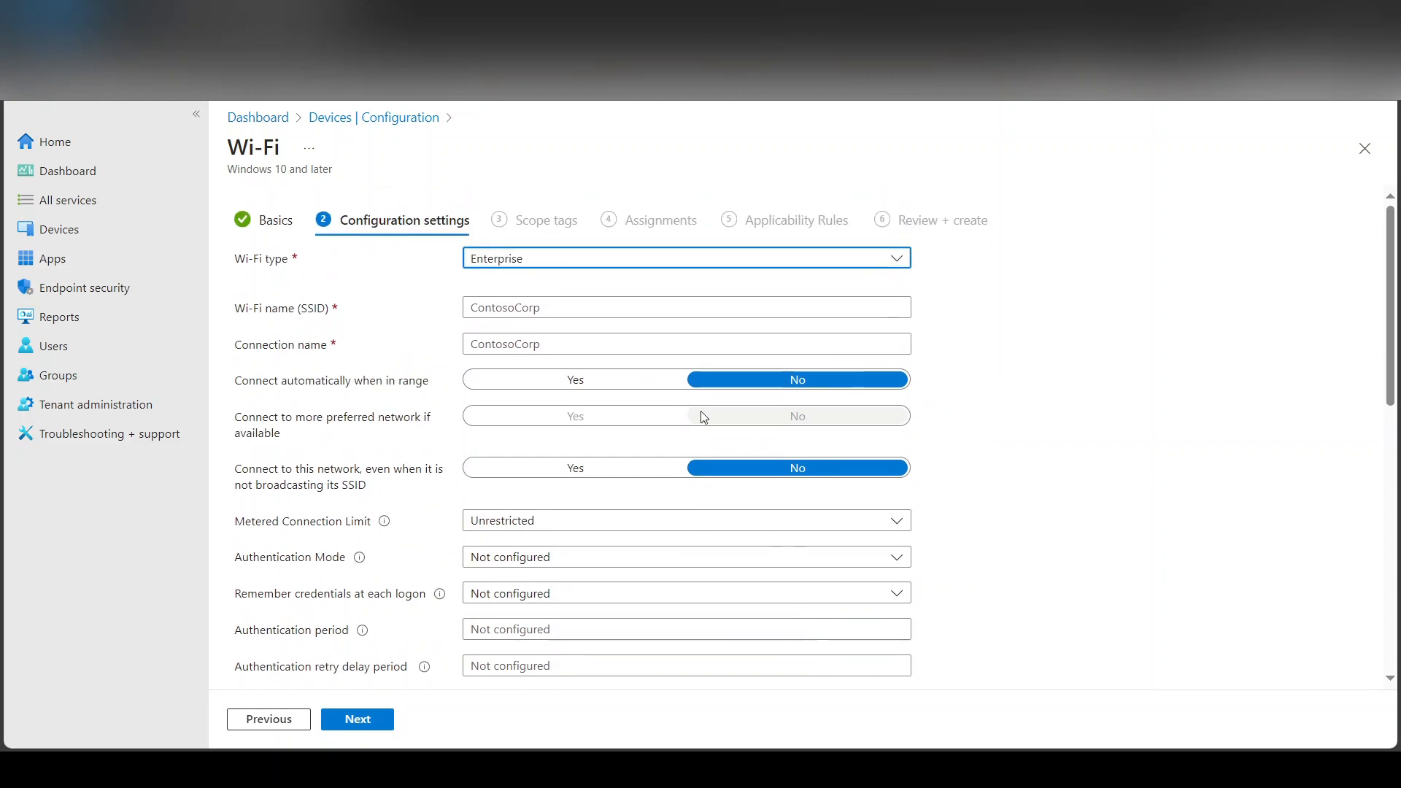
{"action": "left_click", "coordinate": [686, 257]}
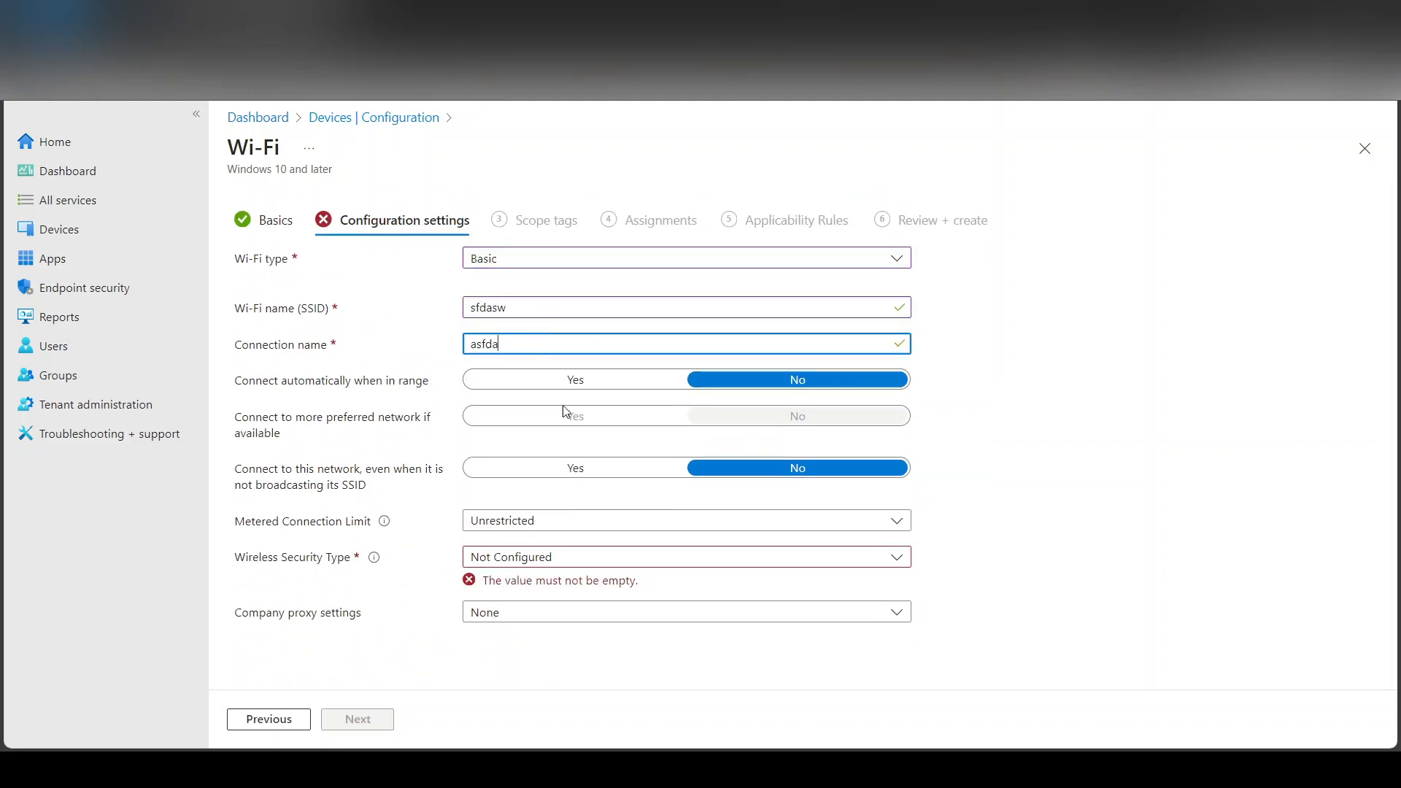
{"action": "left_click", "coordinate": [686, 520]}
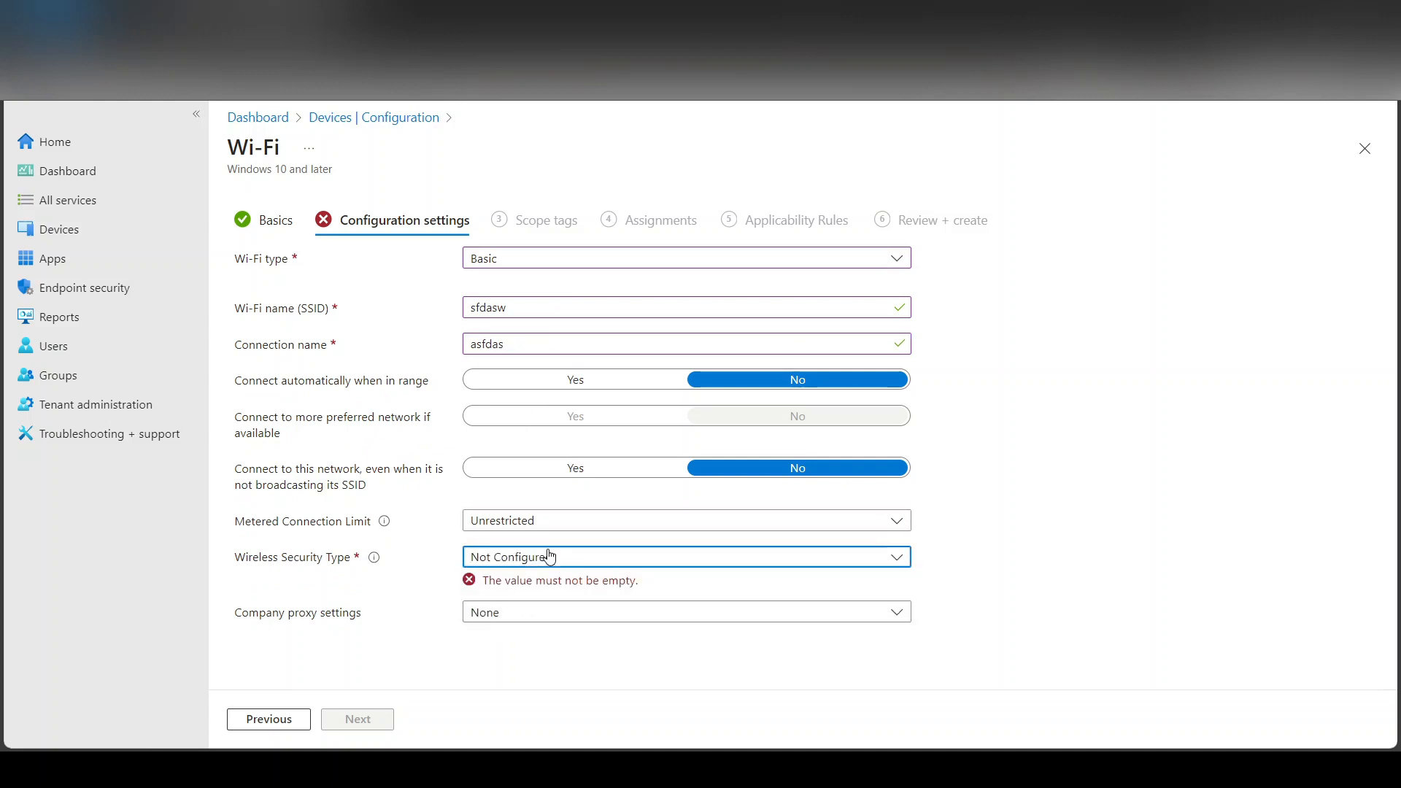
{"action": "left_click", "coordinate": [686, 558]}
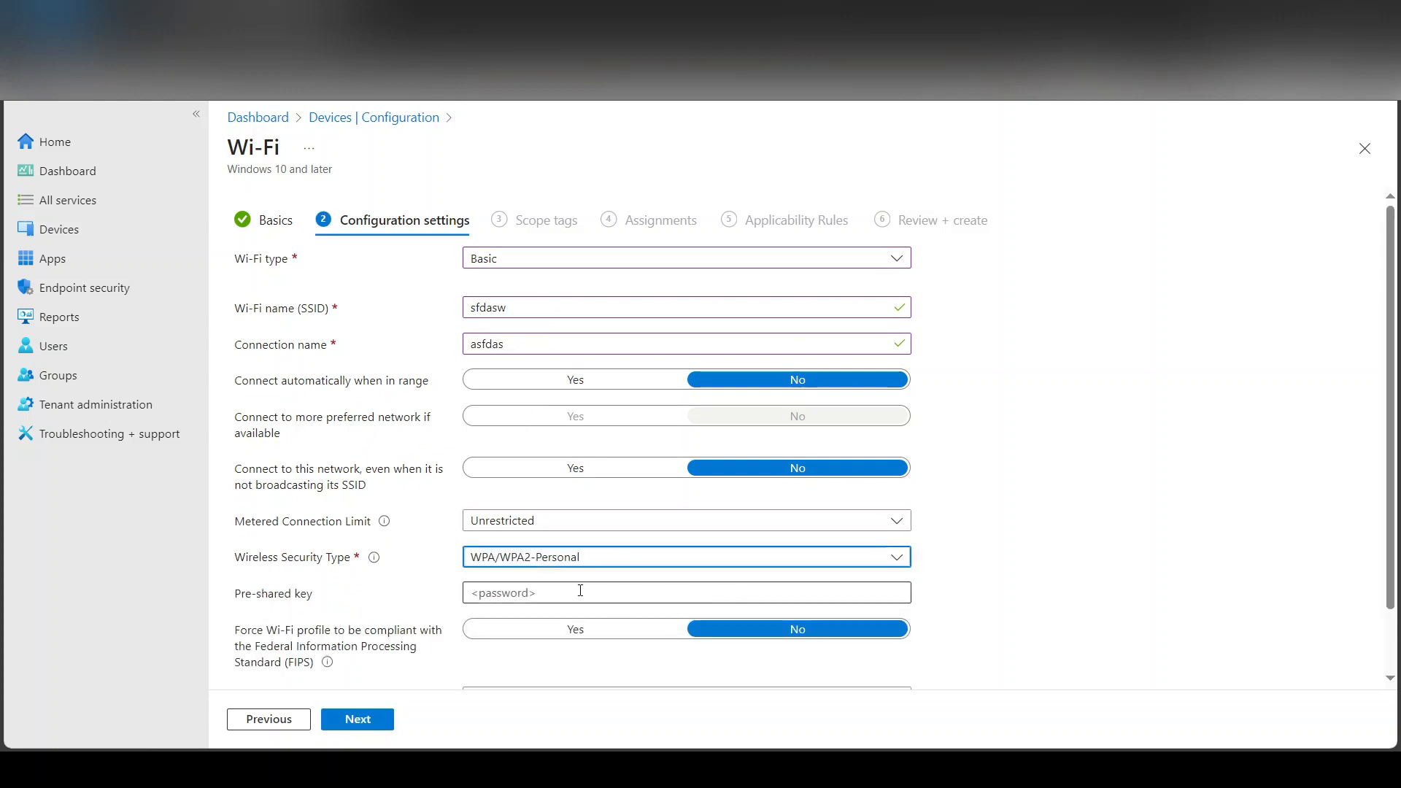
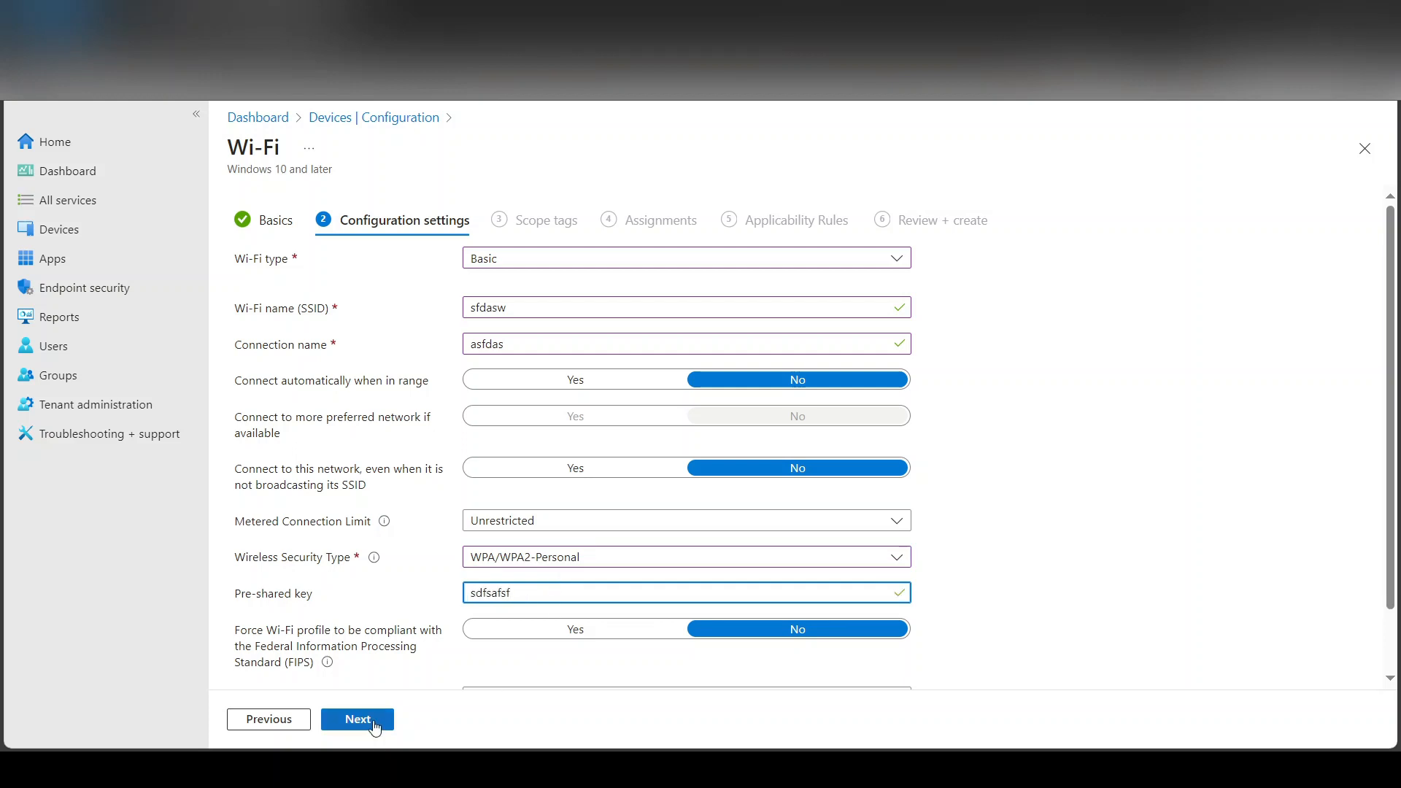
{"action": "left_click", "coordinate": [356, 718]}
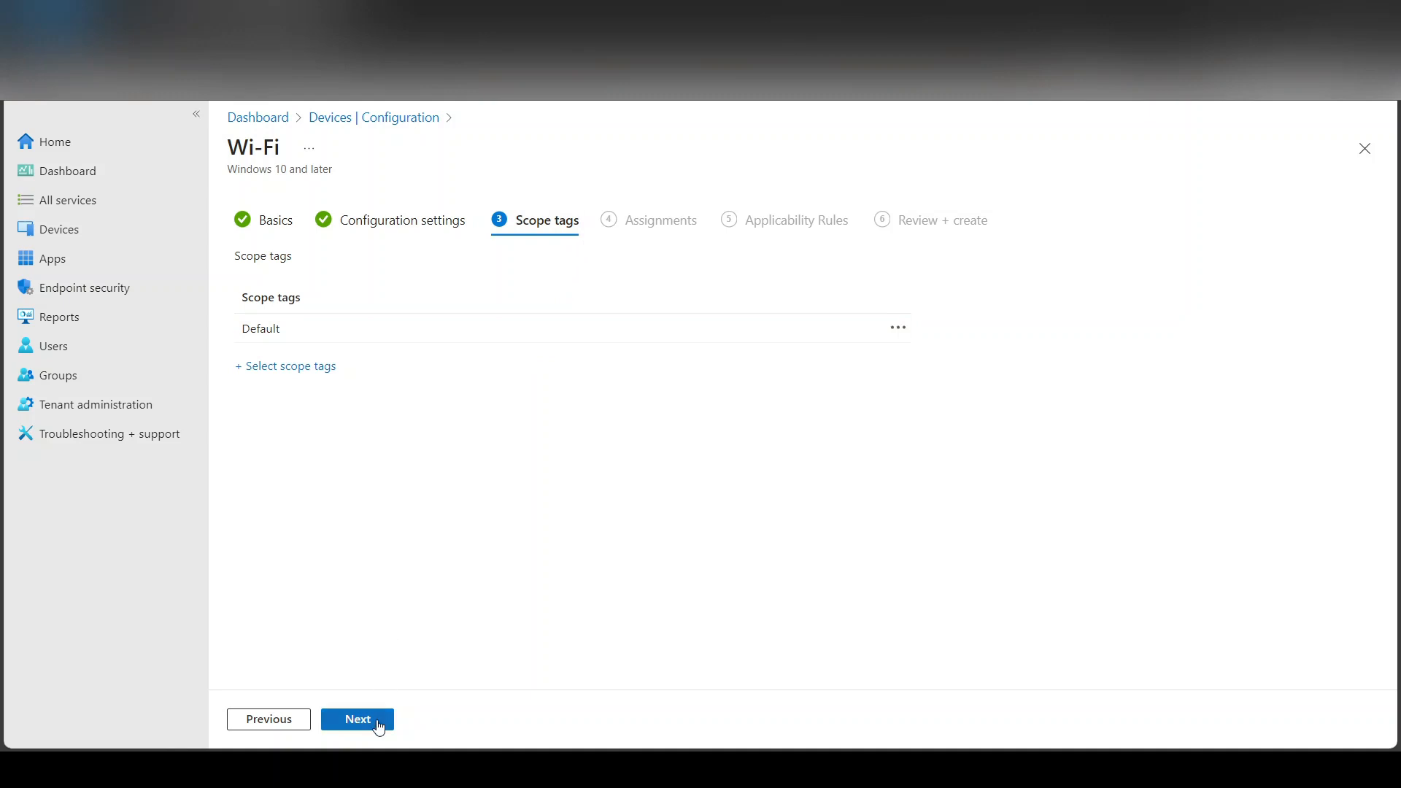
{"action": "left_click", "coordinate": [357, 718]}
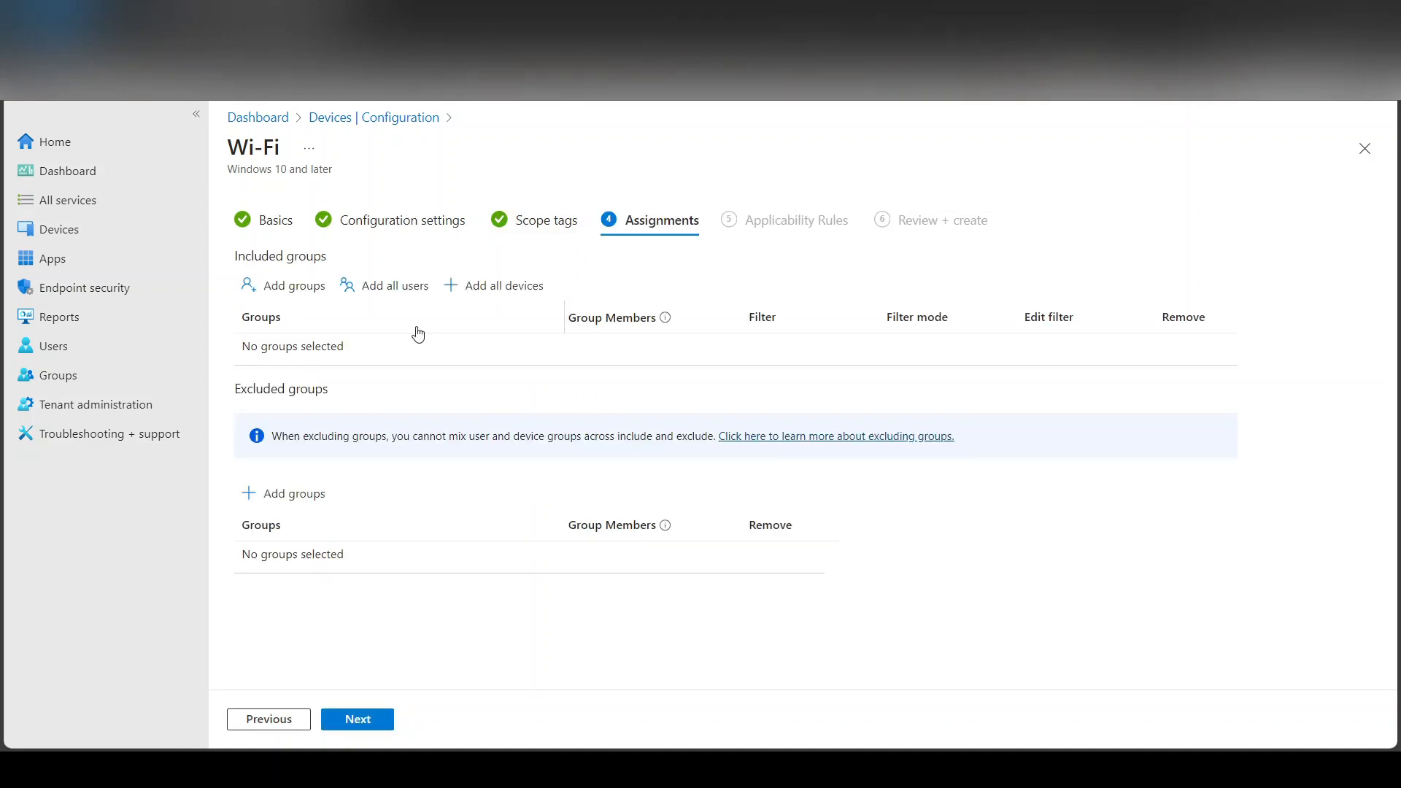
{"action": "mouse_move", "coordinate": [431, 363]}
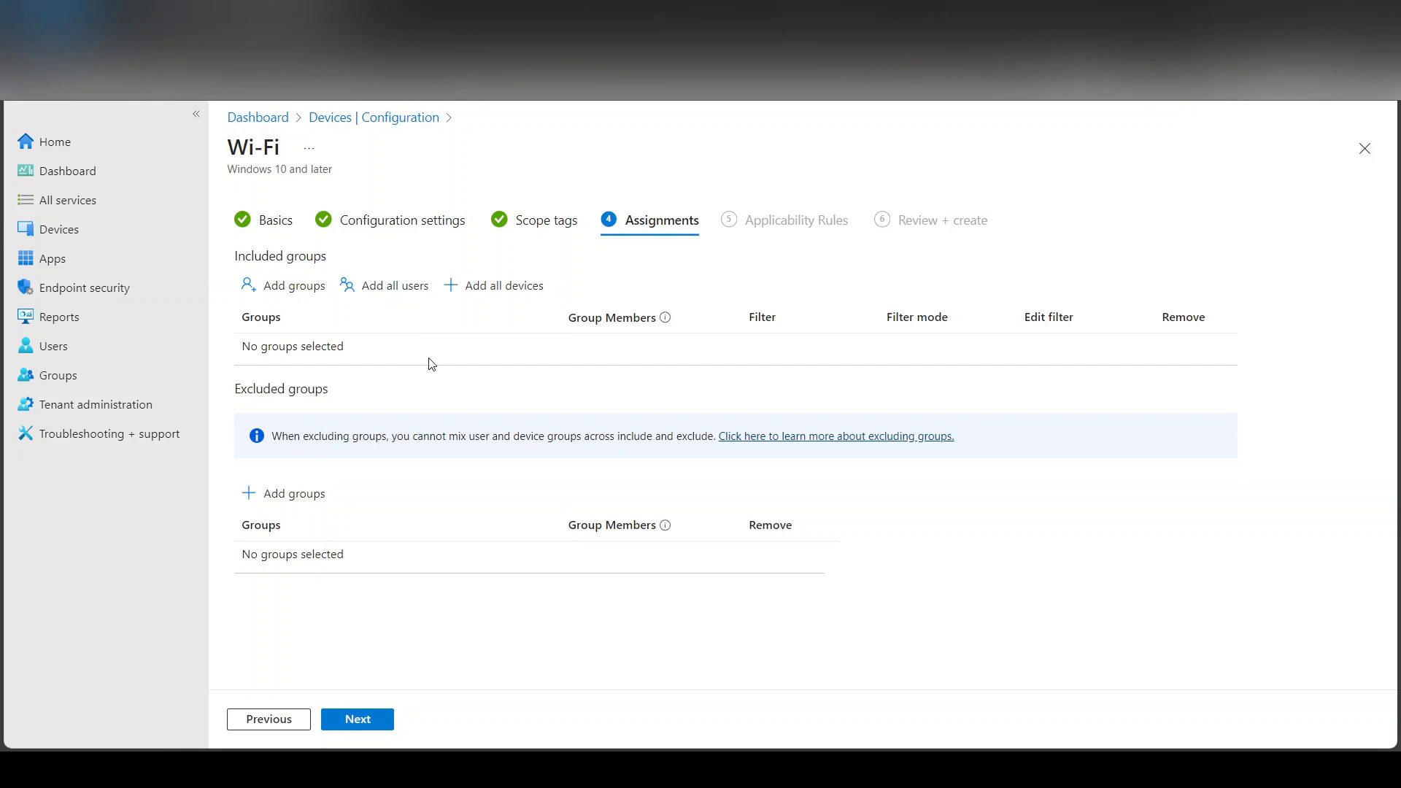
{"action": "mouse_move", "coordinate": [436, 342]}
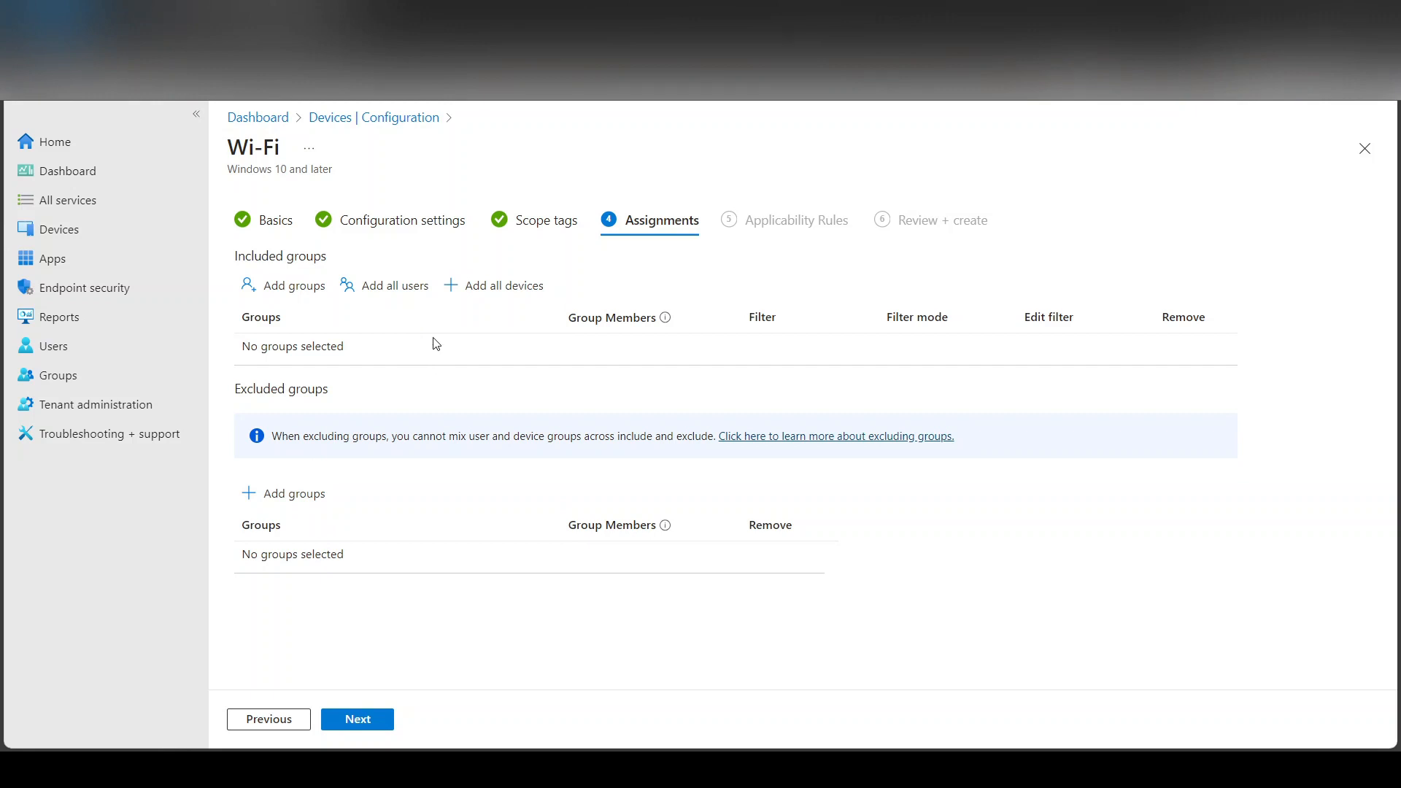
{"action": "mouse_move", "coordinate": [462, 301]}
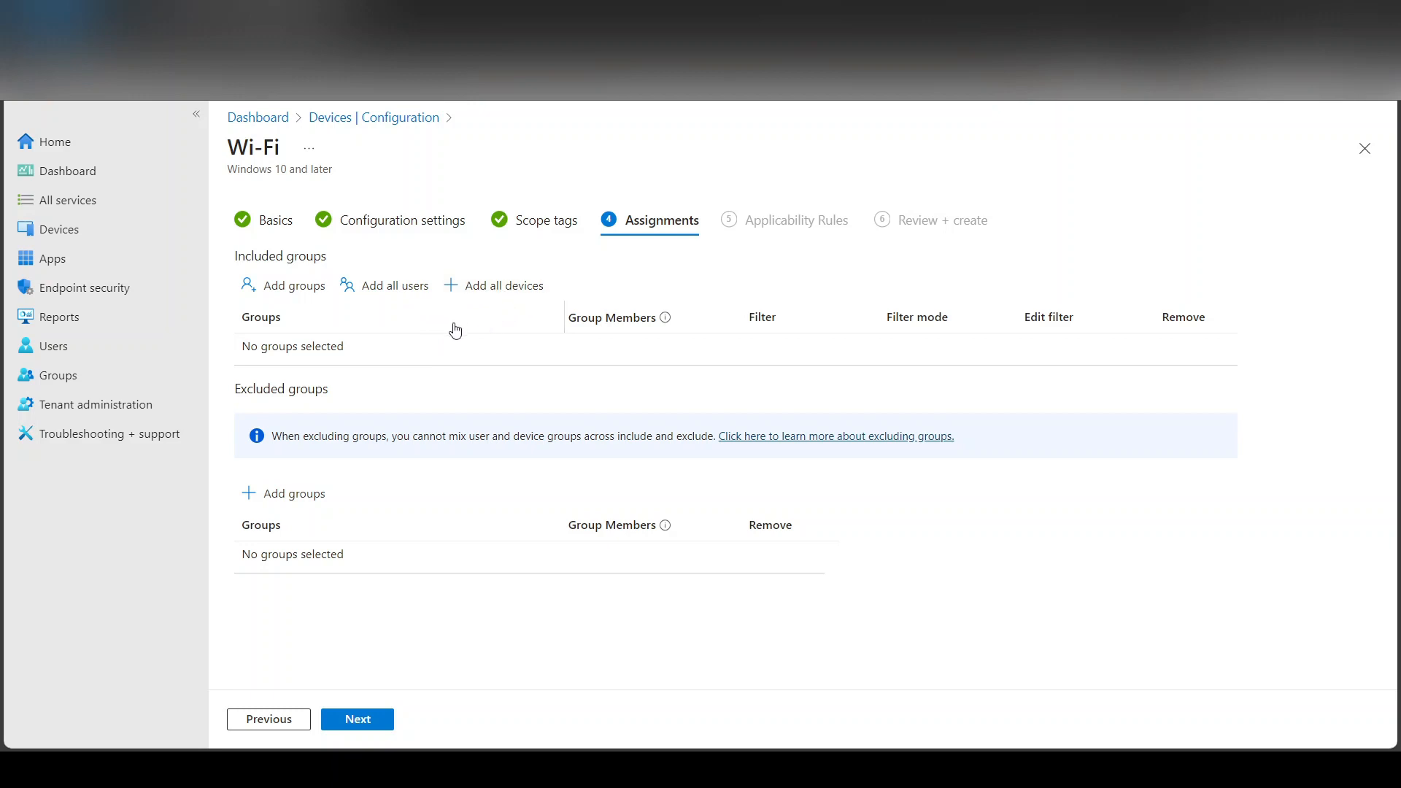
{"action": "mouse_move", "coordinate": [315, 325]}
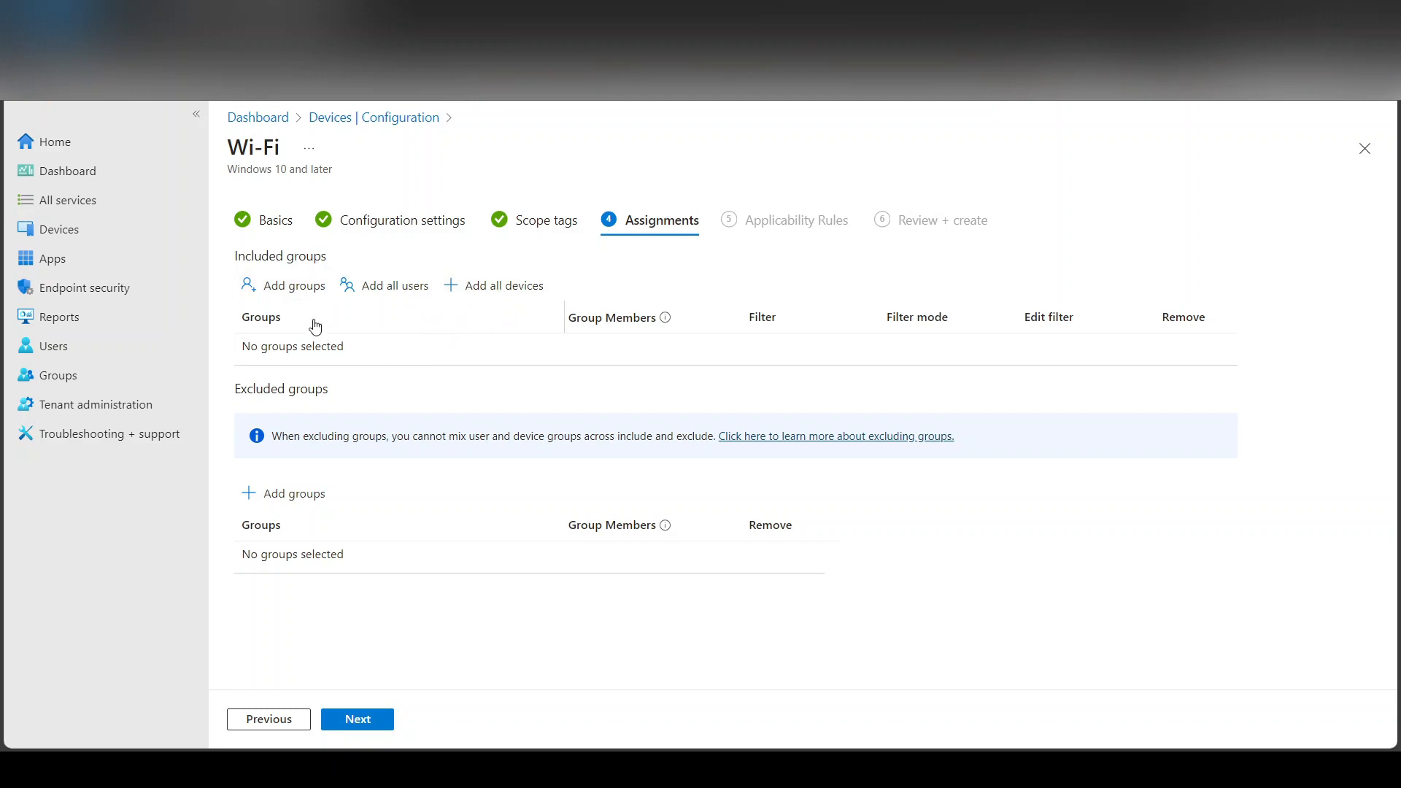
{"action": "mouse_move", "coordinate": [411, 311]}
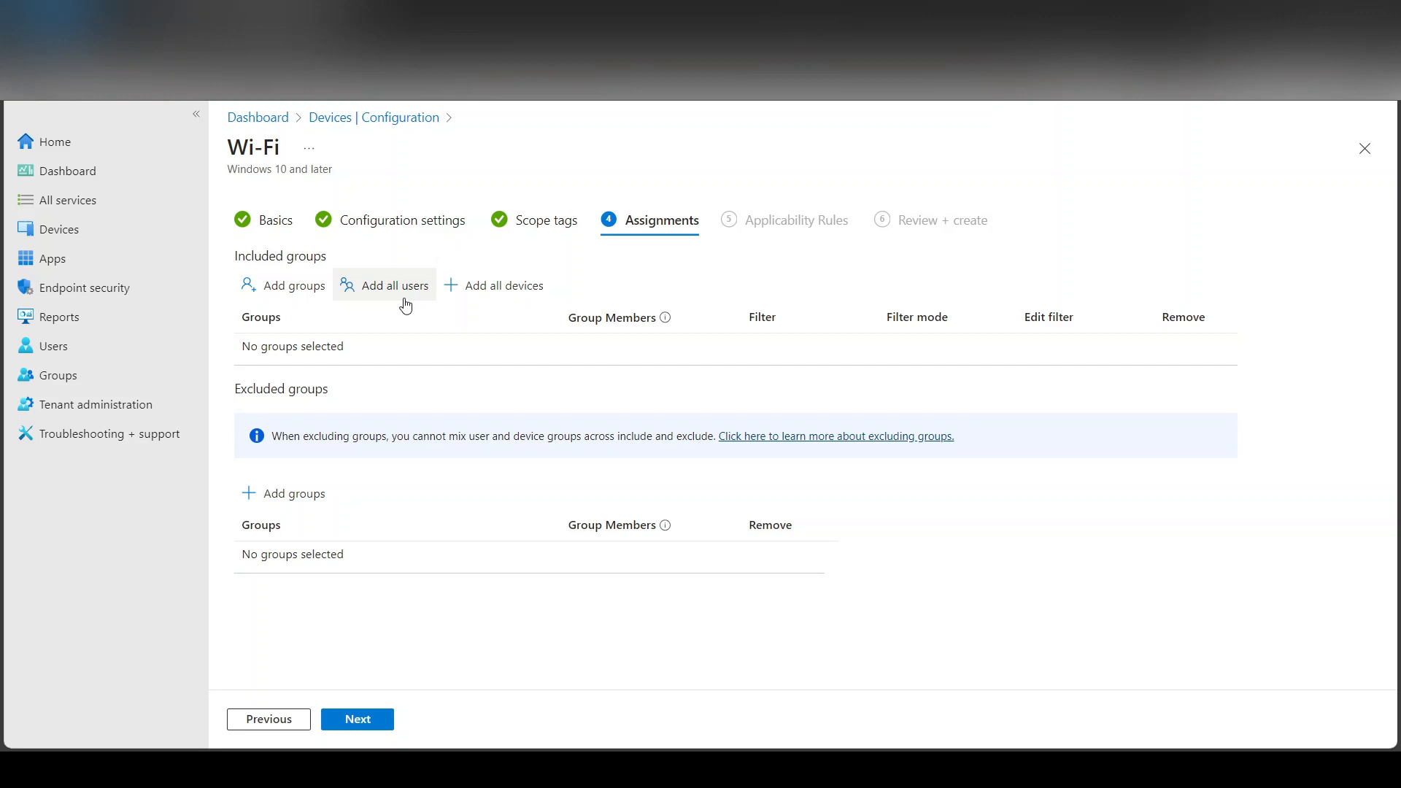
{"action": "mouse_move", "coordinate": [513, 295]}
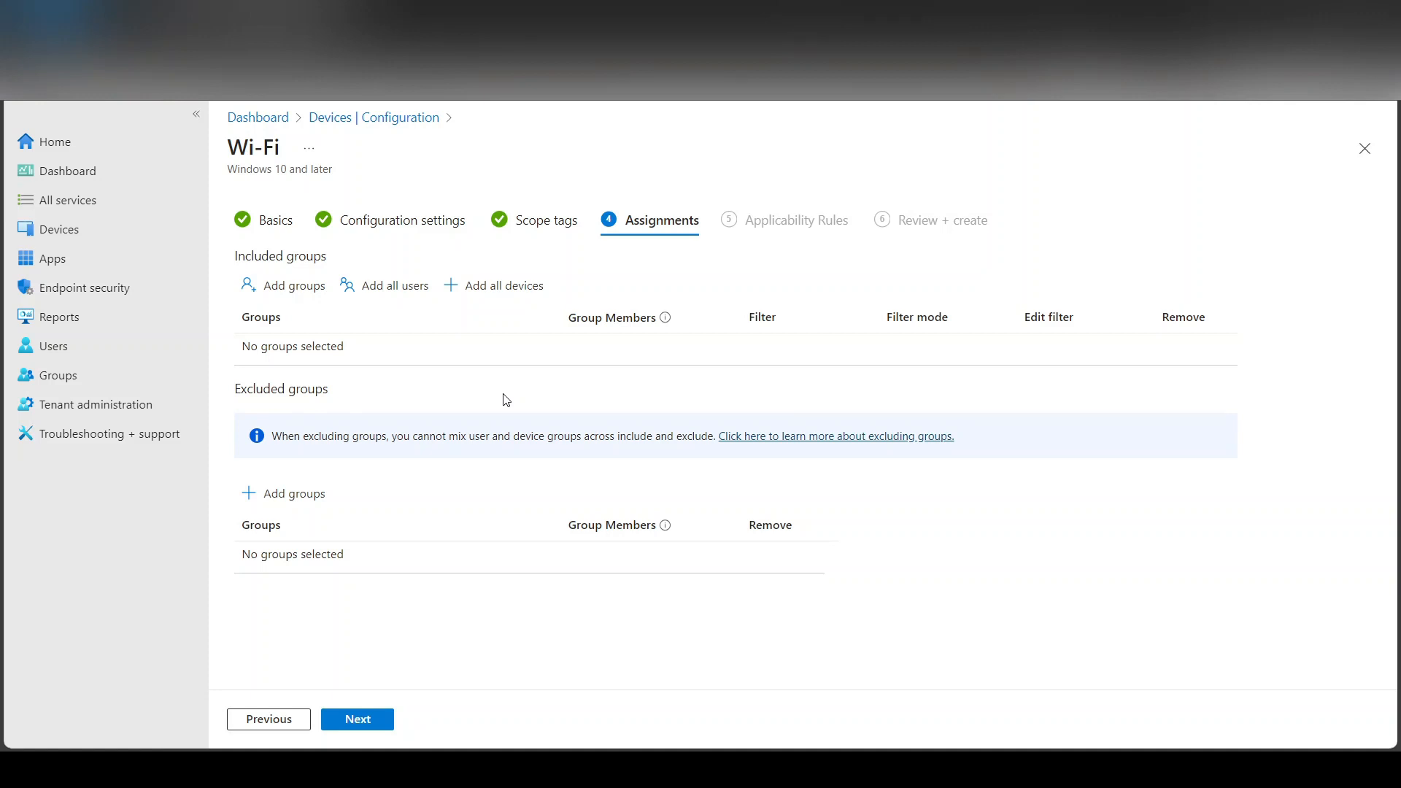
{"action": "mouse_move", "coordinate": [508, 373]}
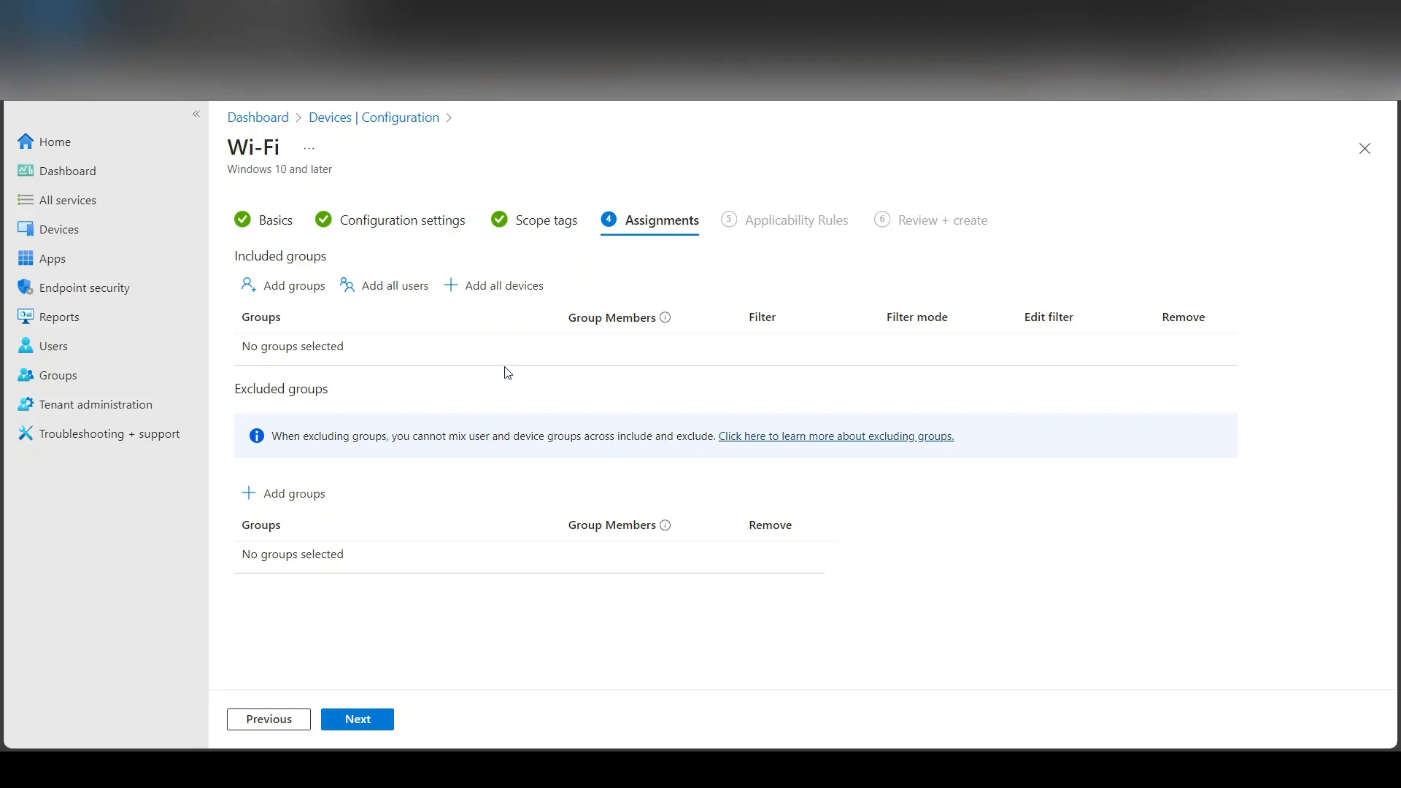
{"action": "mouse_move", "coordinate": [552, 349]}
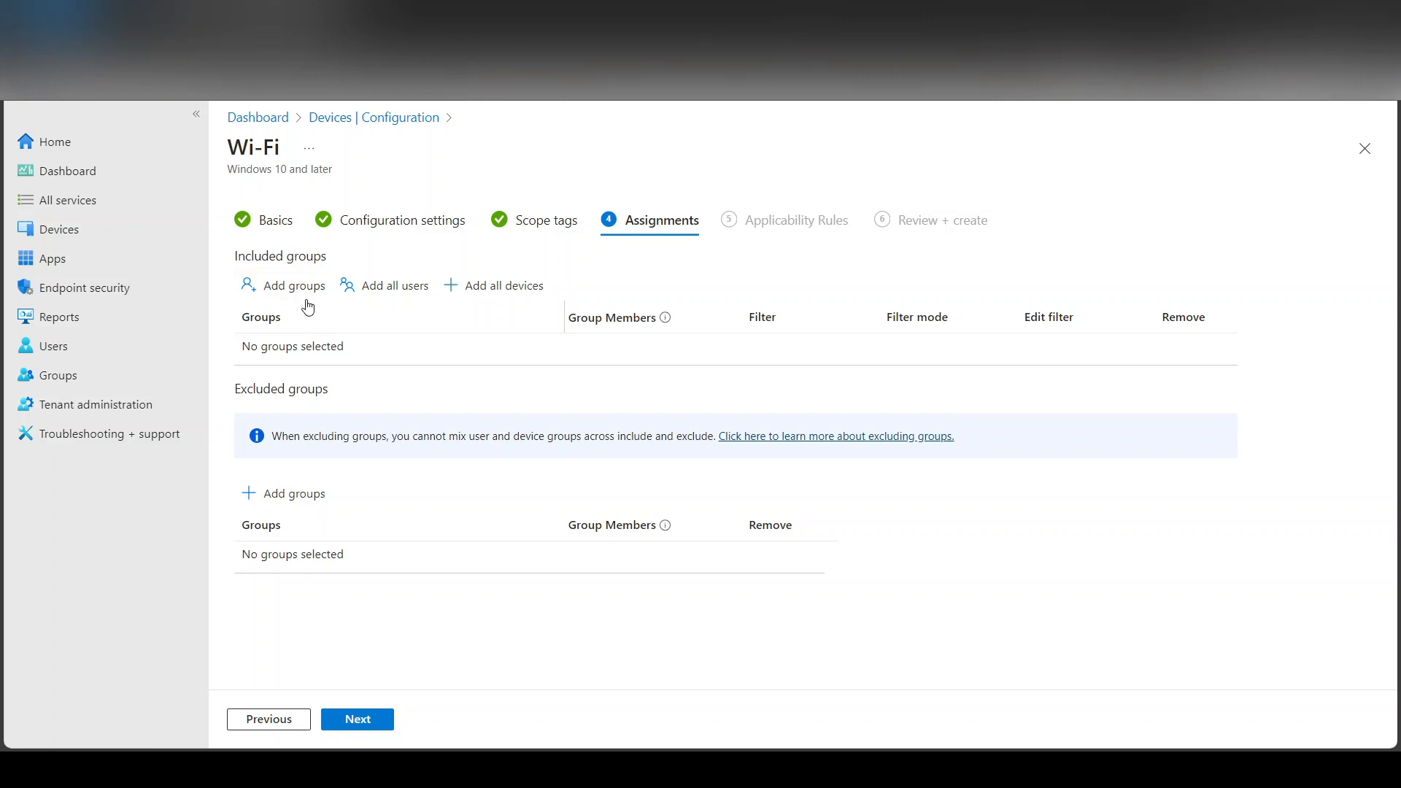
{"action": "mouse_move", "coordinate": [430, 473]}
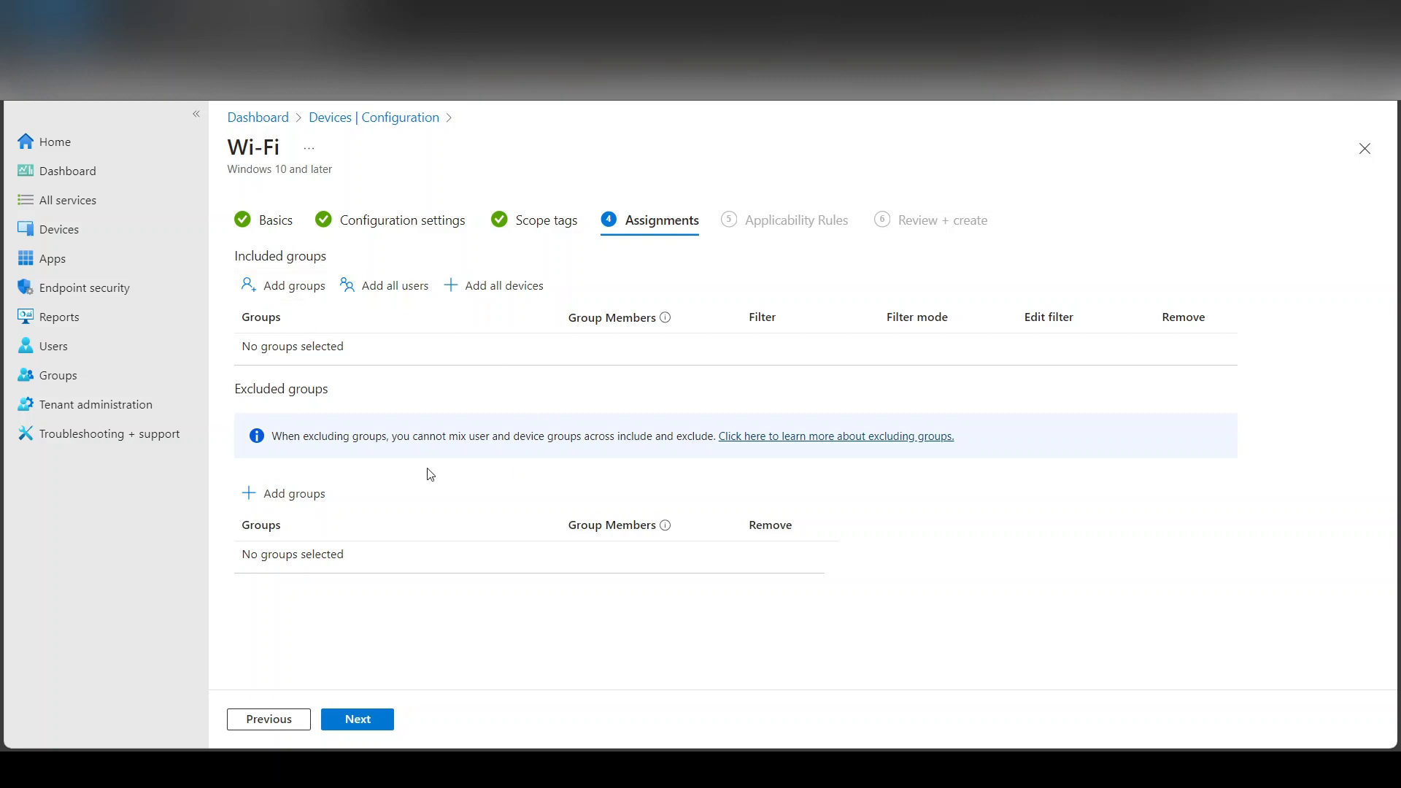
{"action": "mouse_move", "coordinate": [311, 413]}
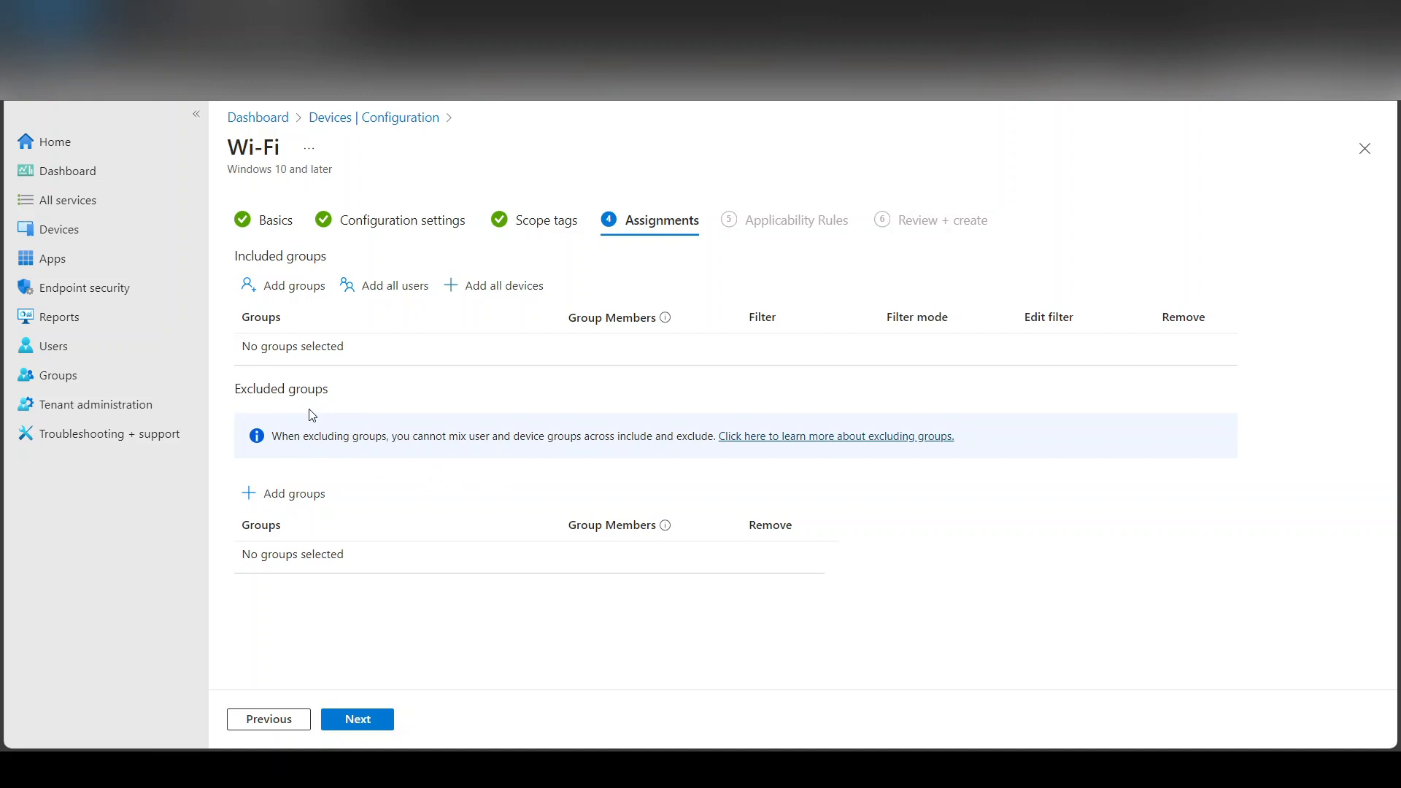
{"action": "mouse_move", "coordinate": [377, 332]}
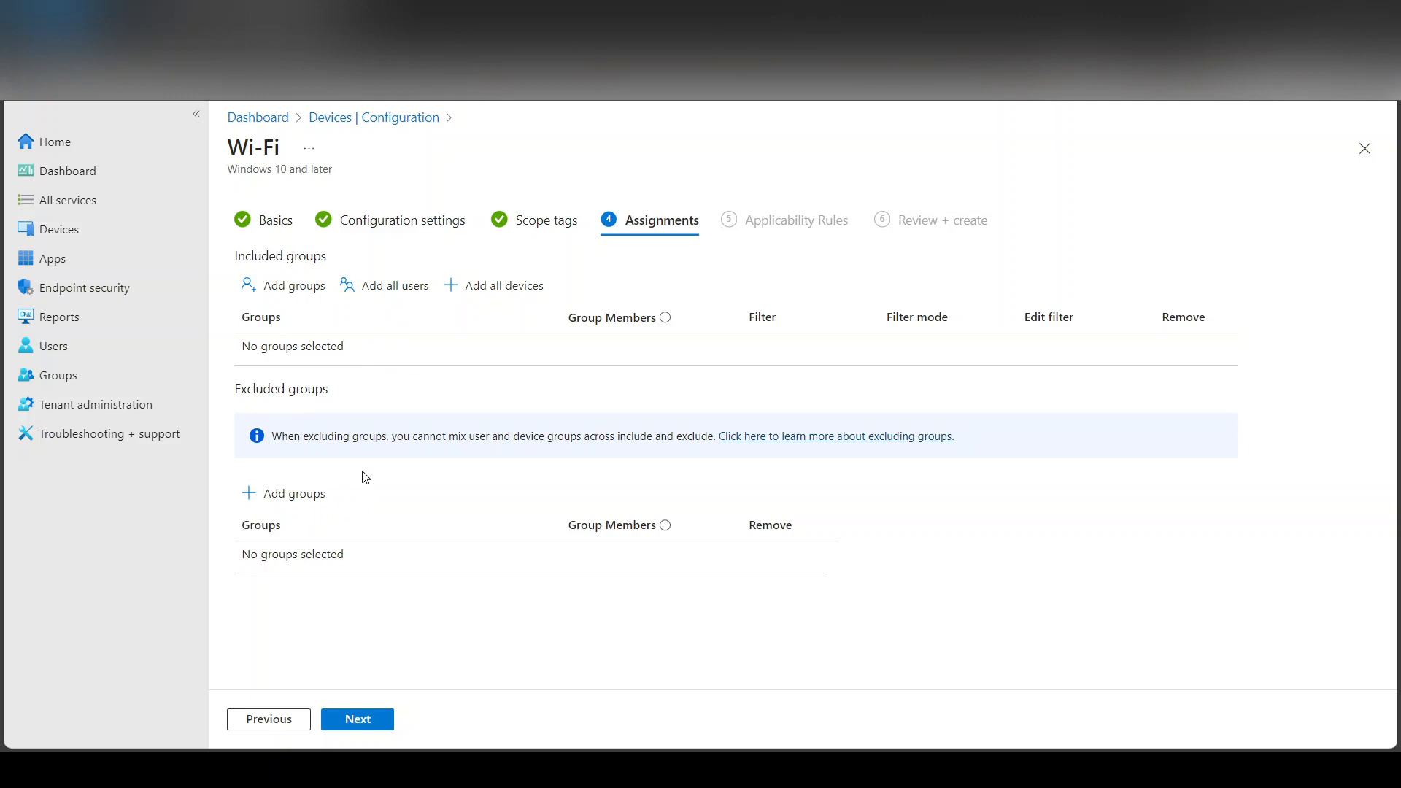
{"action": "mouse_move", "coordinate": [303, 375]}
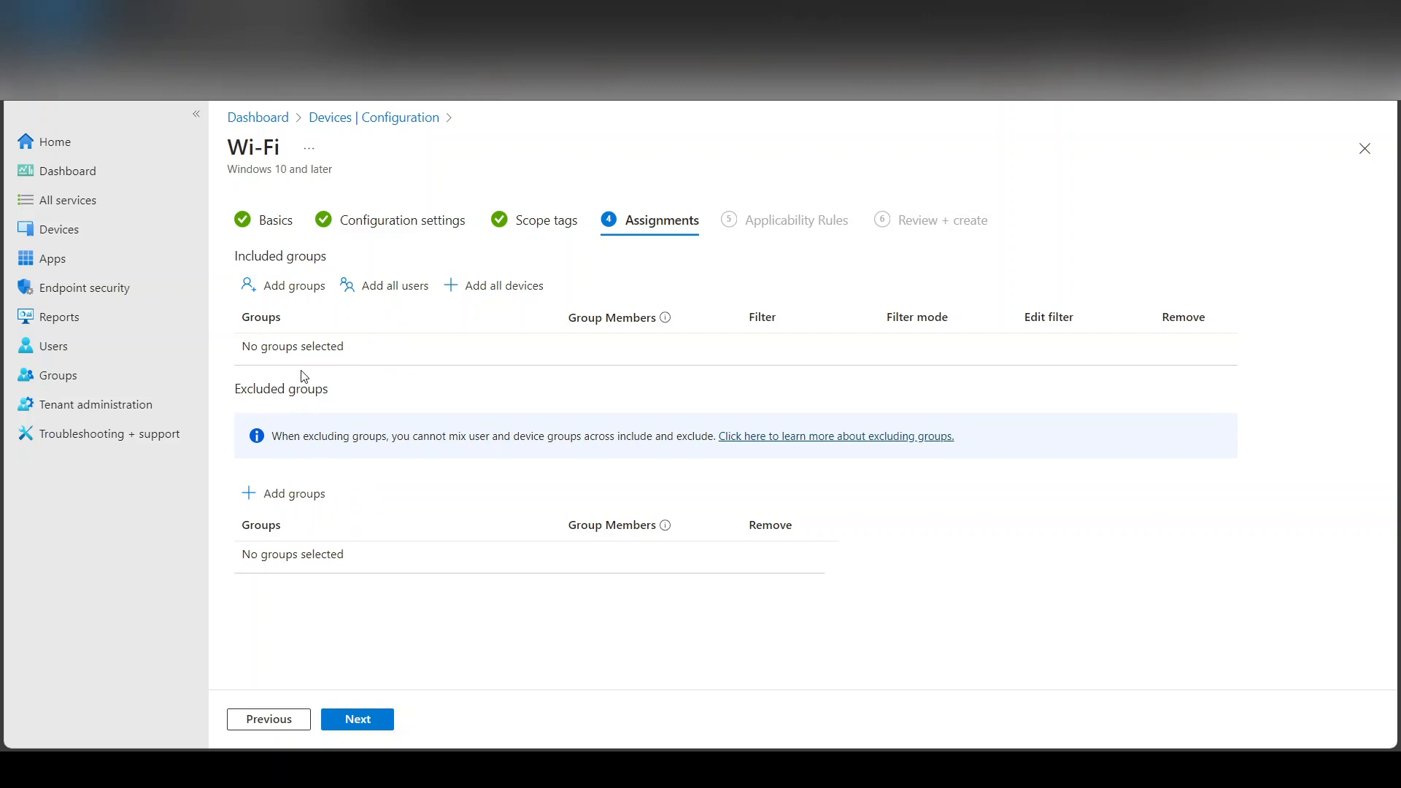
{"action": "mouse_move", "coordinate": [919, 564]}
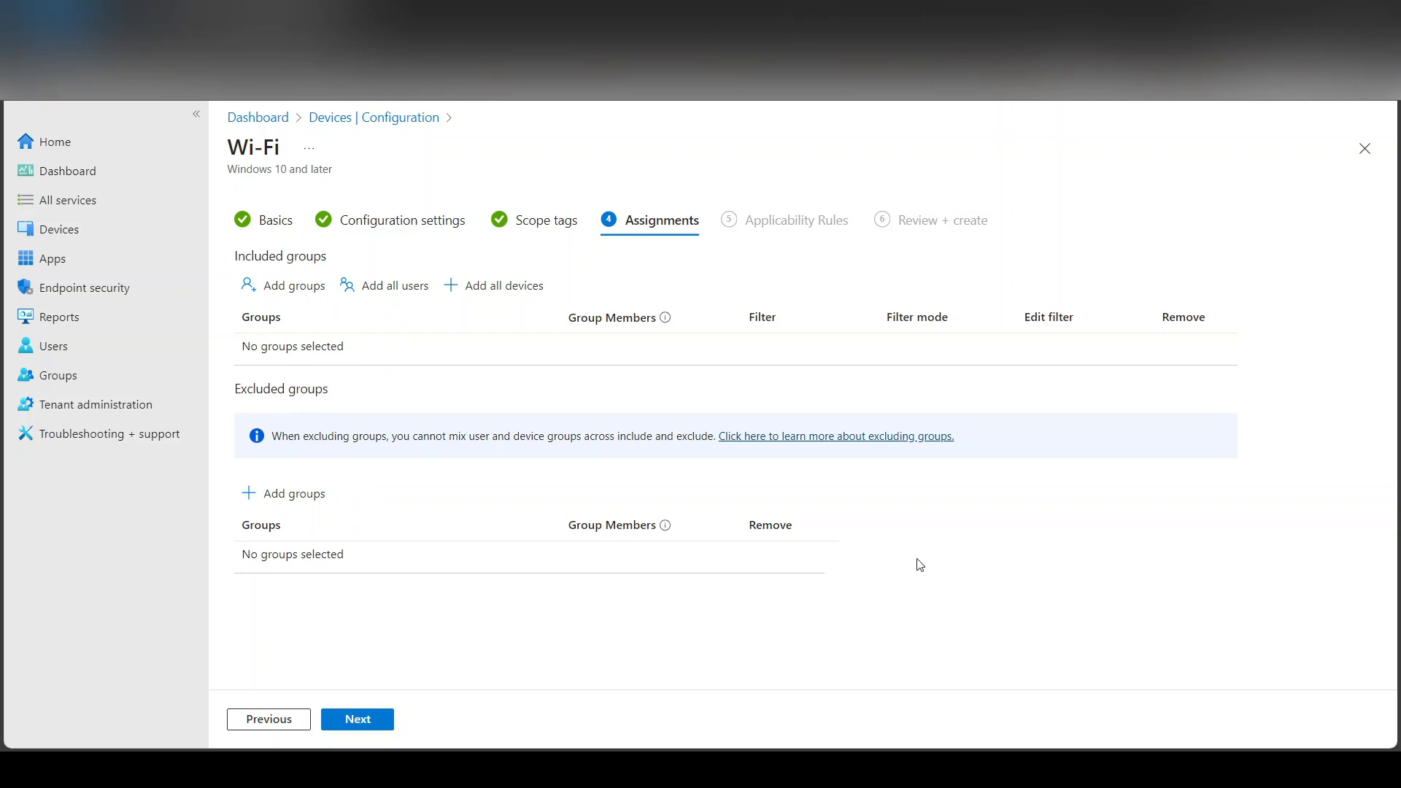
{"action": "left_click", "coordinate": [356, 718]}
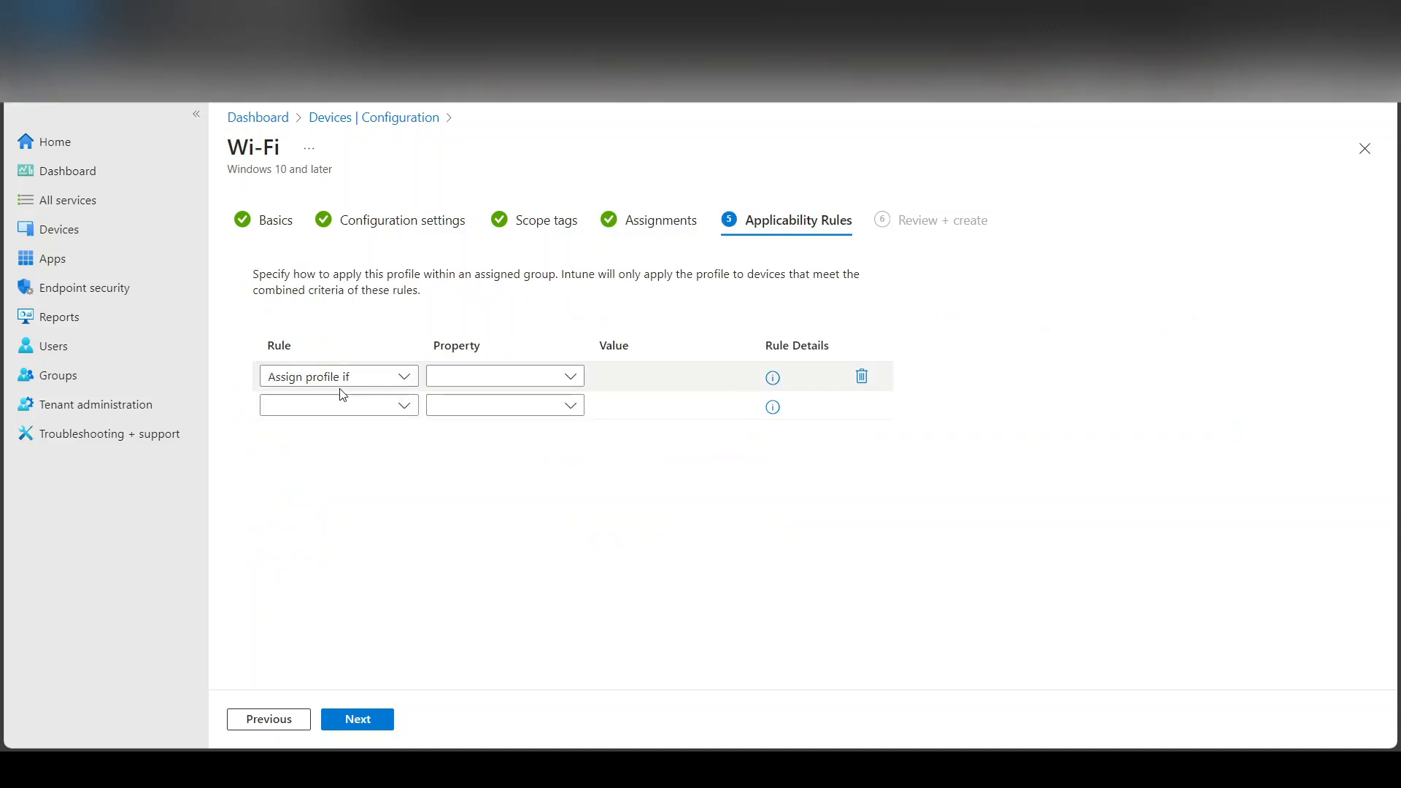
Add an Assign-profile-if rule for OS edition Windows 10/11 Enterprise, then delete it.
{"action": "left_click", "coordinate": [337, 377]}
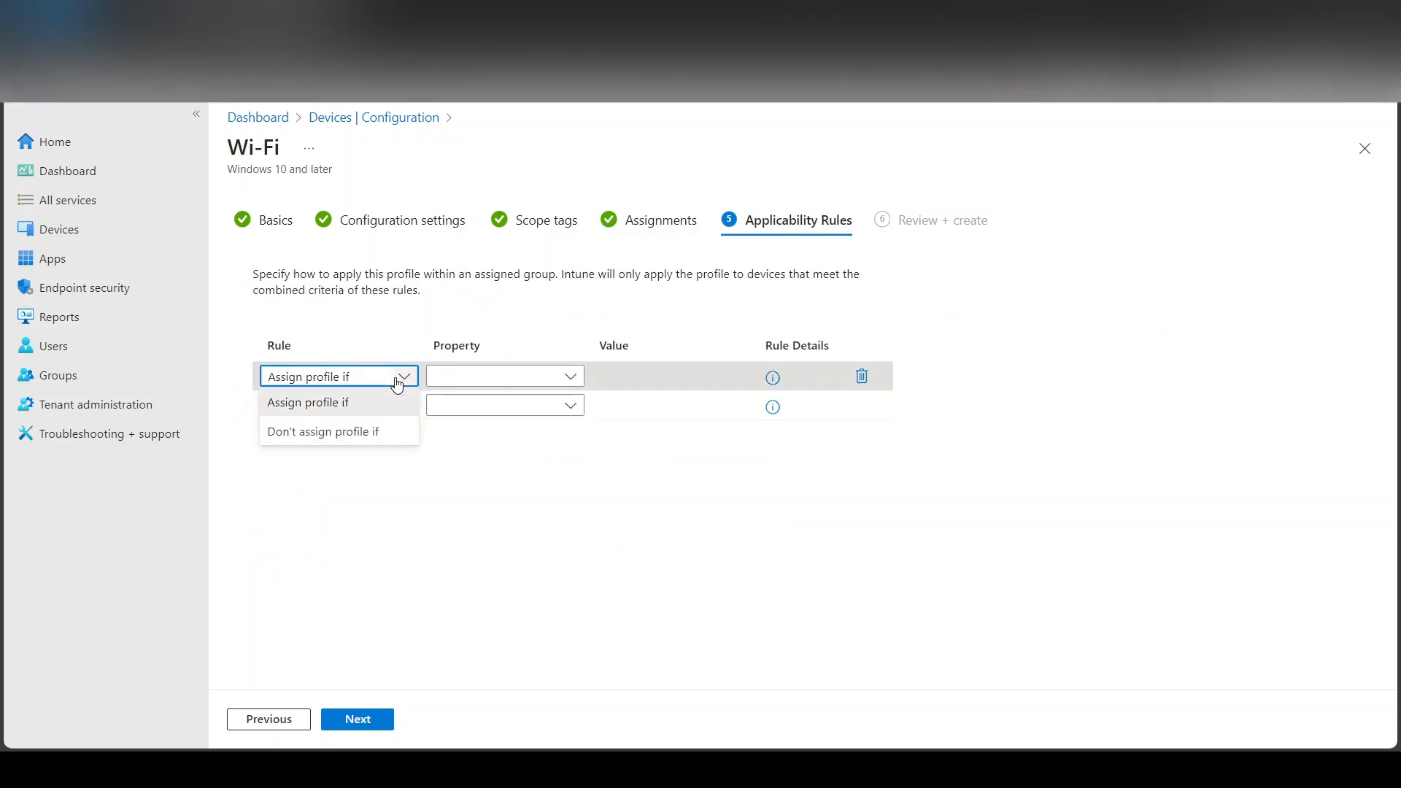
{"action": "left_click", "coordinate": [505, 377]}
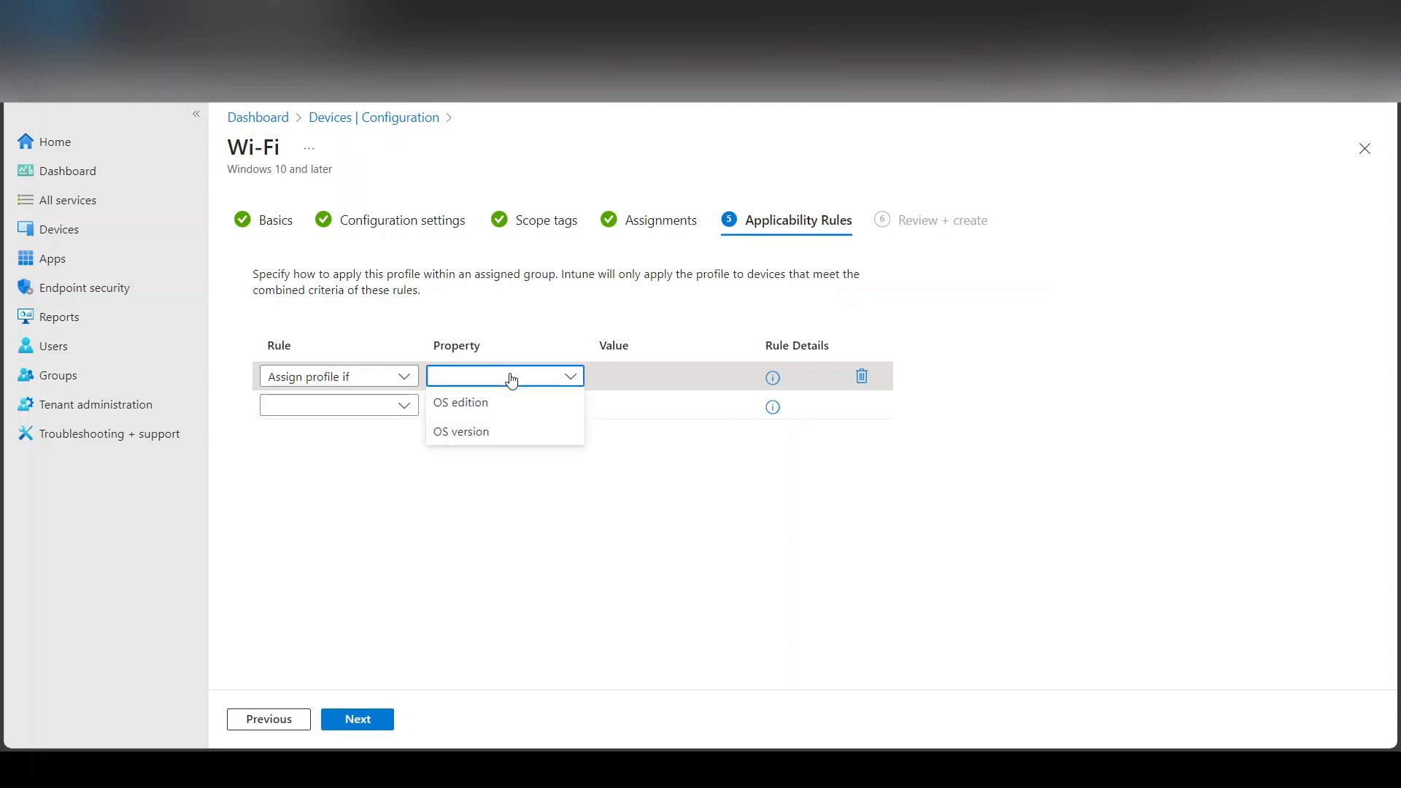
{"action": "mouse_move", "coordinate": [496, 409]}
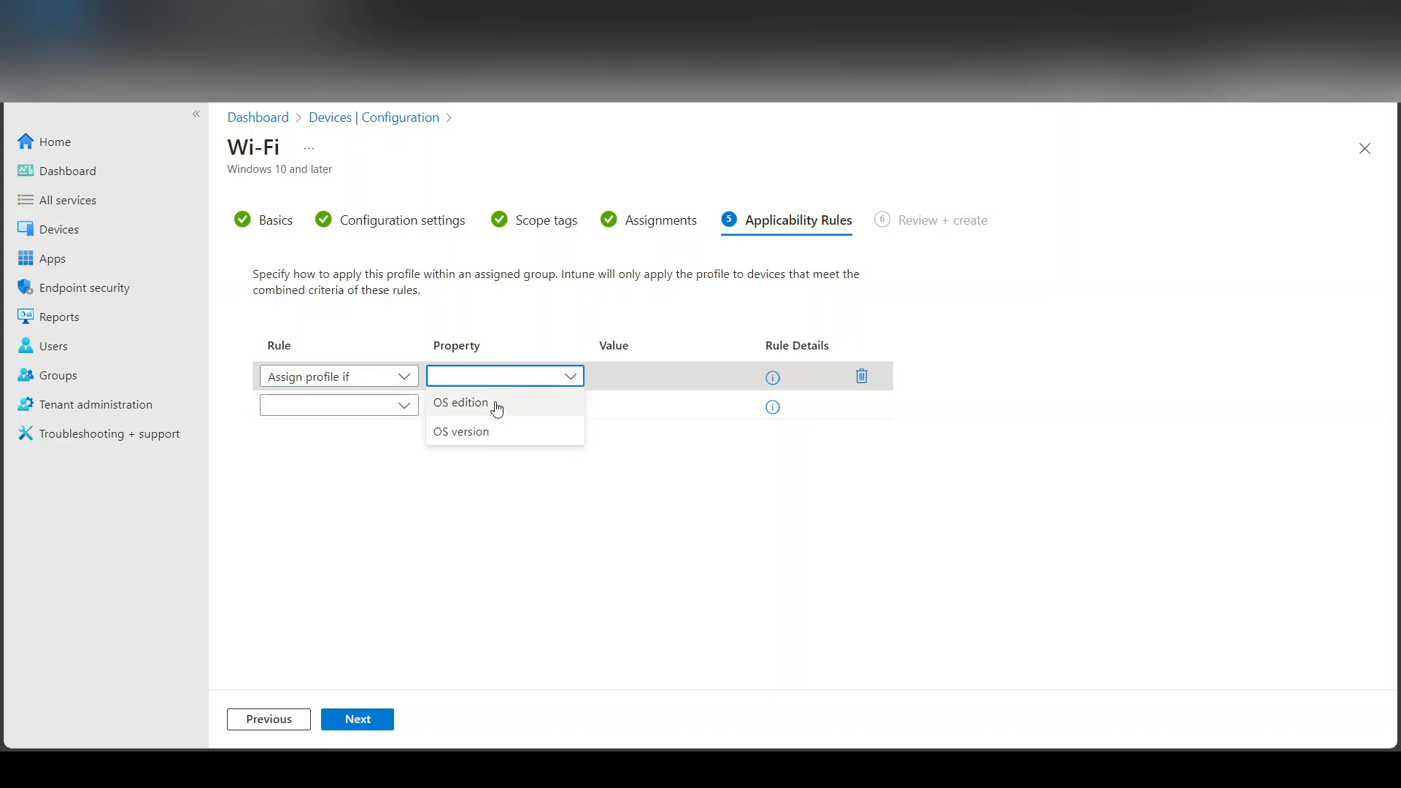
{"action": "left_click", "coordinate": [460, 403]}
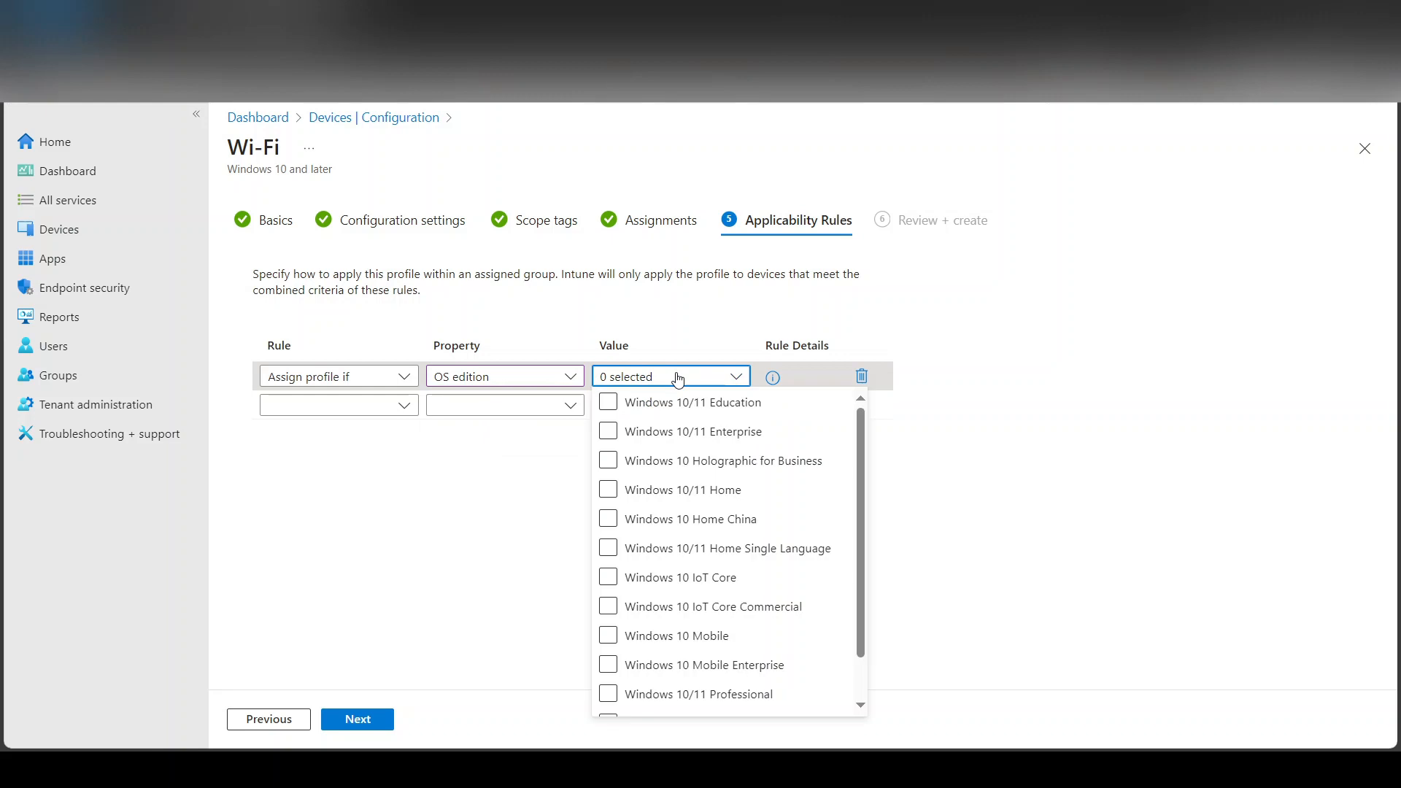
{"action": "left_click", "coordinate": [607, 430]}
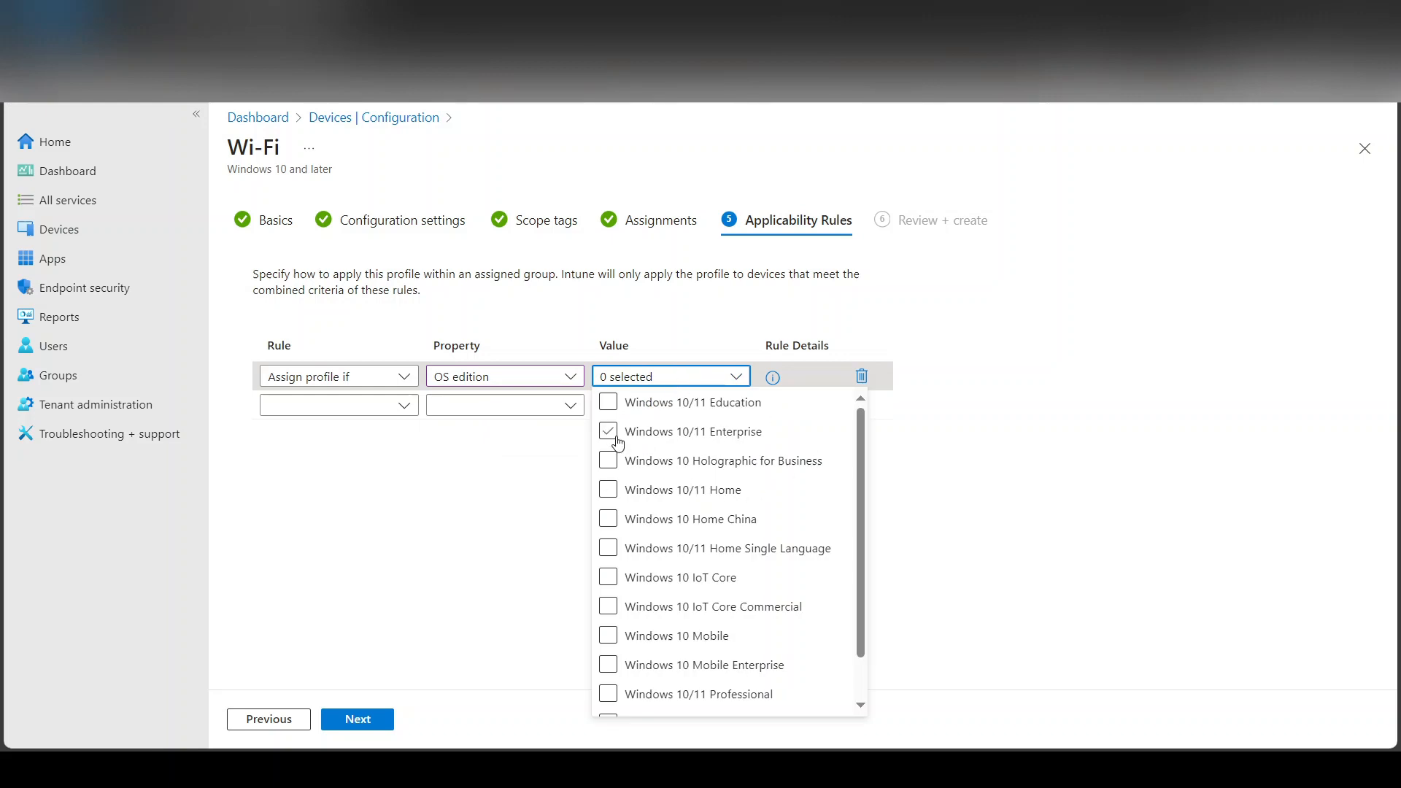
{"action": "left_click", "coordinate": [1035, 448]}
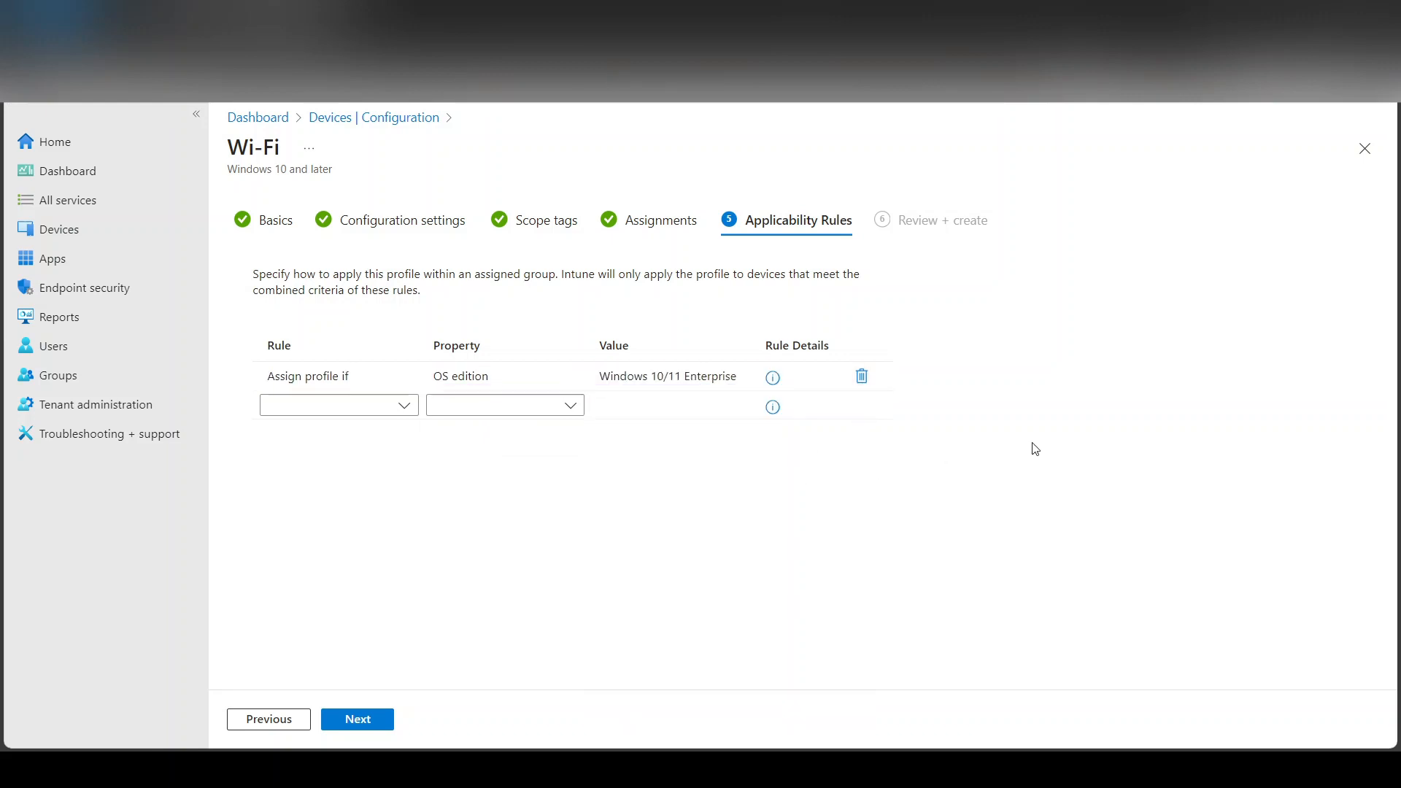
{"action": "mouse_move", "coordinate": [925, 512]}
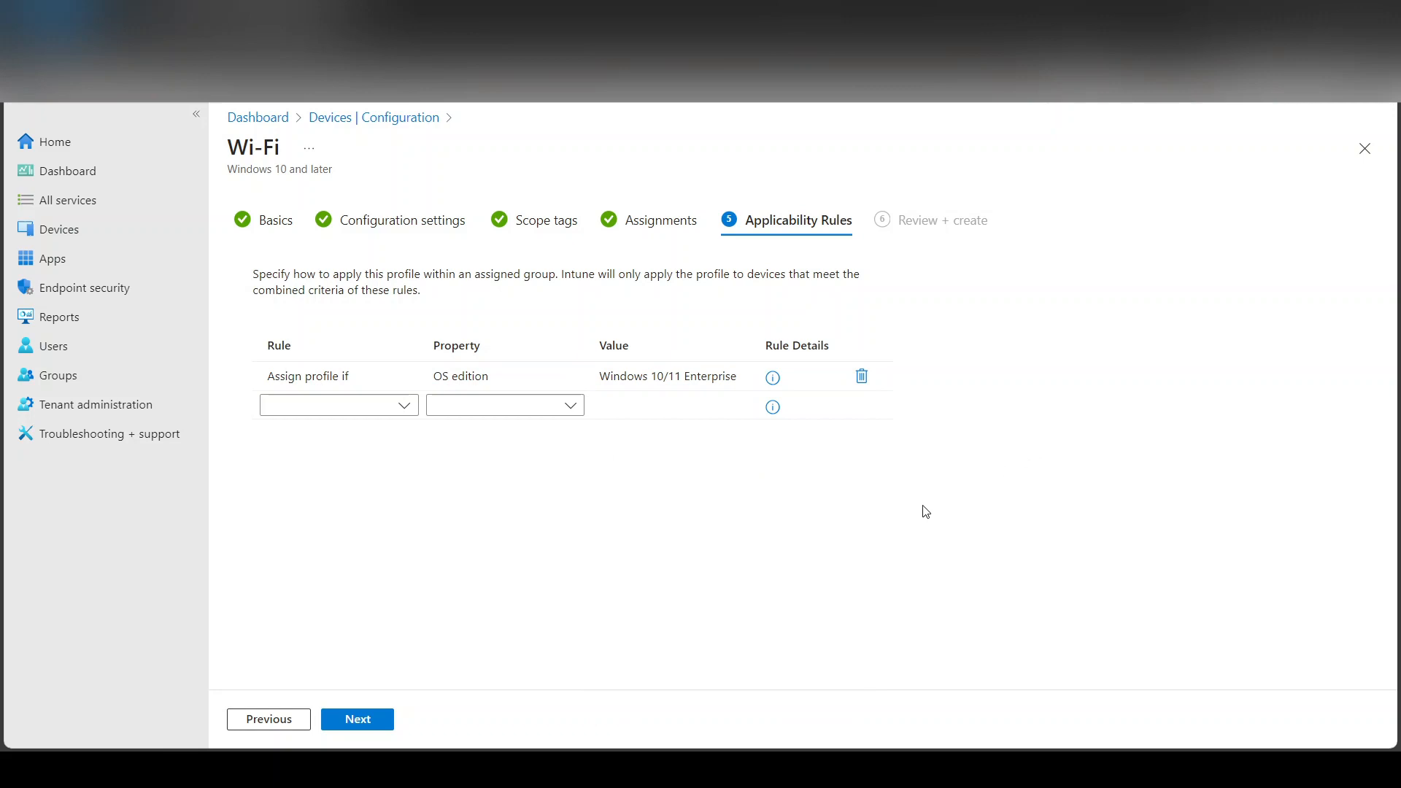
{"action": "left_click", "coordinate": [861, 377]}
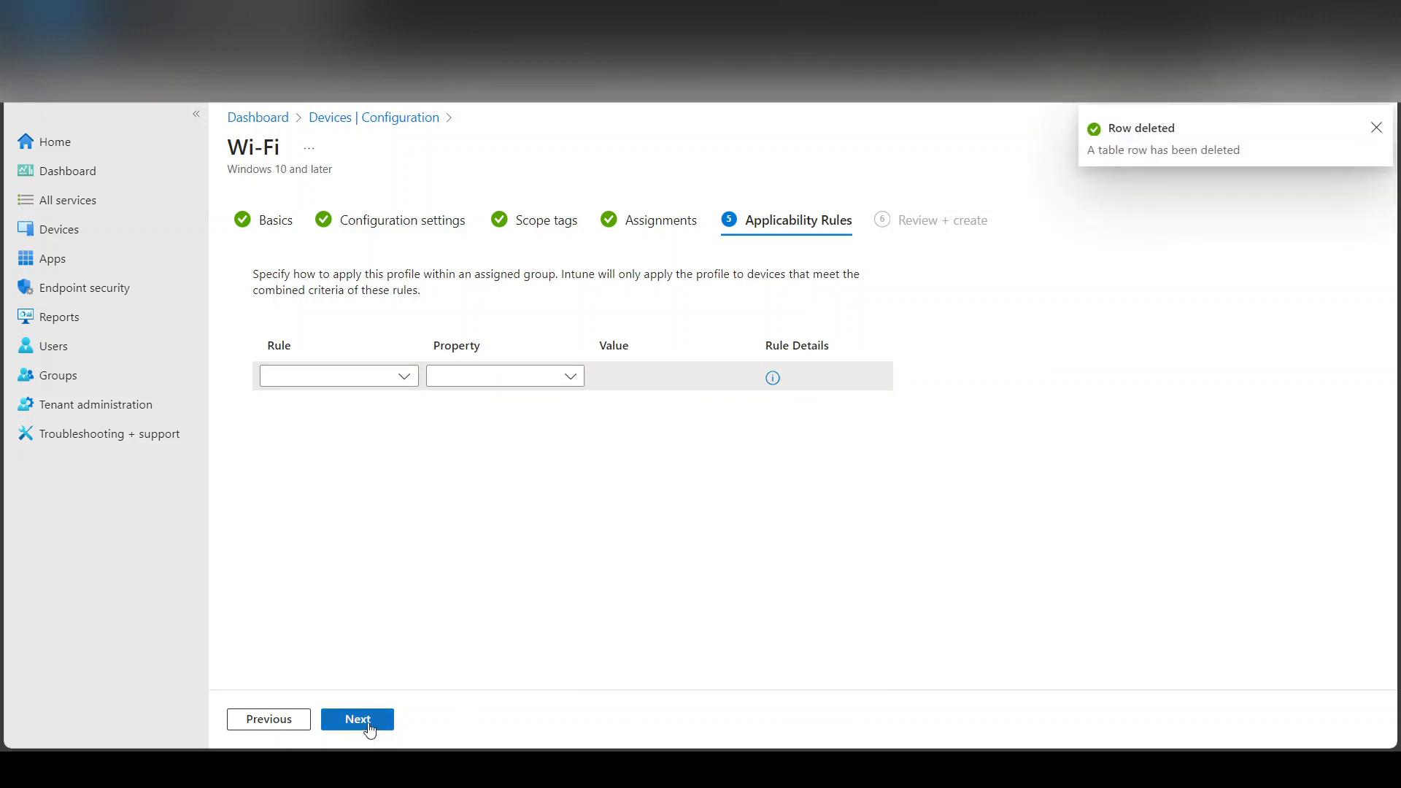
Move on to the Review + create summary for dd-wifi.
{"action": "left_click", "coordinate": [358, 718]}
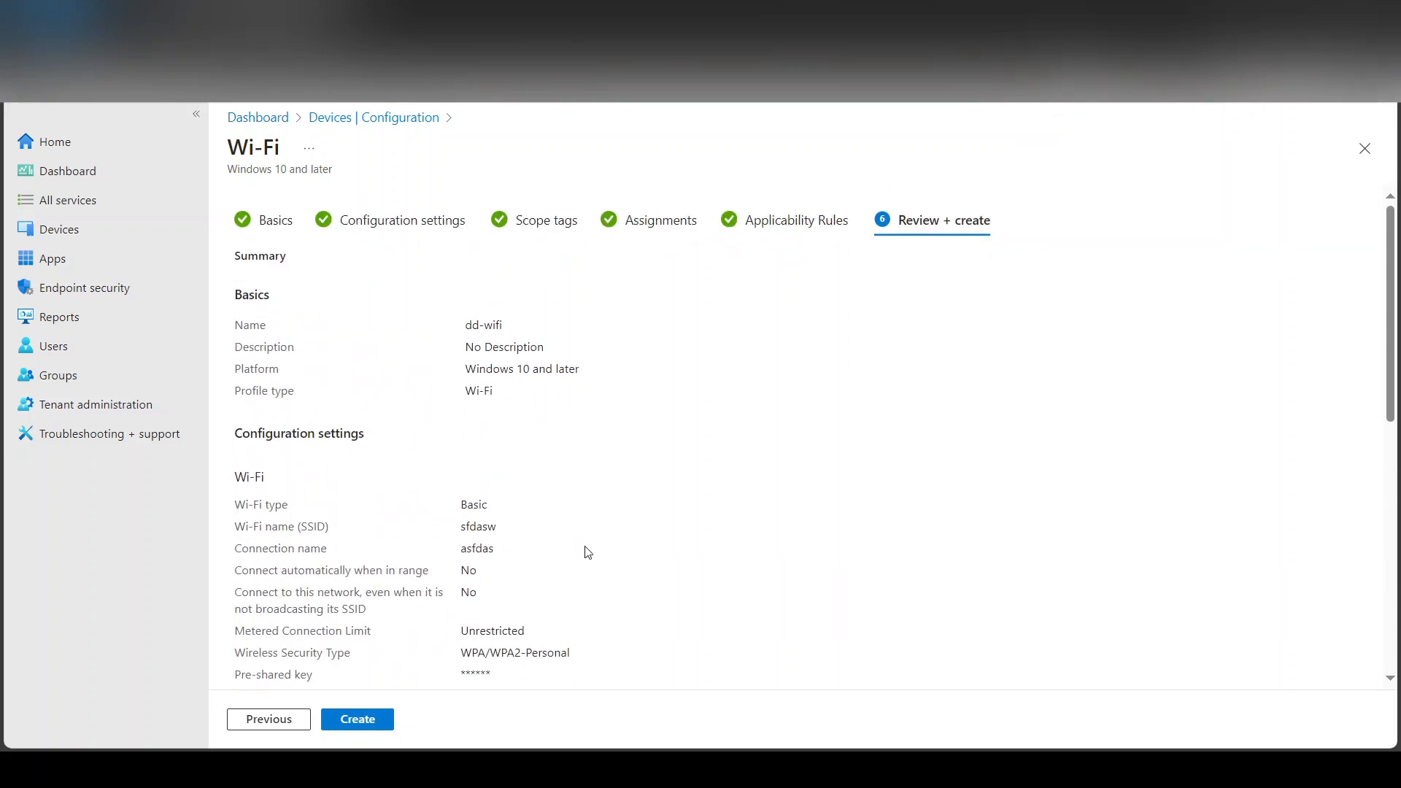
{"action": "mouse_move", "coordinate": [562, 265]}
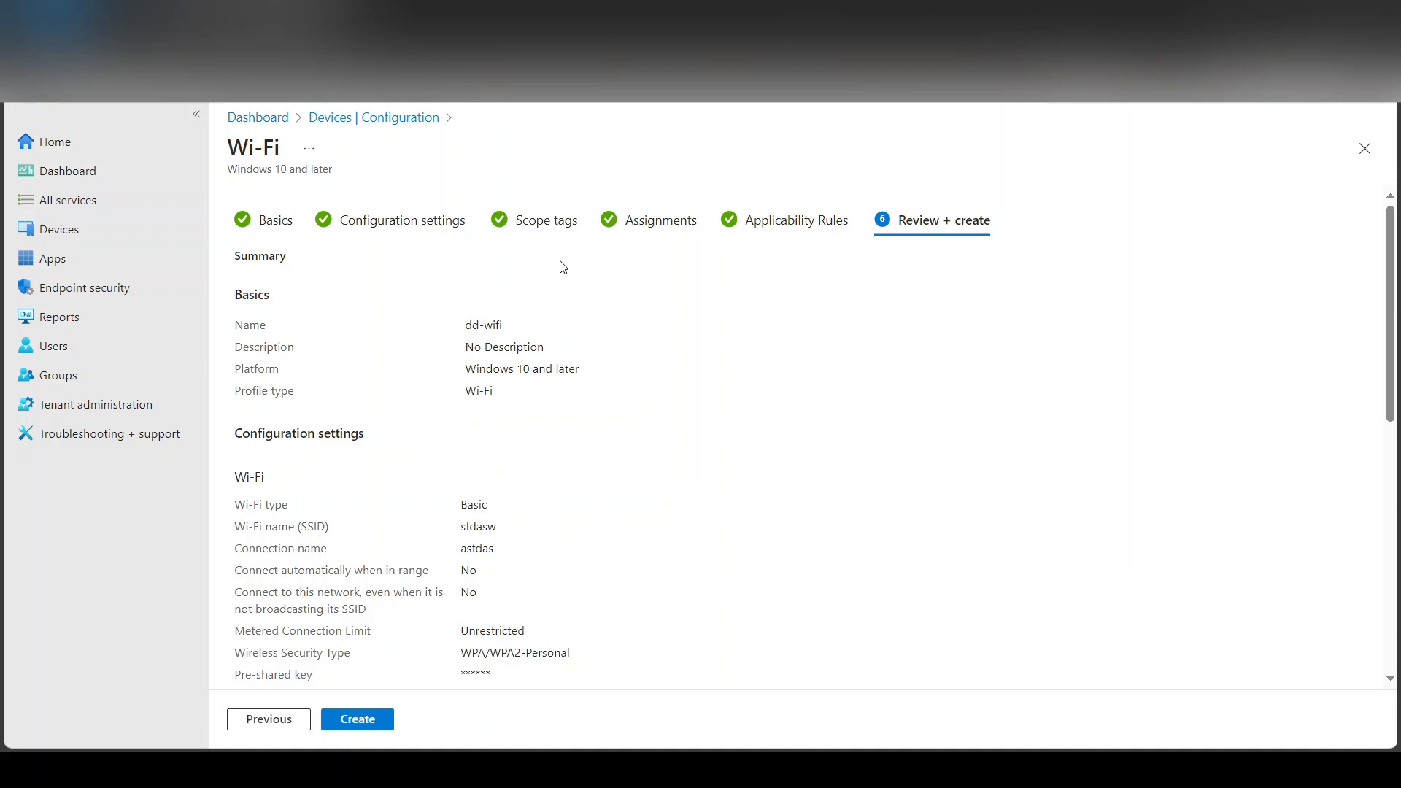
{"action": "mouse_move", "coordinate": [668, 519]}
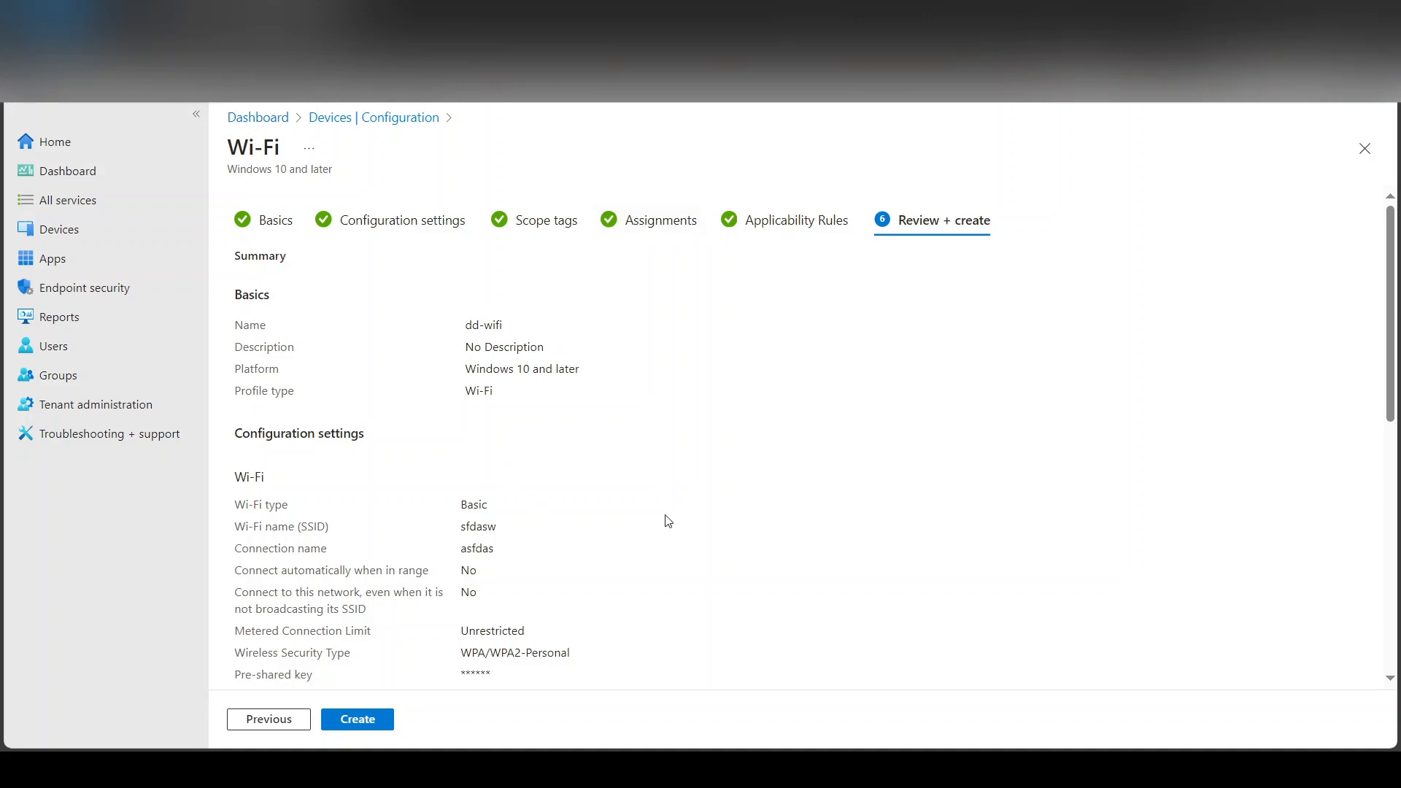
{"action": "mouse_move", "coordinate": [693, 502]}
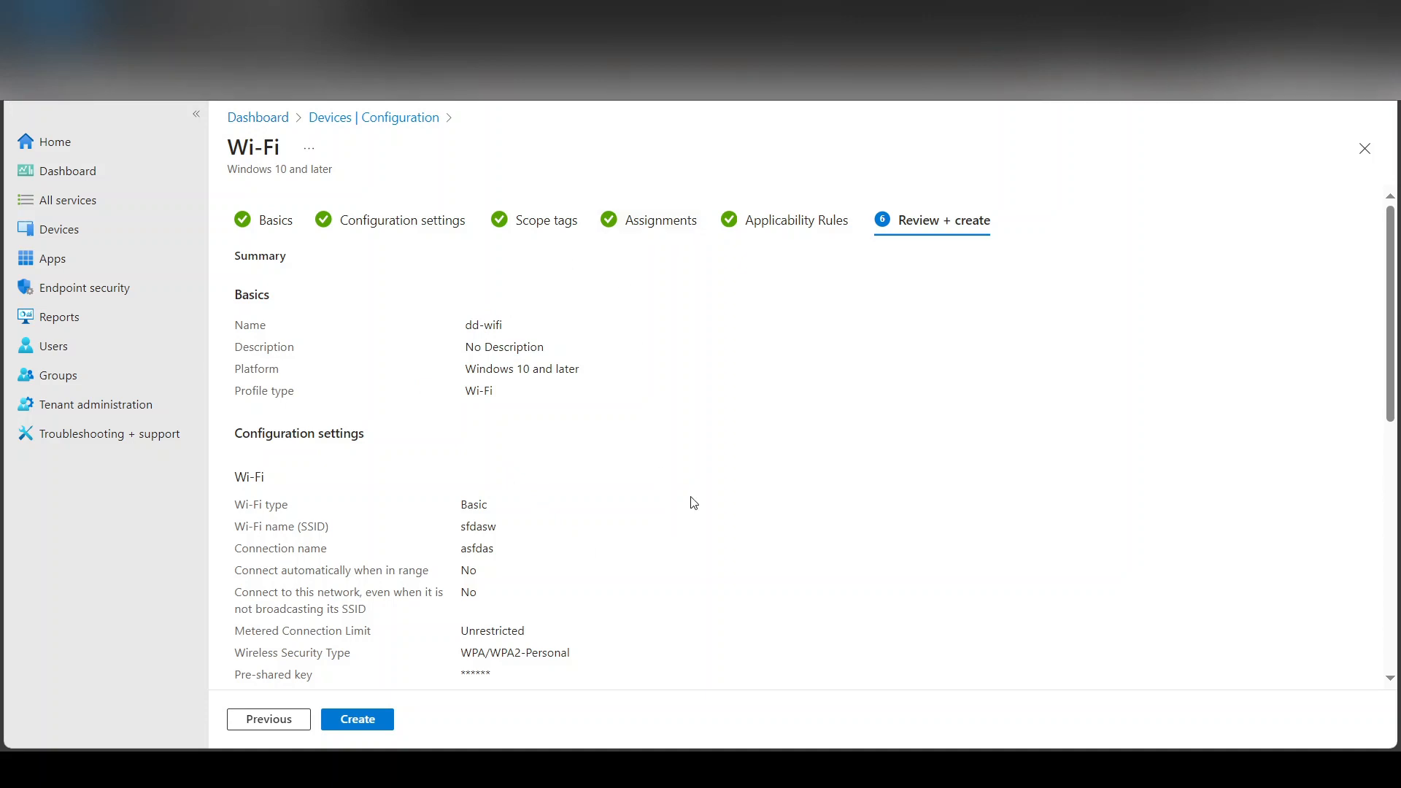